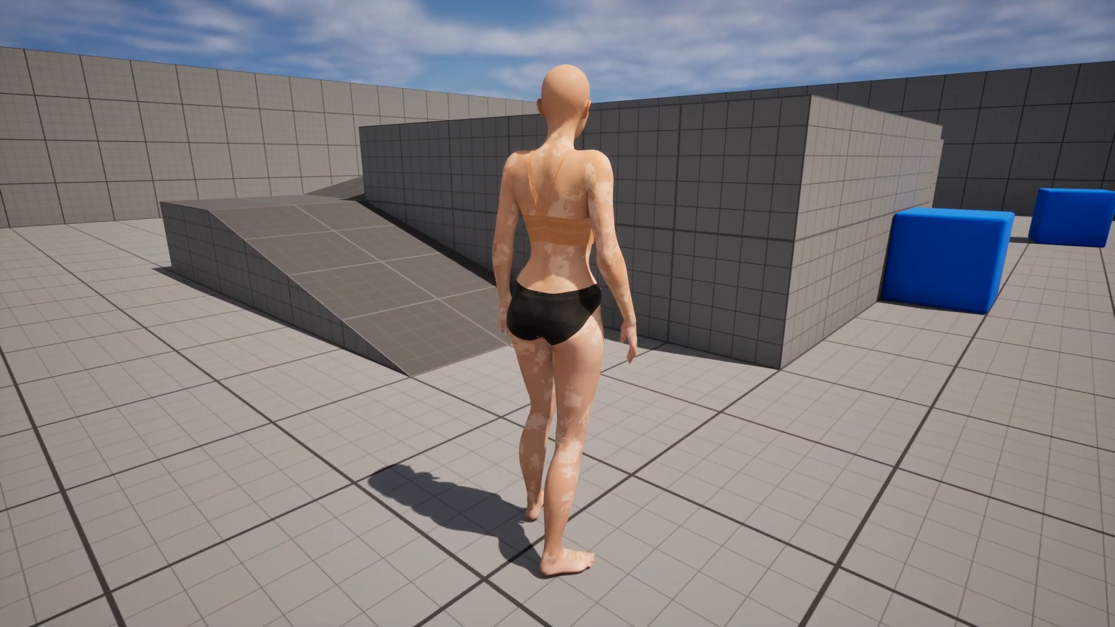
# Run the character around in play, set a LadyHeels morph target to 1.0, and pick fighters on the Select screen.
pyautogui.press('w')
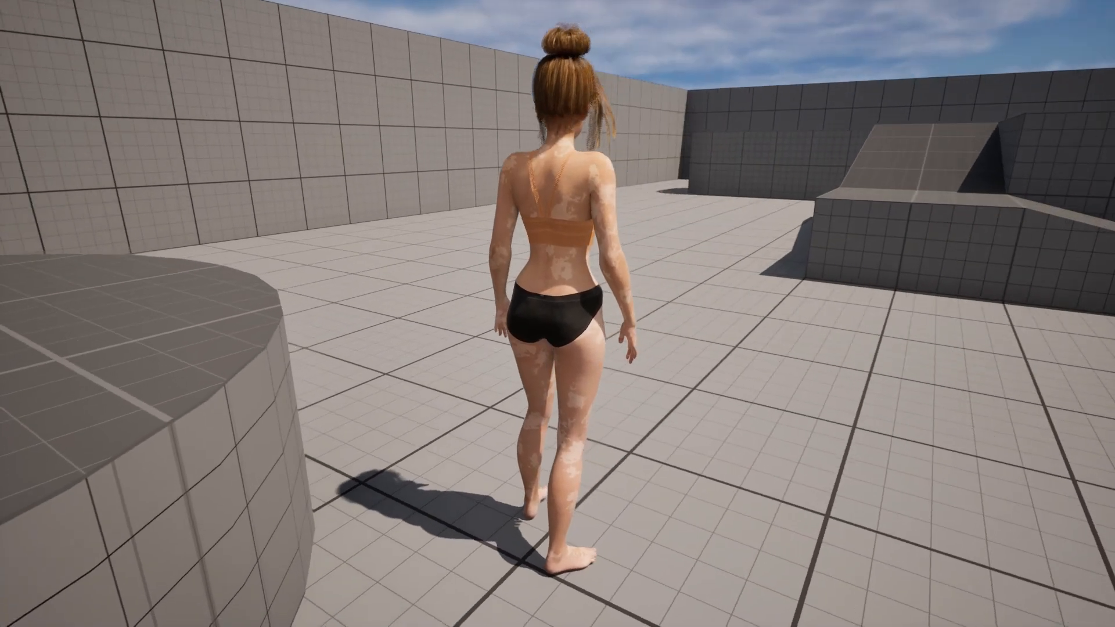
pyautogui.press('w')
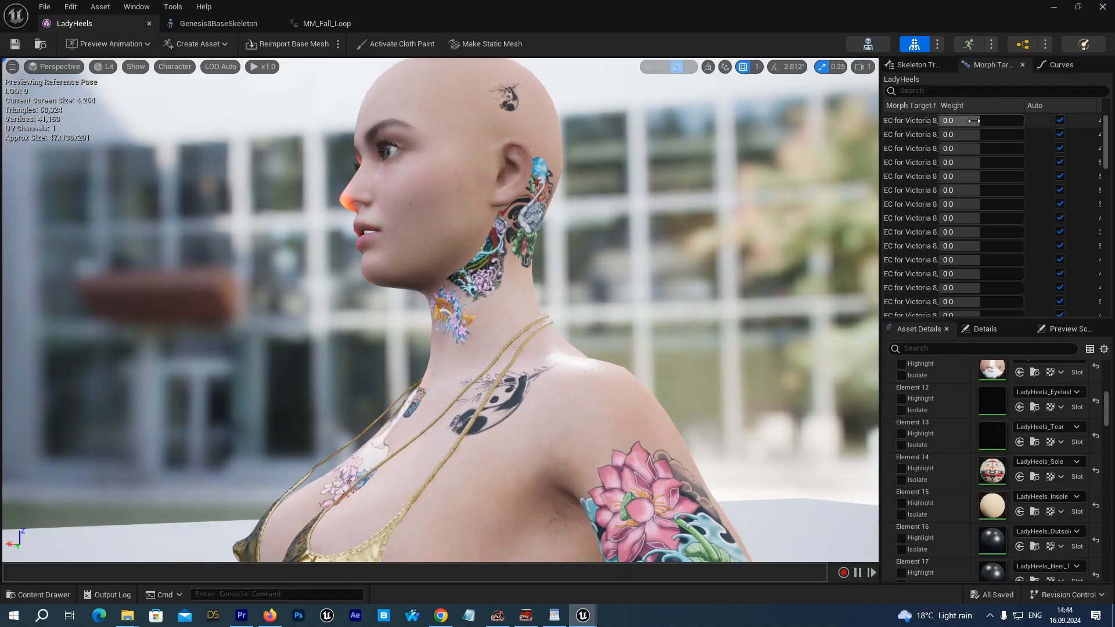
pyautogui.moveTo(1020, 186)
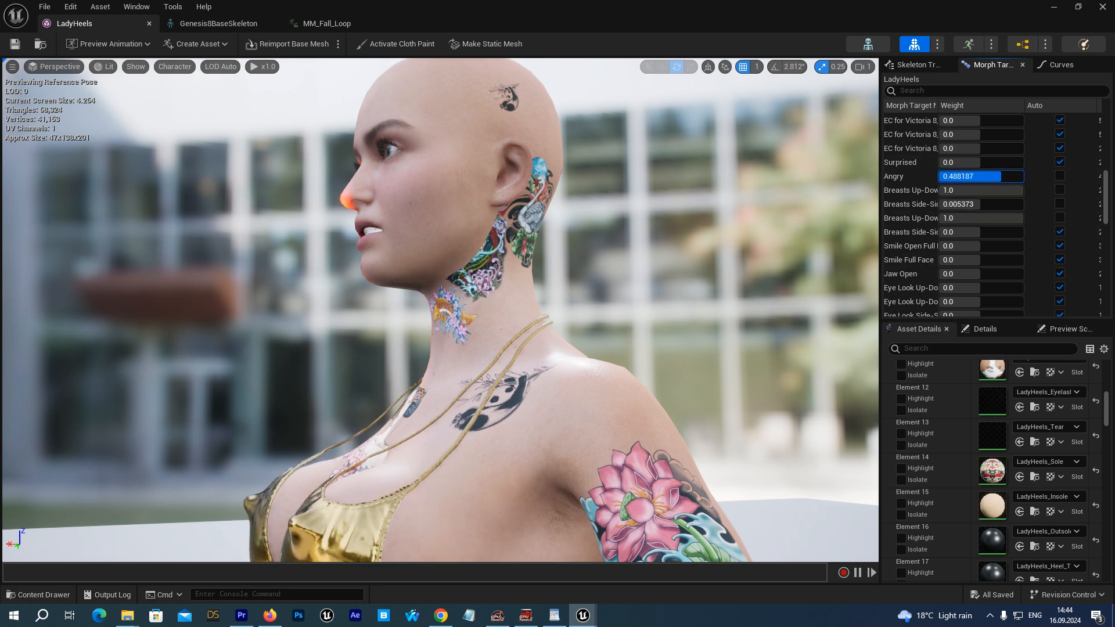
pyautogui.write('1.0')
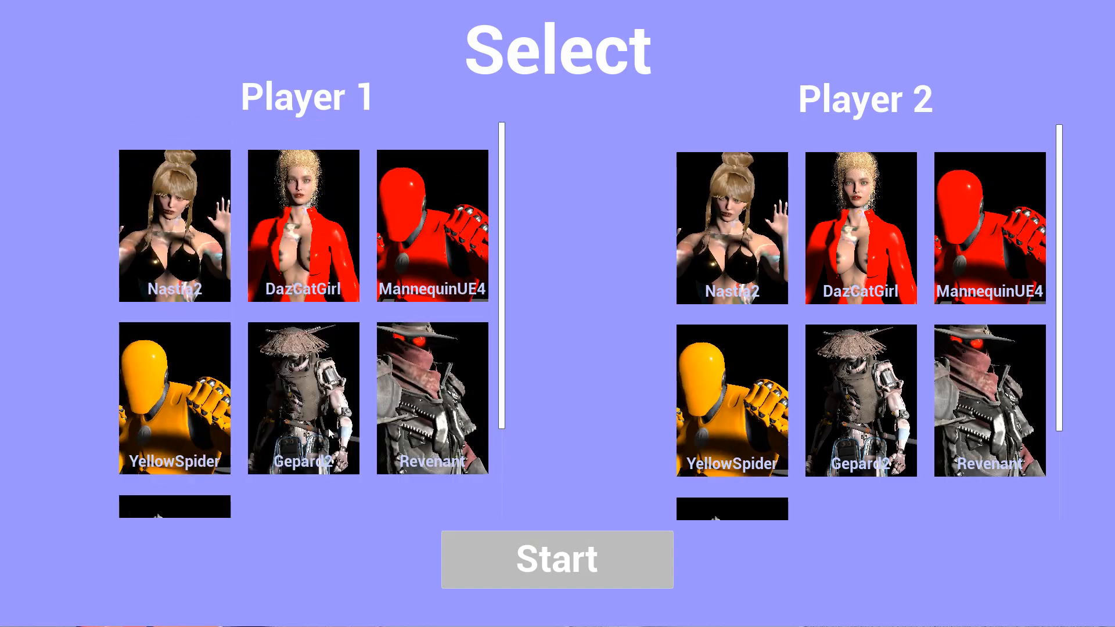
pyautogui.click(861, 228)
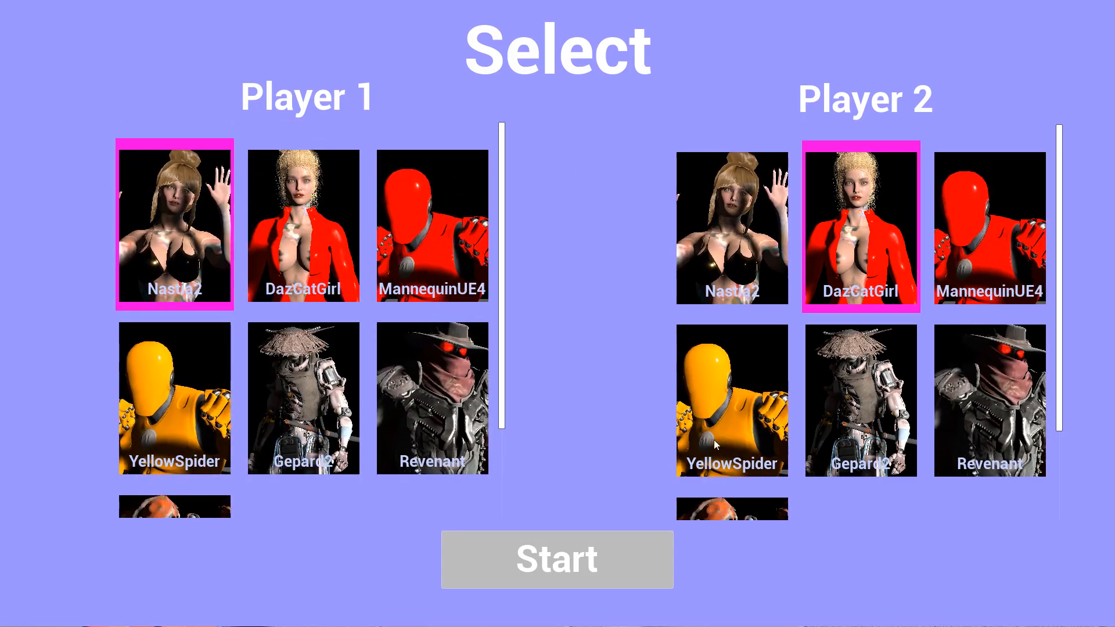
pyautogui.click(556, 559)
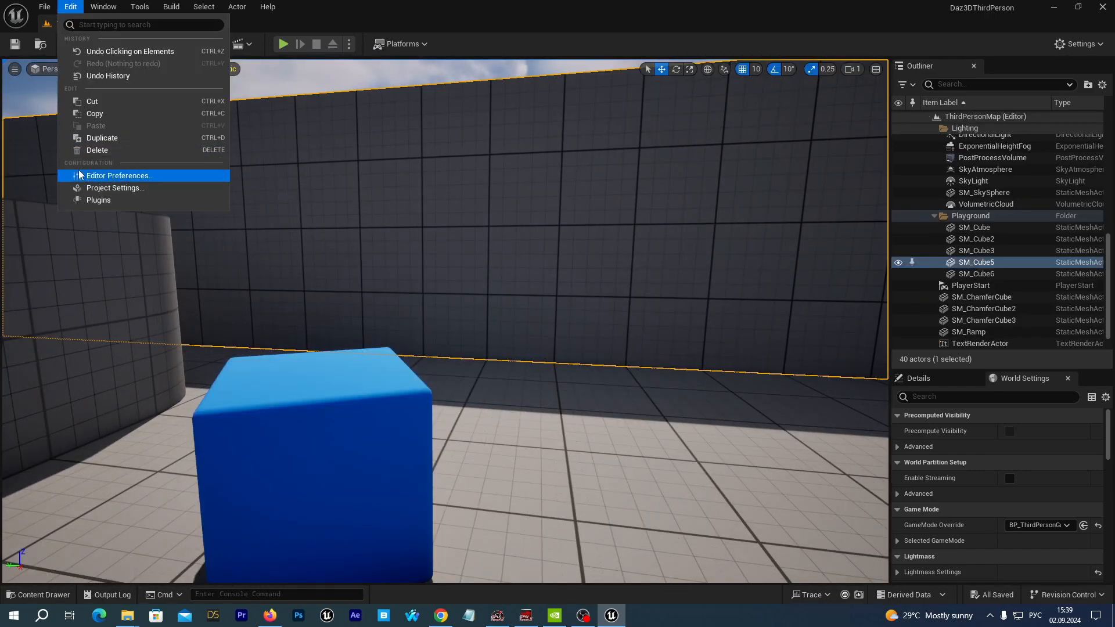
# Show the Plugins list from Edit and search it for 'qu' to find Bridge.
pyautogui.click(99, 200)
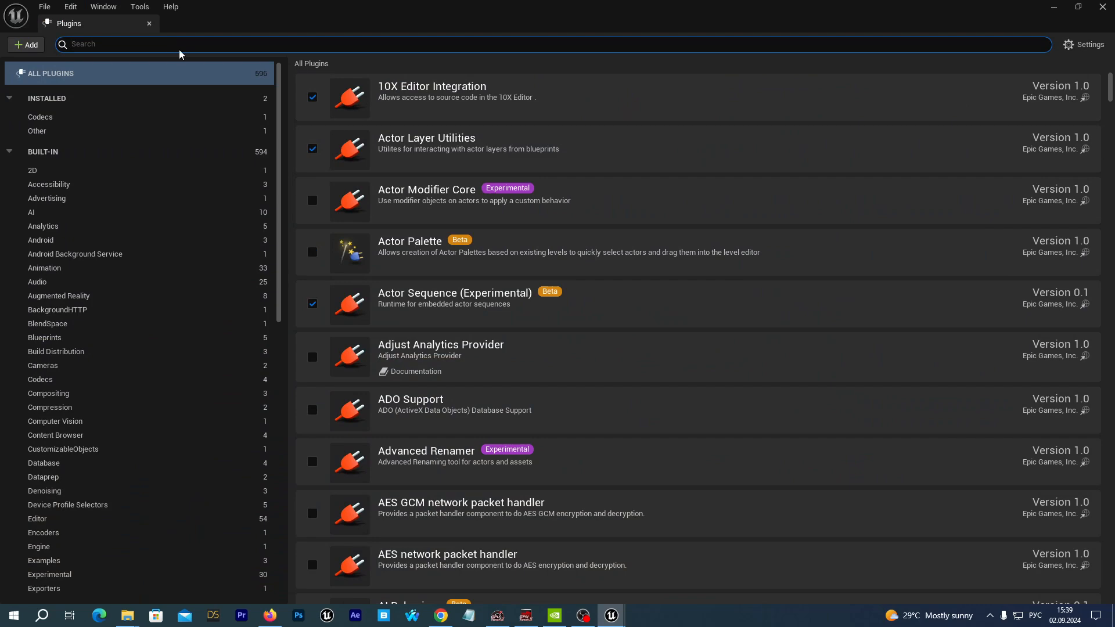
pyautogui.write('qu')
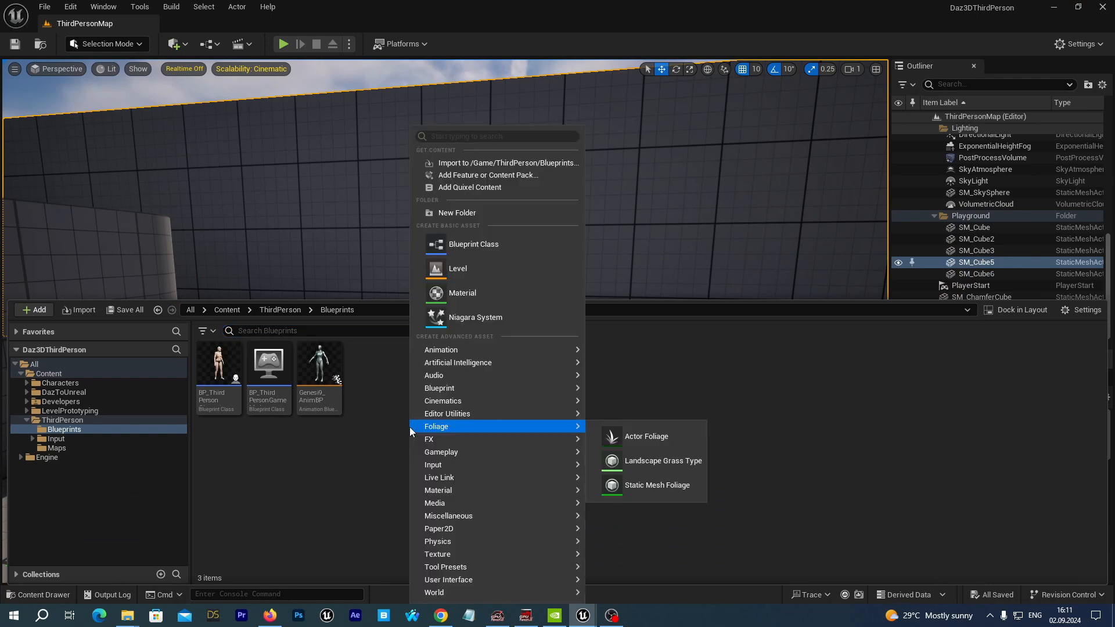
pyautogui.moveTo(474, 337)
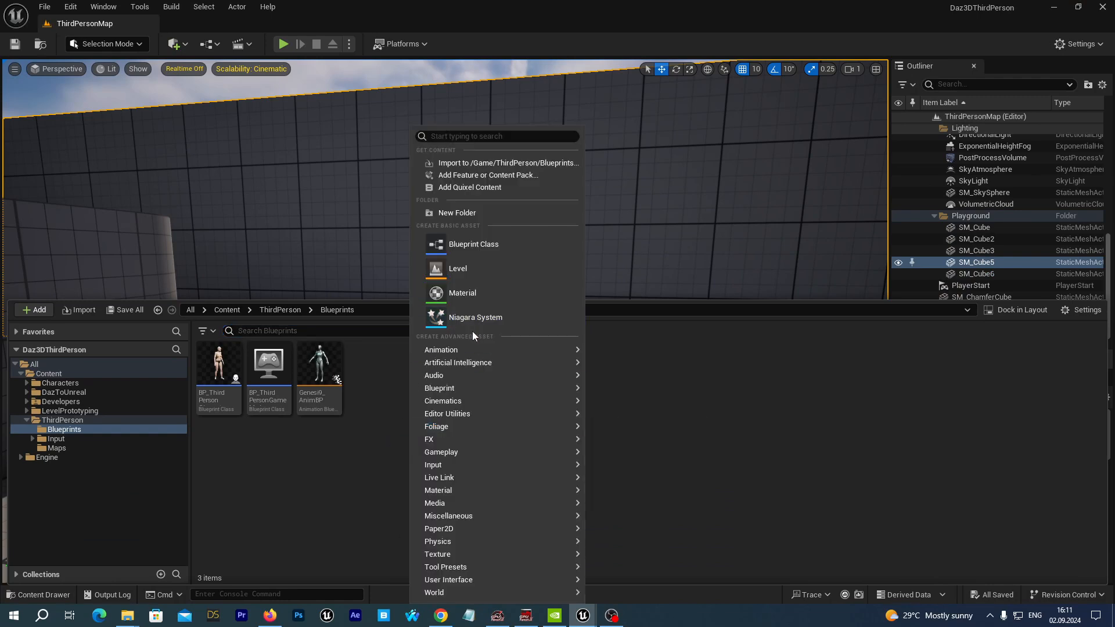
pyautogui.moveTo(495, 187)
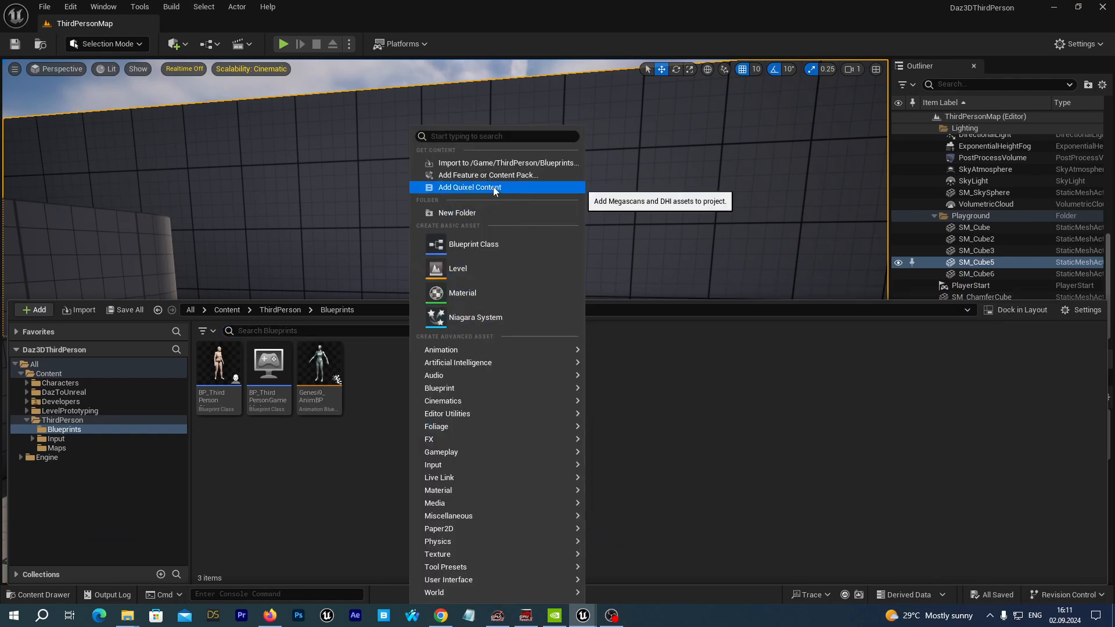
# Launch Quixel Bridge maximized and add the local Lexi1 MetaHuman to the project.
pyautogui.click(469, 187)
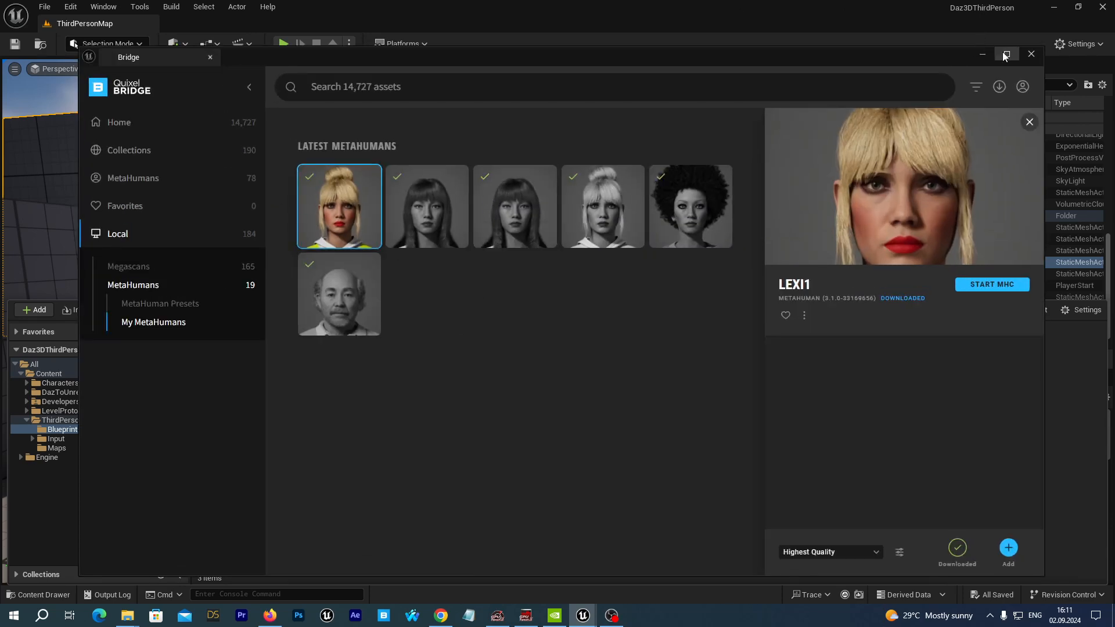
pyautogui.click(1006, 54)
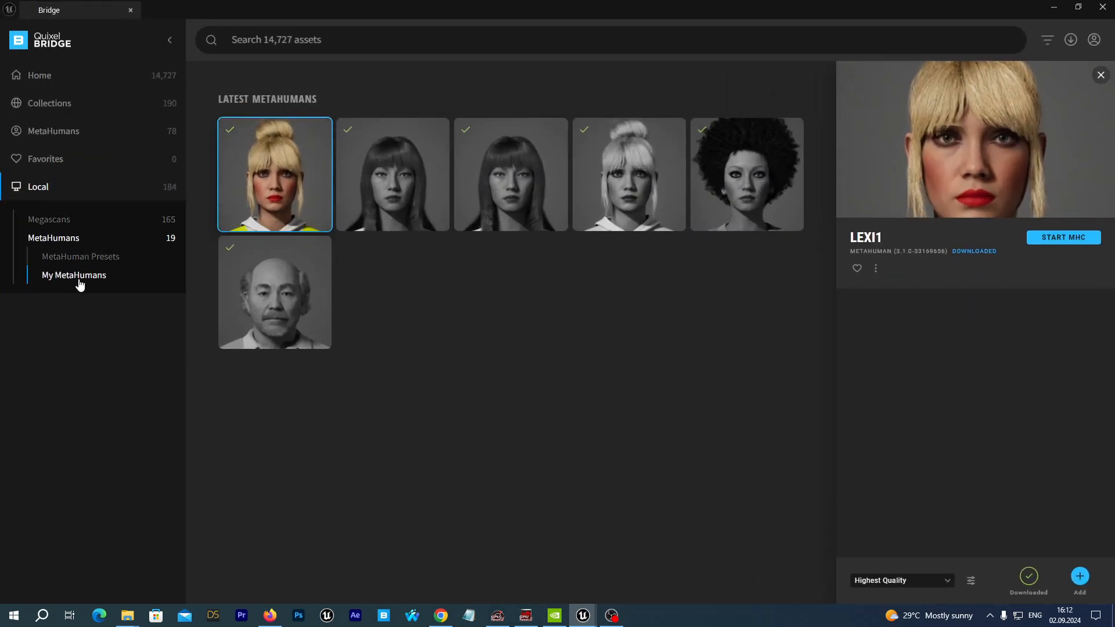
pyautogui.moveTo(287, 200)
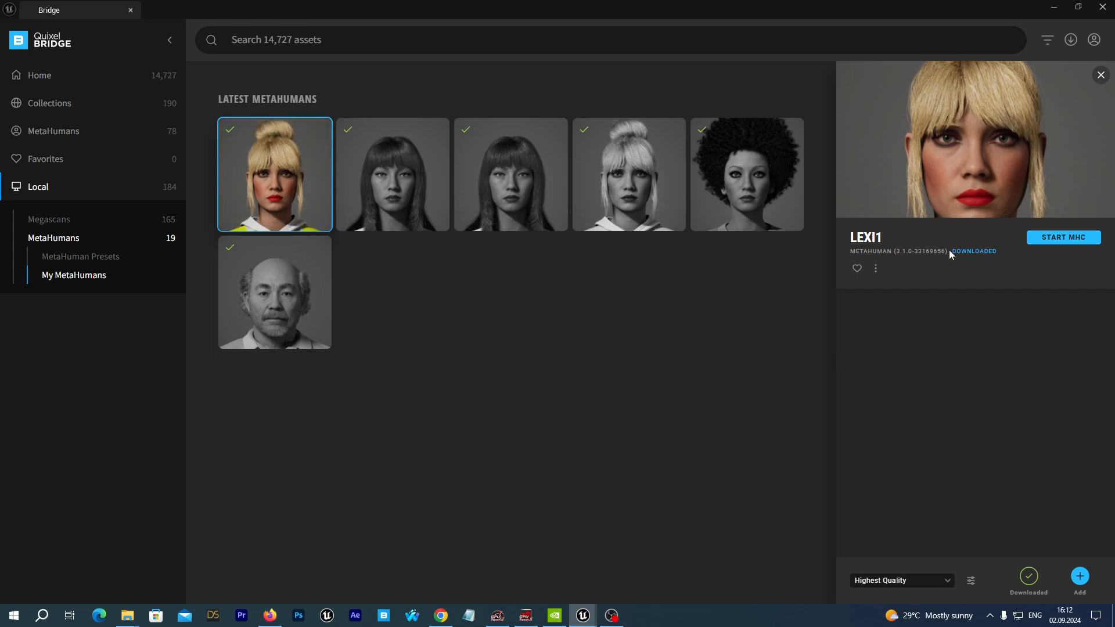
pyautogui.moveTo(931, 76)
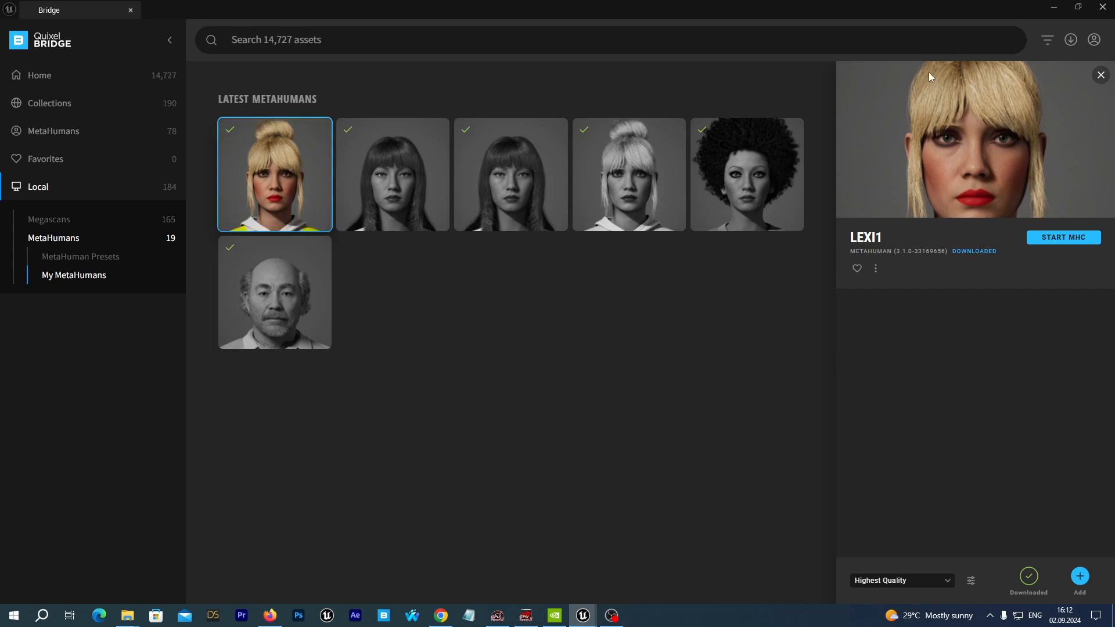
pyautogui.moveTo(1054, 534)
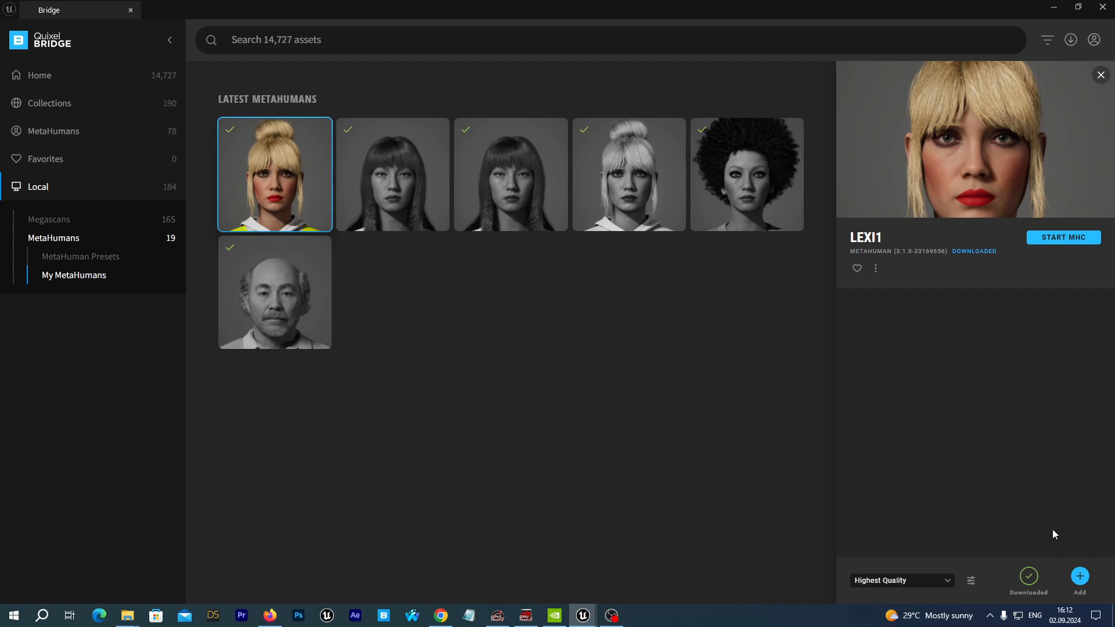
pyautogui.moveTo(184, 222)
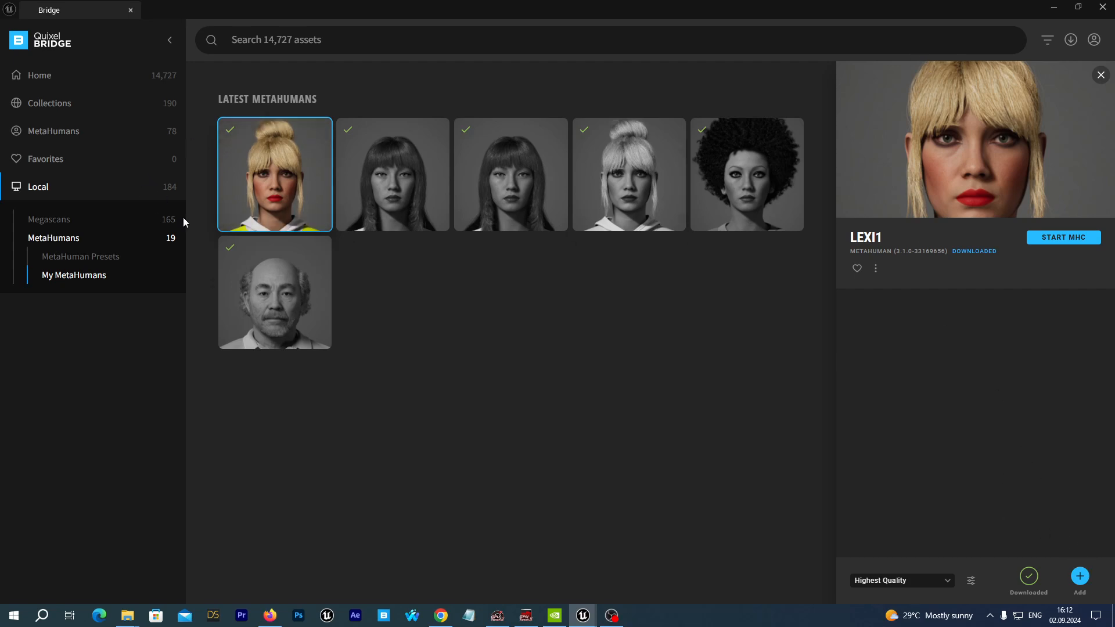
pyautogui.moveTo(274, 174)
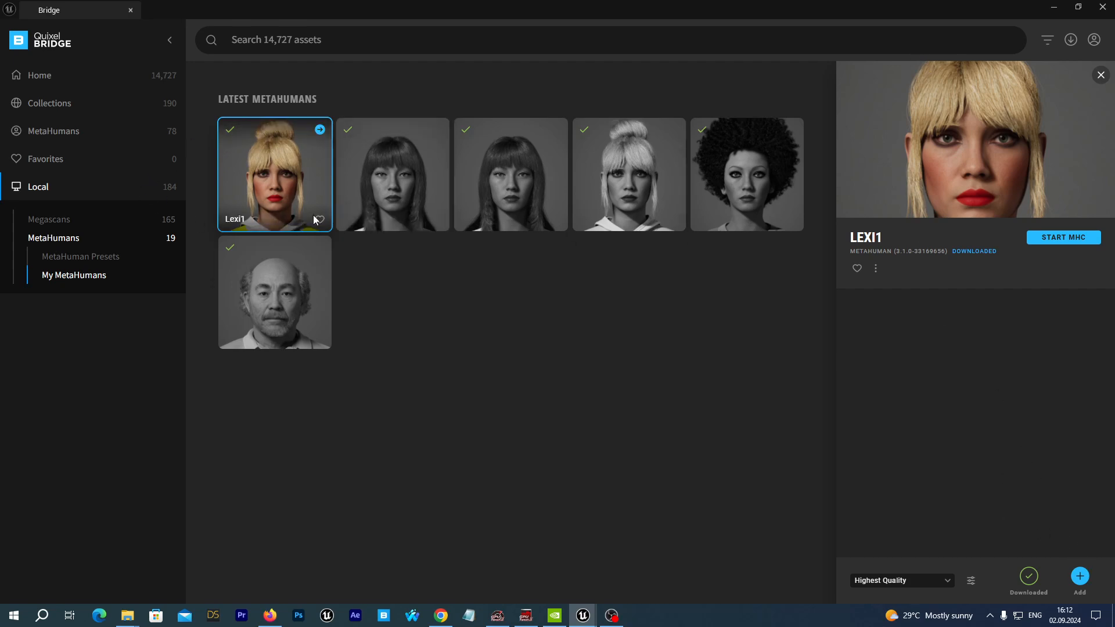
pyautogui.moveTo(363, 191)
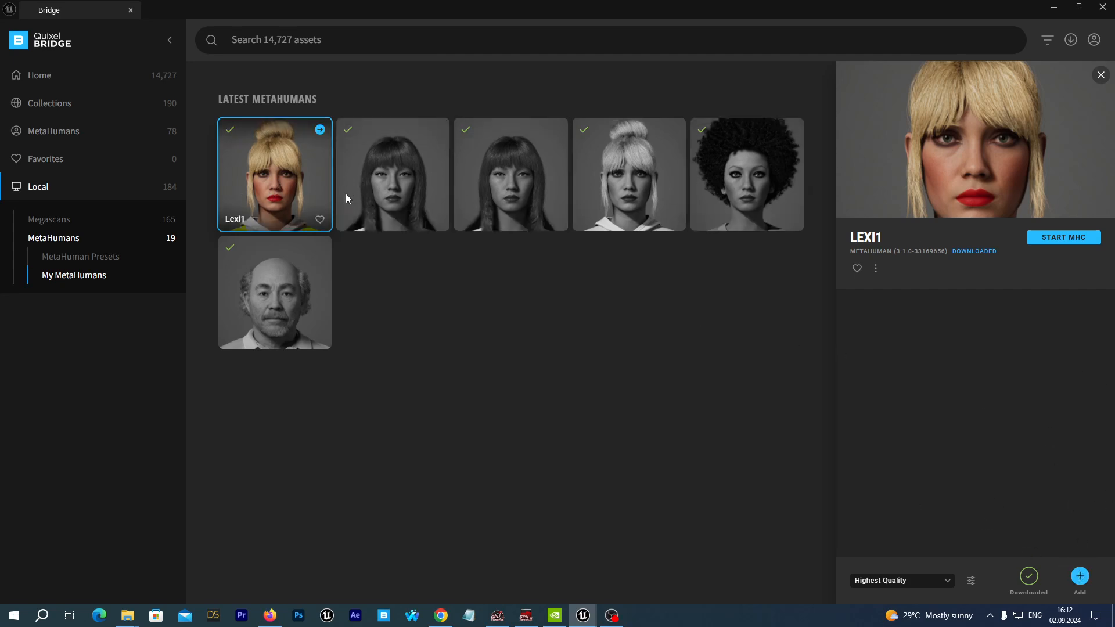
pyautogui.moveTo(319, 162)
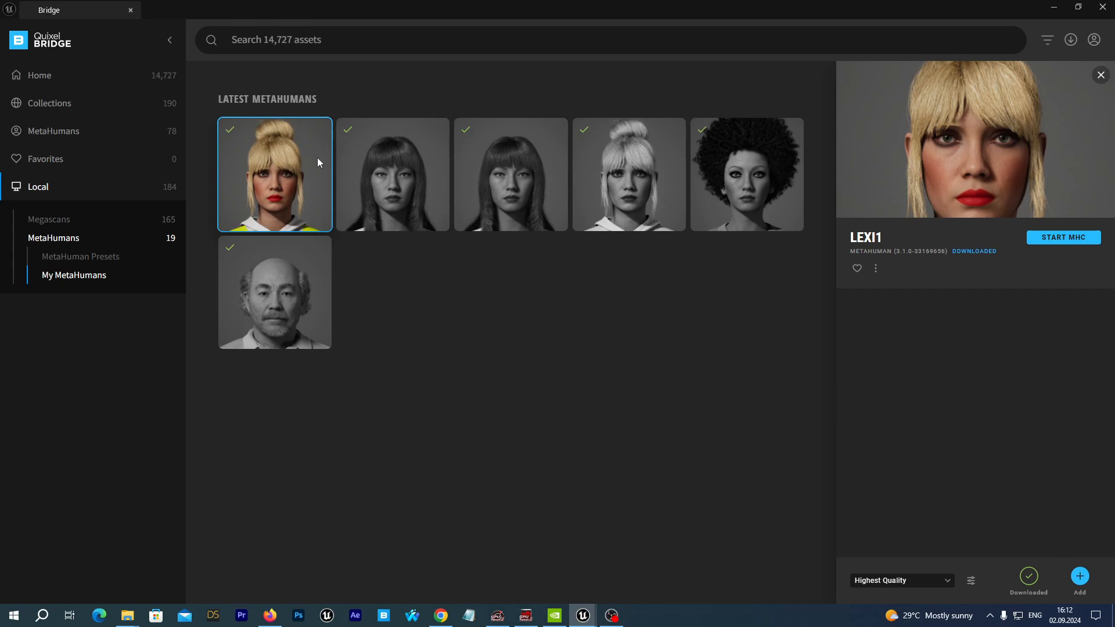
pyautogui.moveTo(1071, 533)
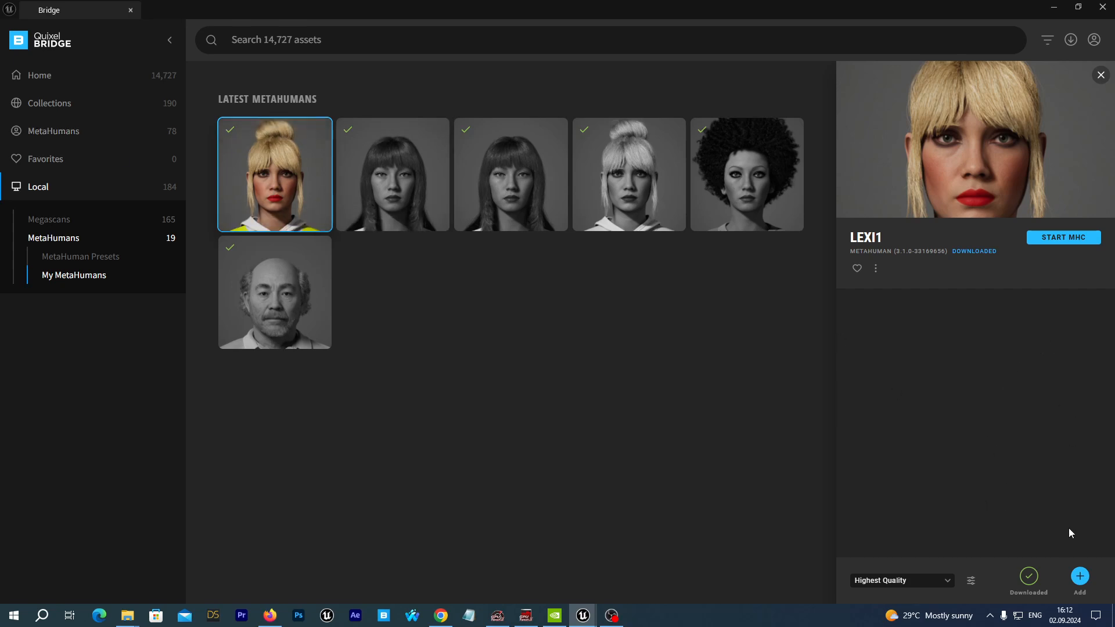
pyautogui.click(1080, 576)
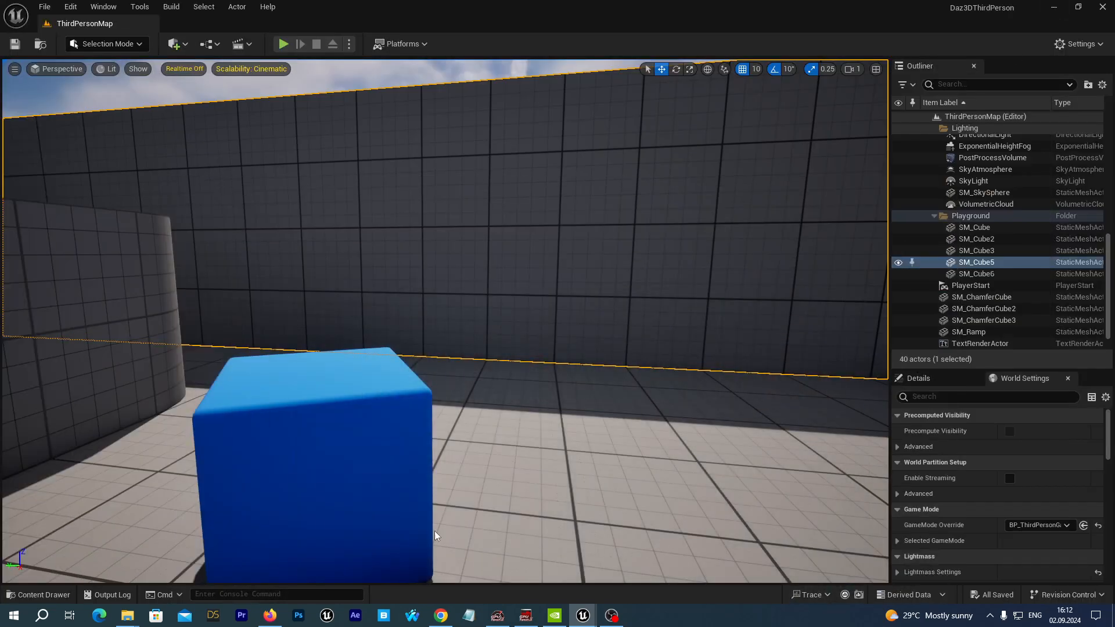
# Browse Content > MetaHumans > Lexi1, enable the missing MetaHuman plugins, and select BP_Lexi1.
pyautogui.click(44, 595)
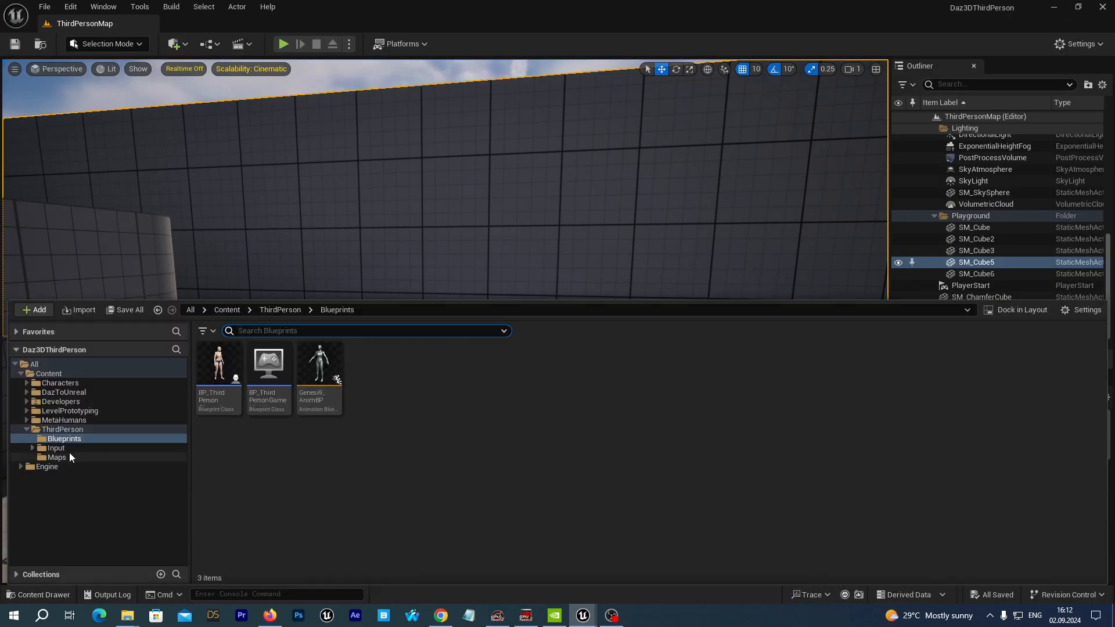
pyautogui.click(64, 421)
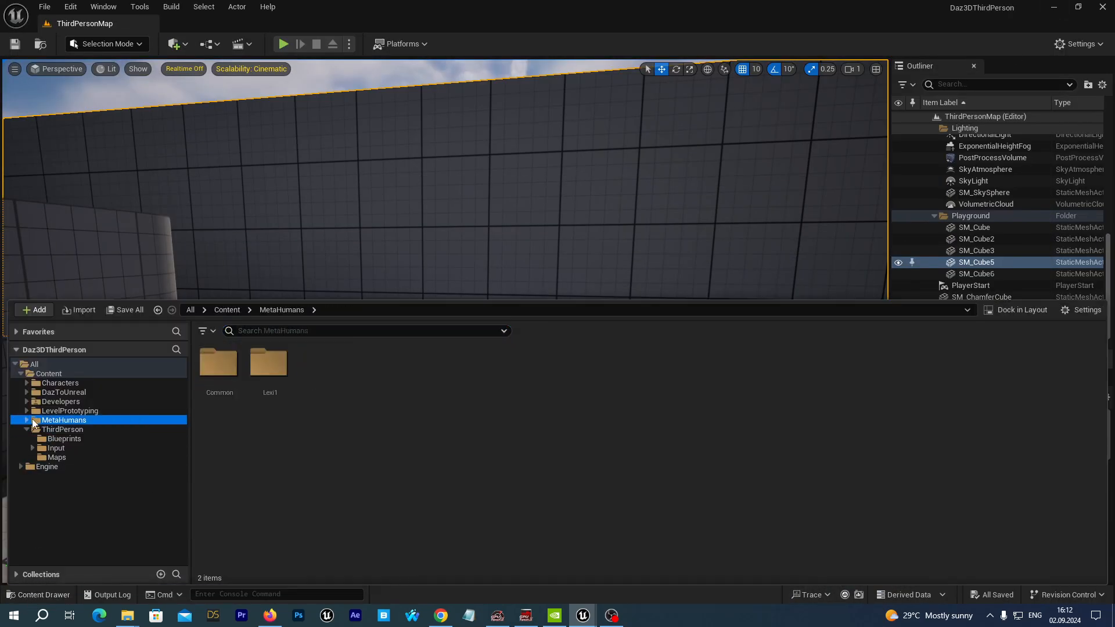
pyautogui.doubleClick(270, 363)
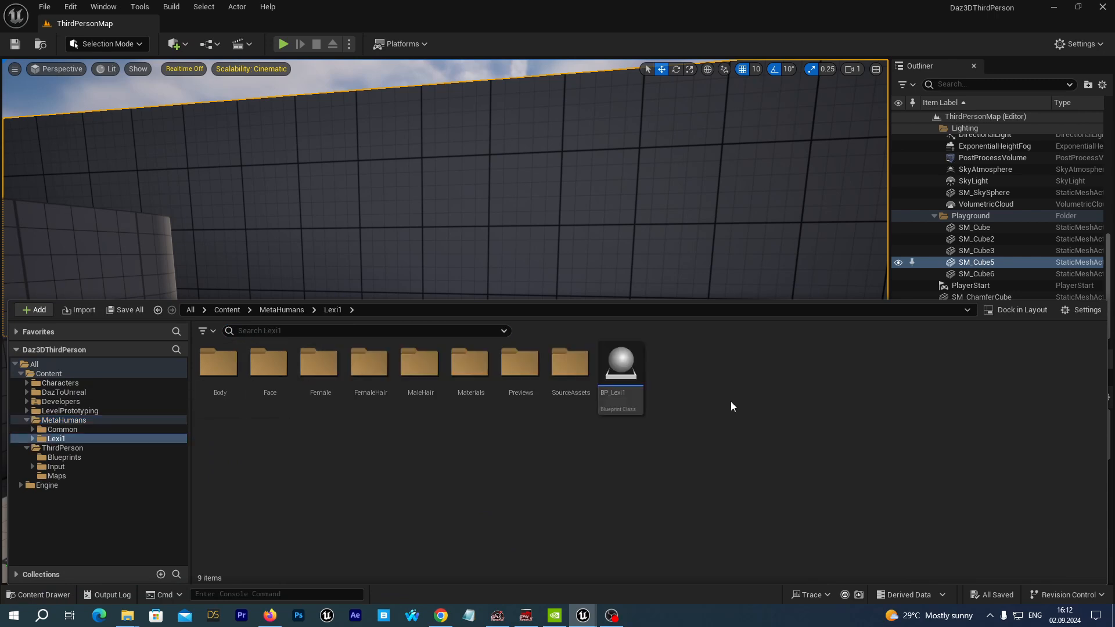
pyautogui.doubleClick(620, 364)
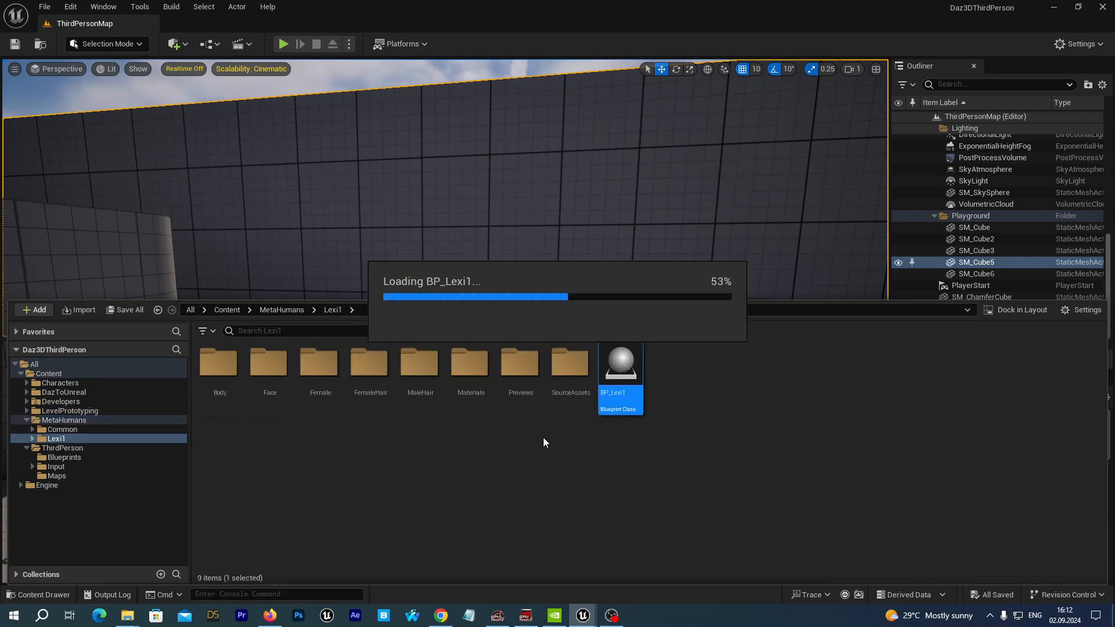
pyautogui.moveTo(448, 517)
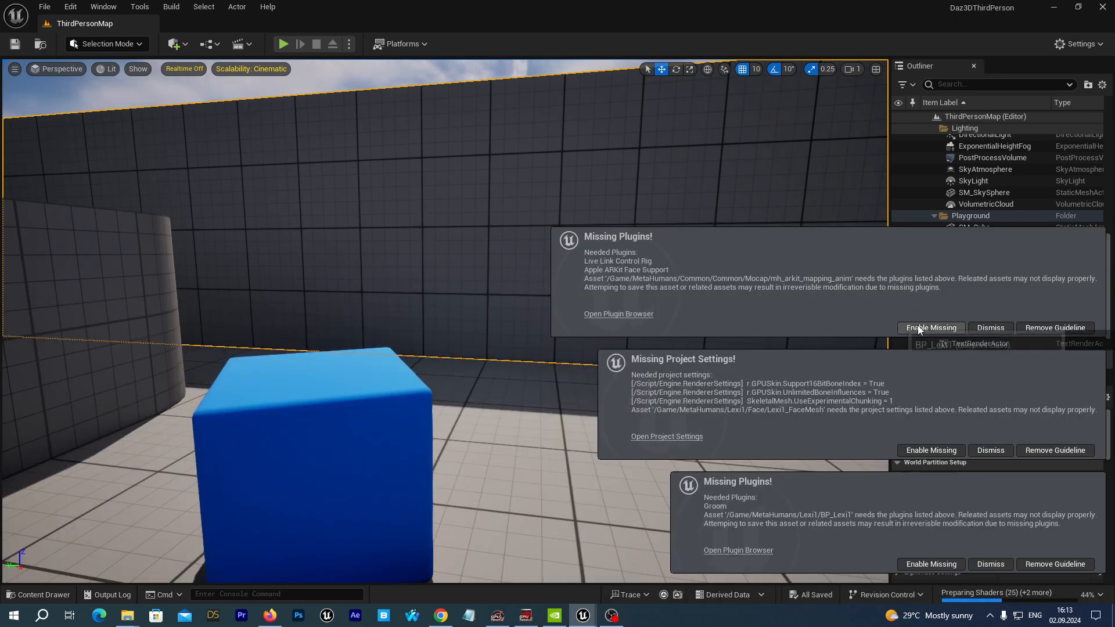
pyautogui.click(931, 328)
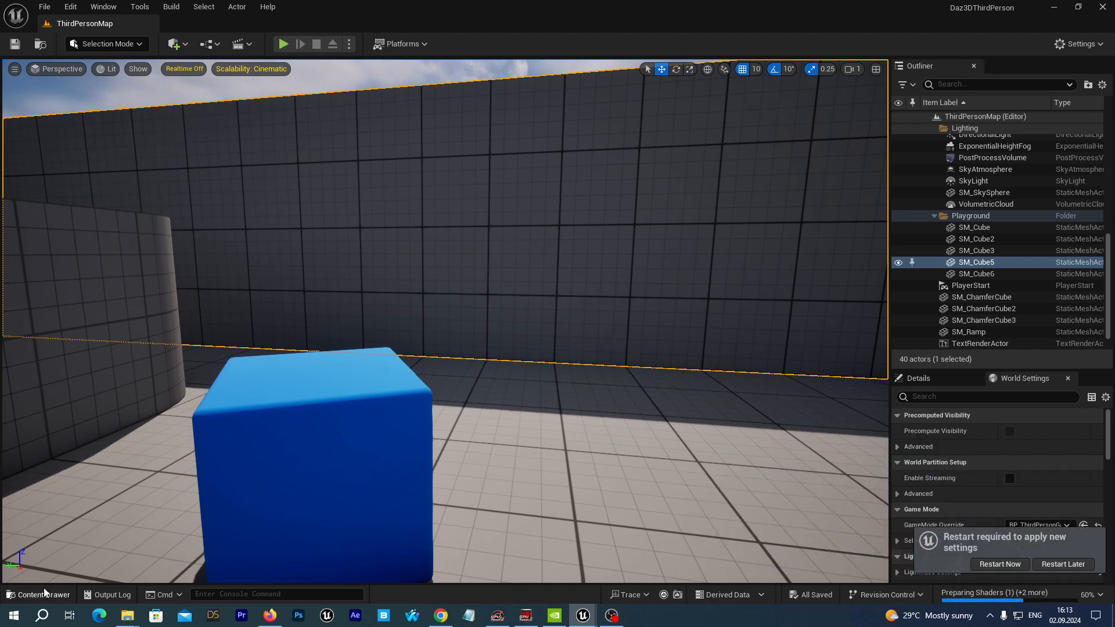
pyautogui.click(43, 595)
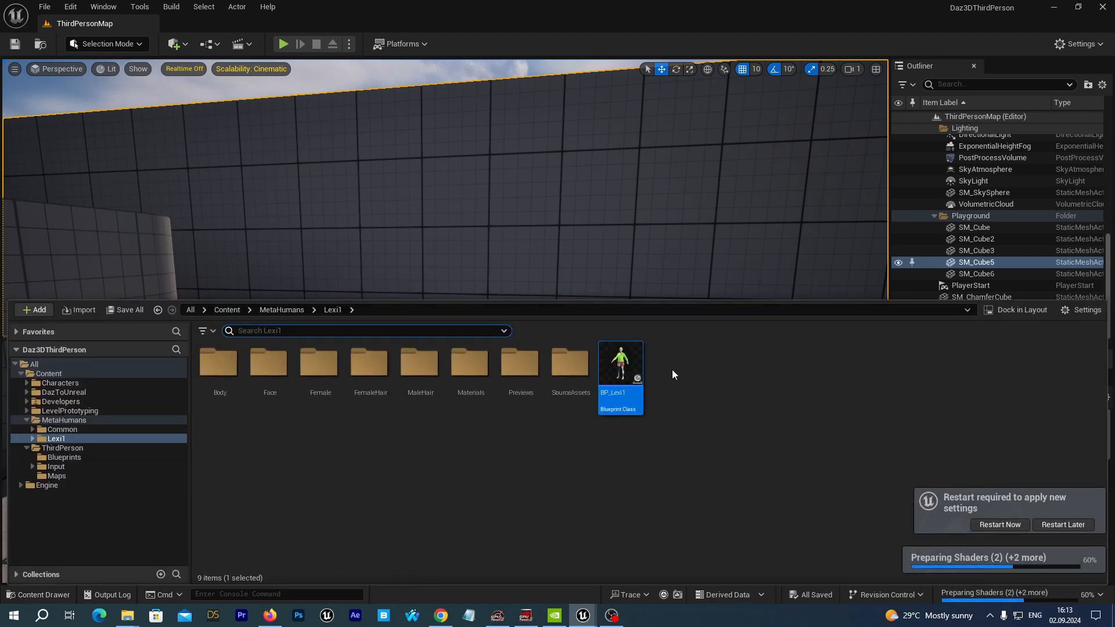
# Show the blonde Lexi1 MetaHuman in the BP_Lexi1 blueprint's Viewport preview.
pyautogui.doubleClick(620, 363)
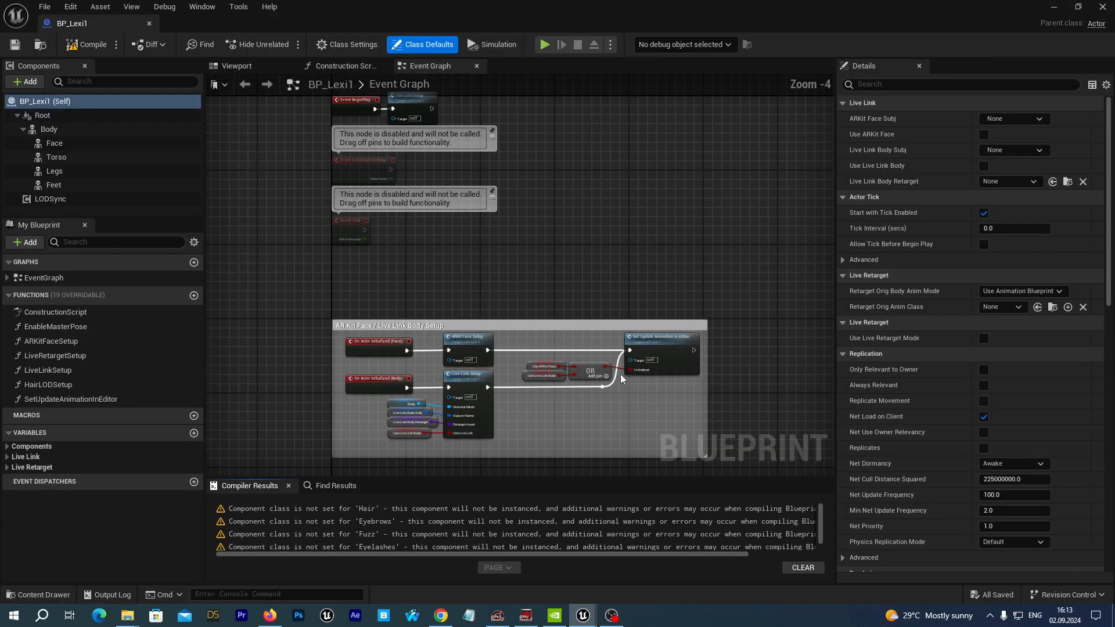
pyautogui.click(237, 65)
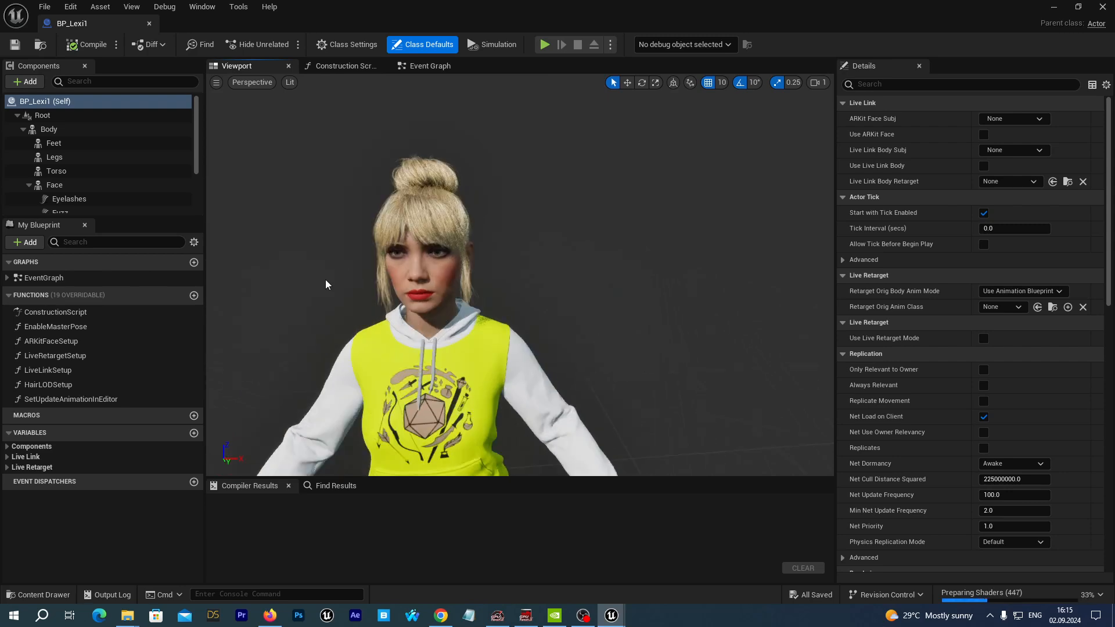
pyautogui.moveTo(23, 595)
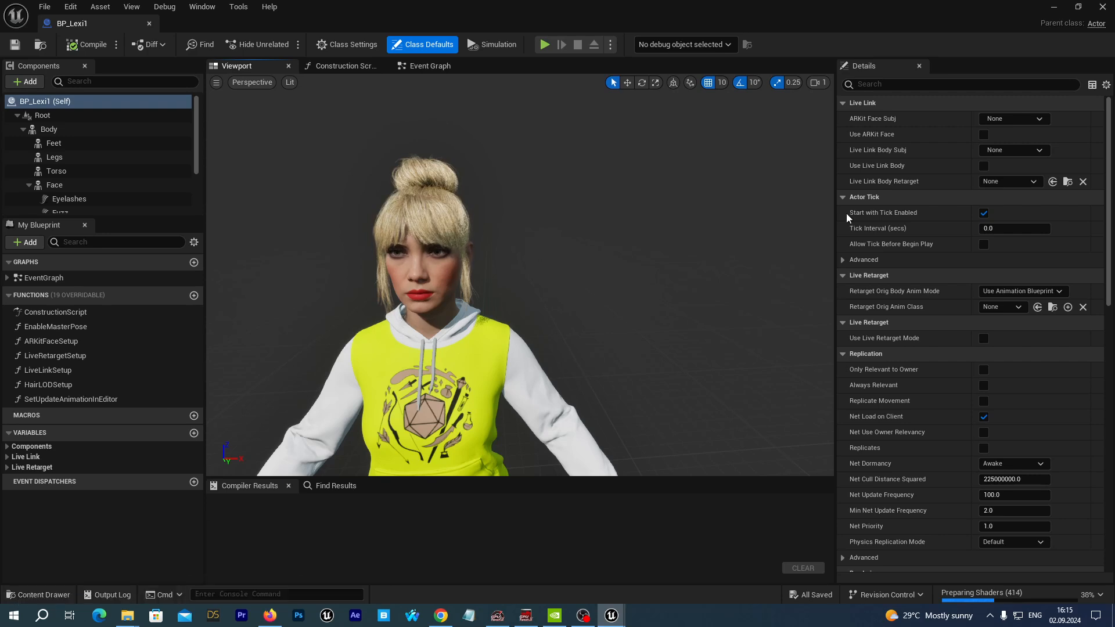
pyautogui.moveTo(277, 215)
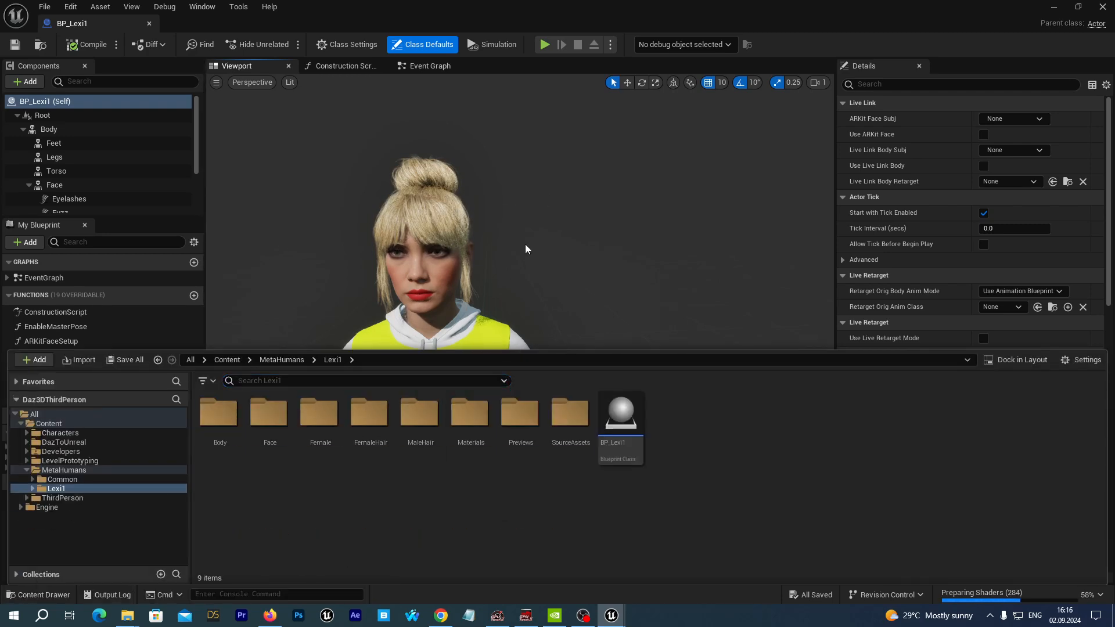
pyautogui.moveTo(388, 544)
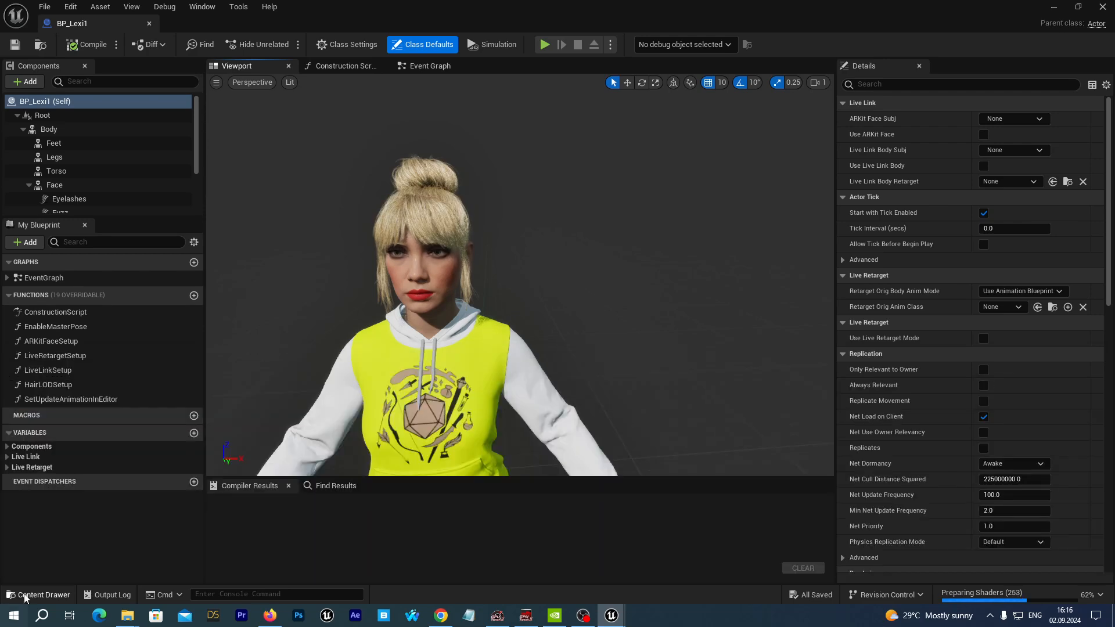
# Add a Groom component under DazCharacter in BP_ThirdPersonCharacter and assign it a hair groom asset.
pyautogui.click(39, 595)
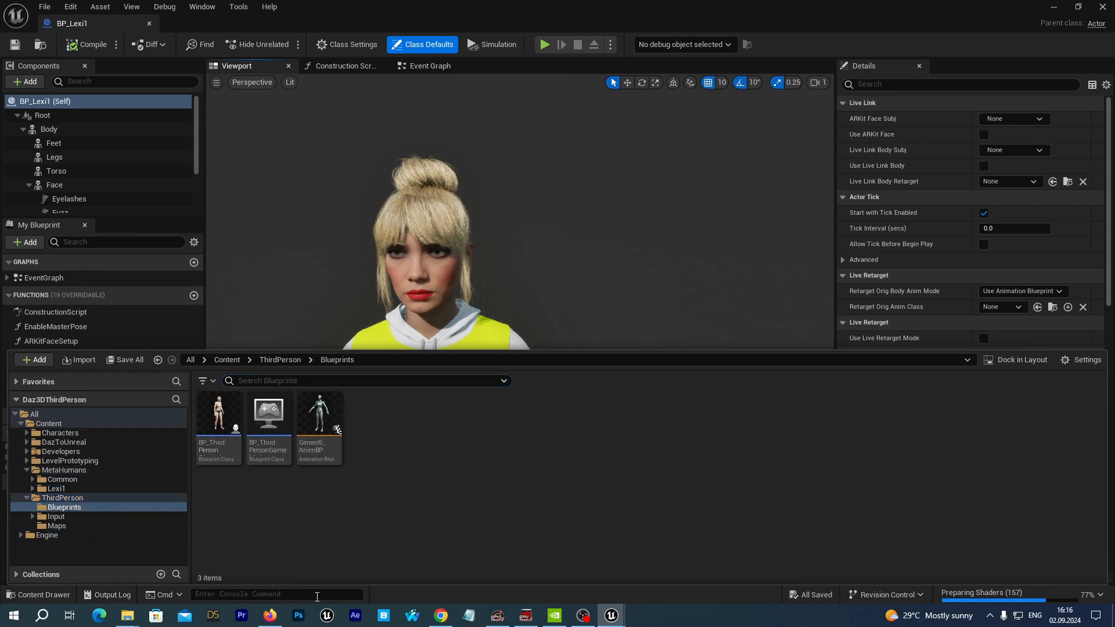
pyautogui.moveTo(218, 413)
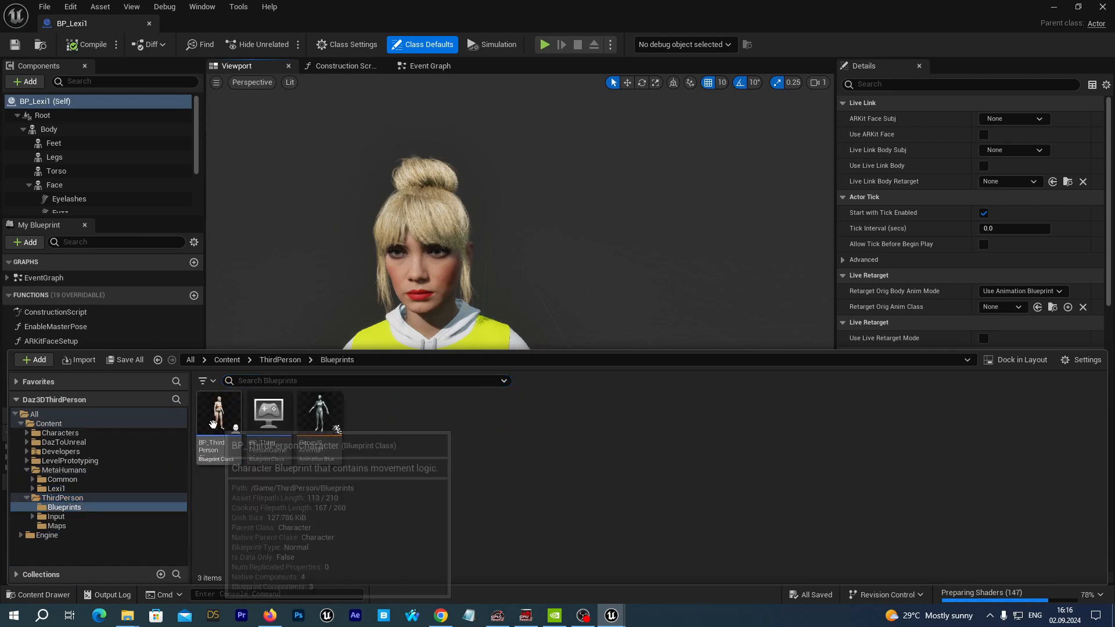
pyautogui.doubleClick(219, 413)
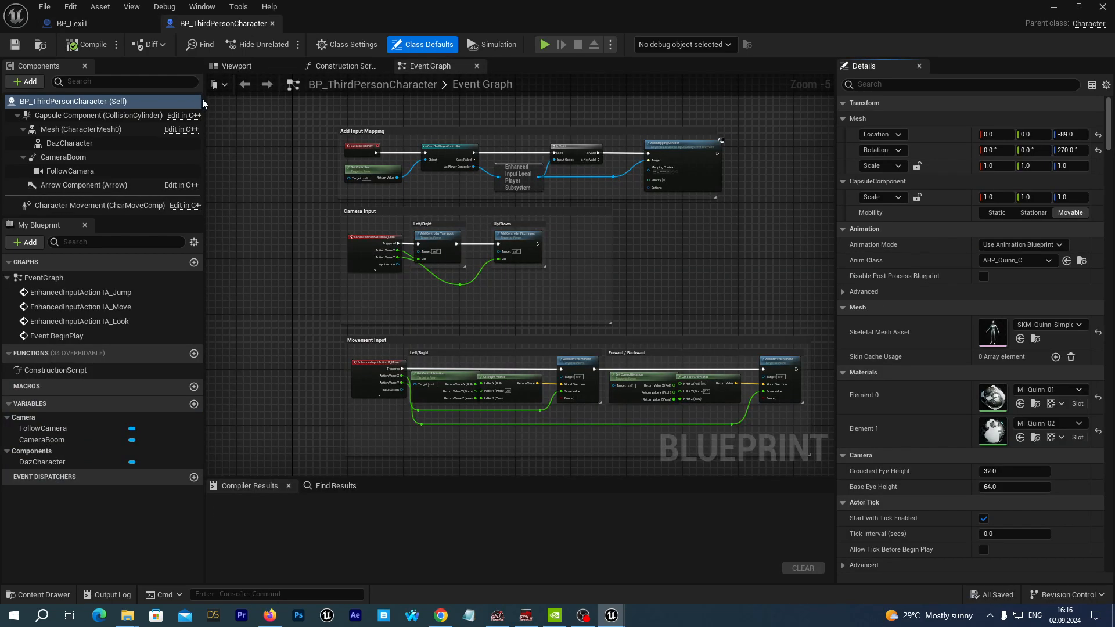
pyautogui.click(237, 65)
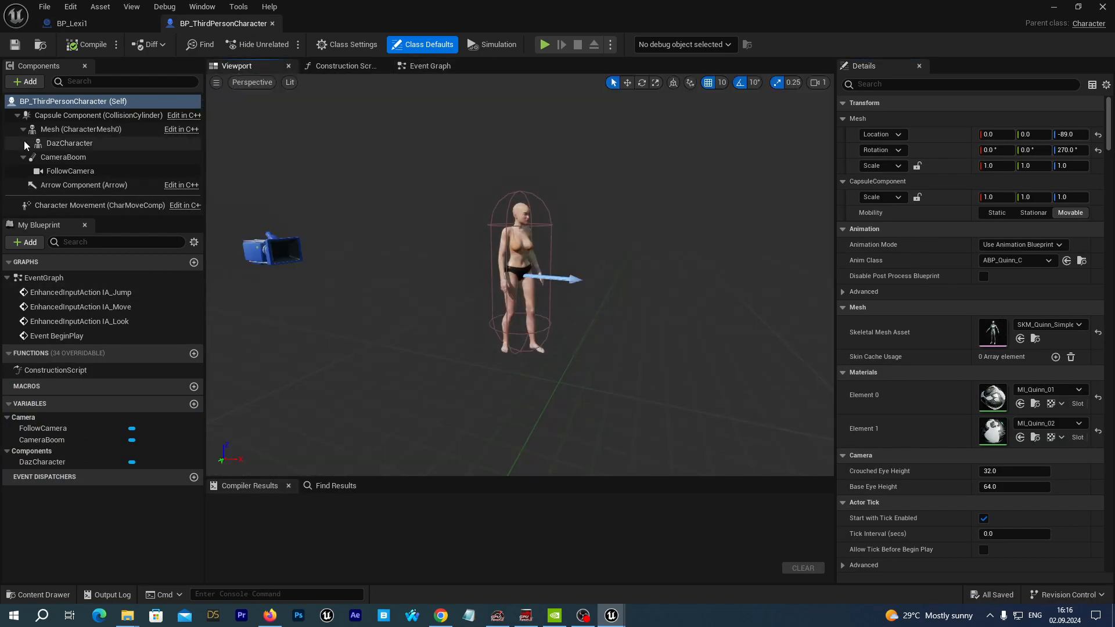
pyautogui.click(70, 143)
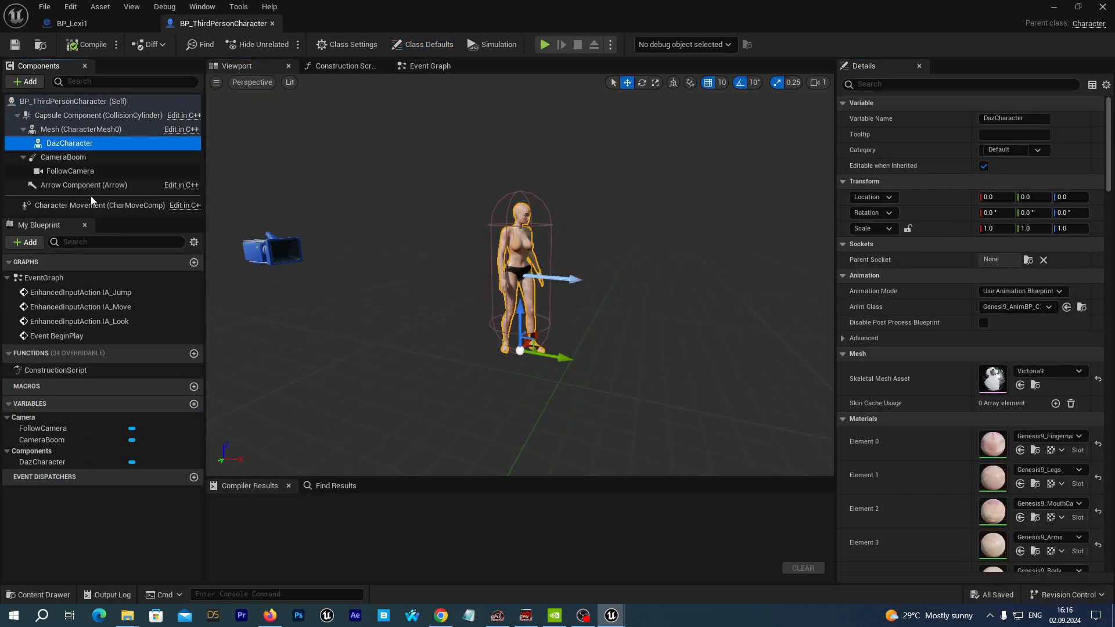
pyautogui.moveTo(124, 218)
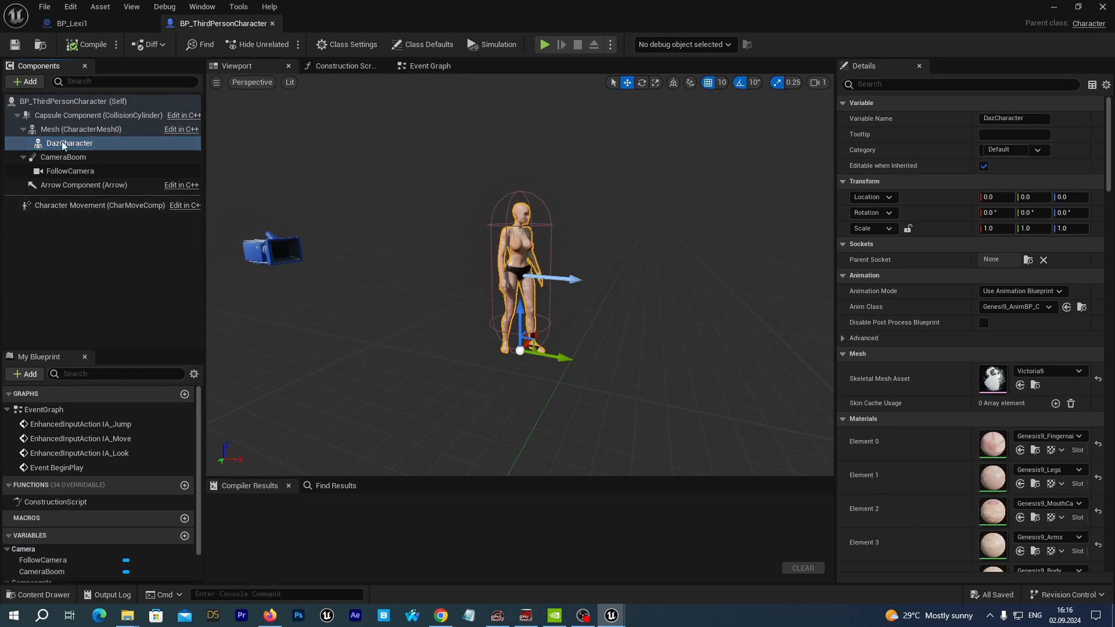
pyautogui.moveTo(24, 81)
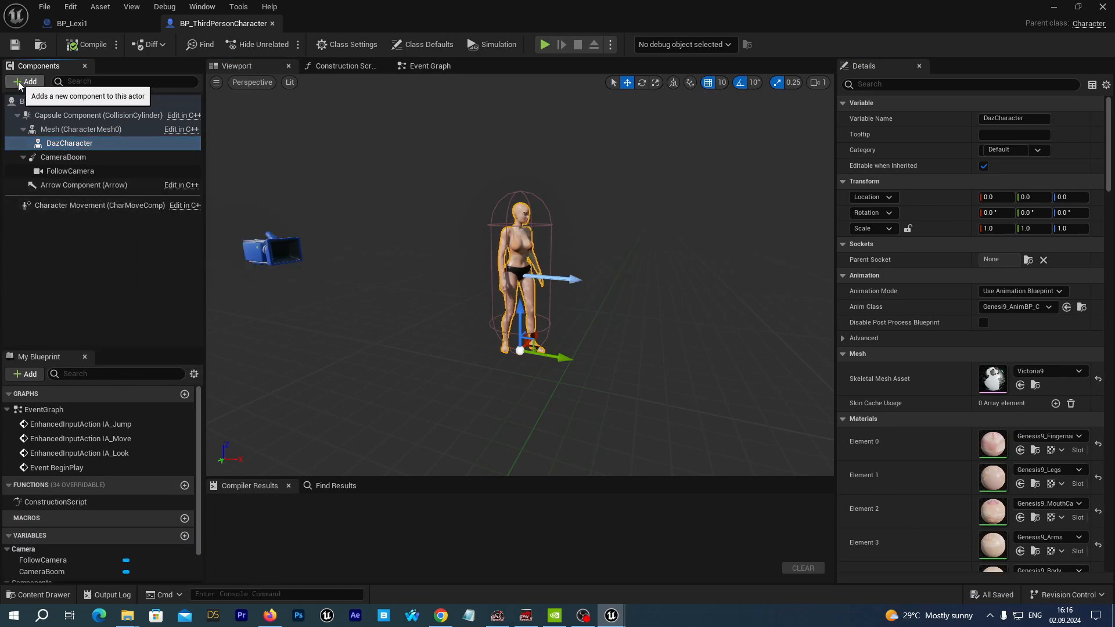
pyautogui.click(25, 81)
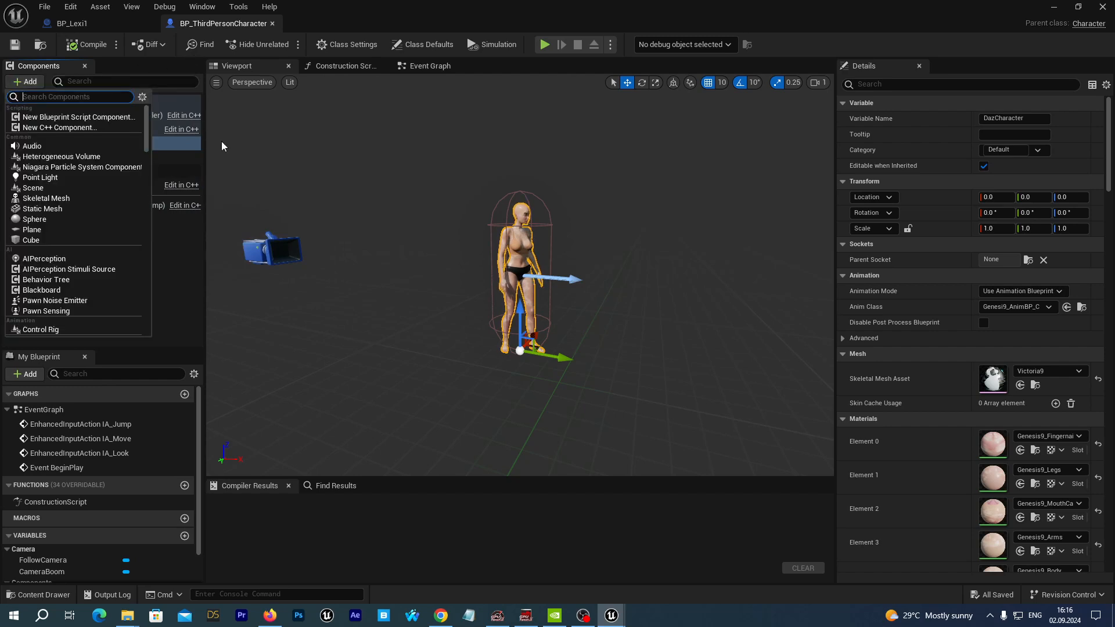
pyautogui.moveTo(296, 167)
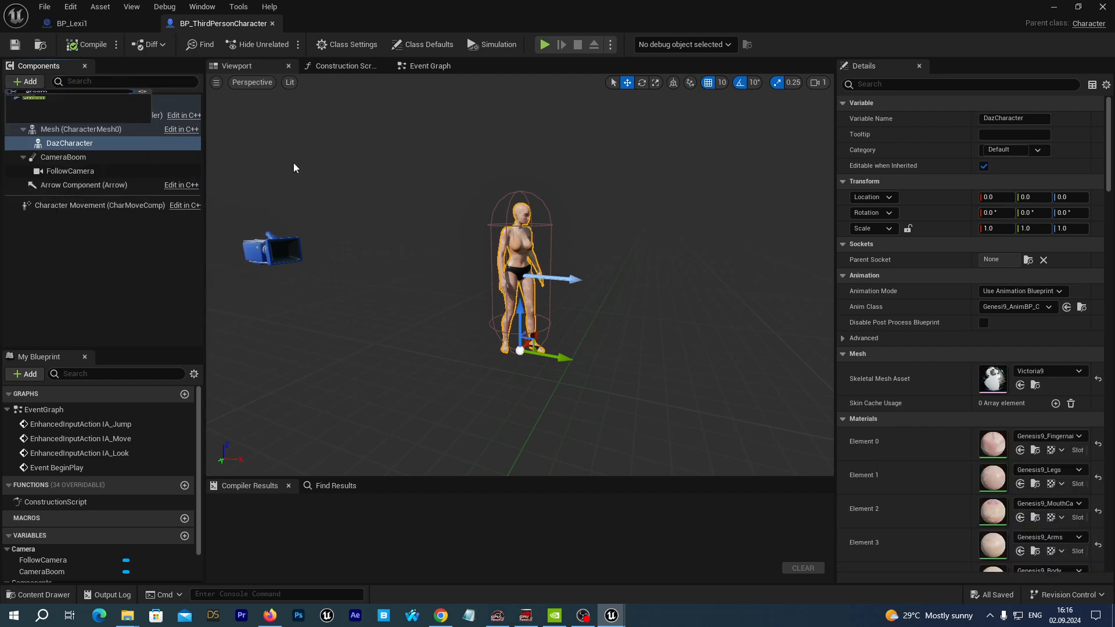
pyautogui.click(63, 185)
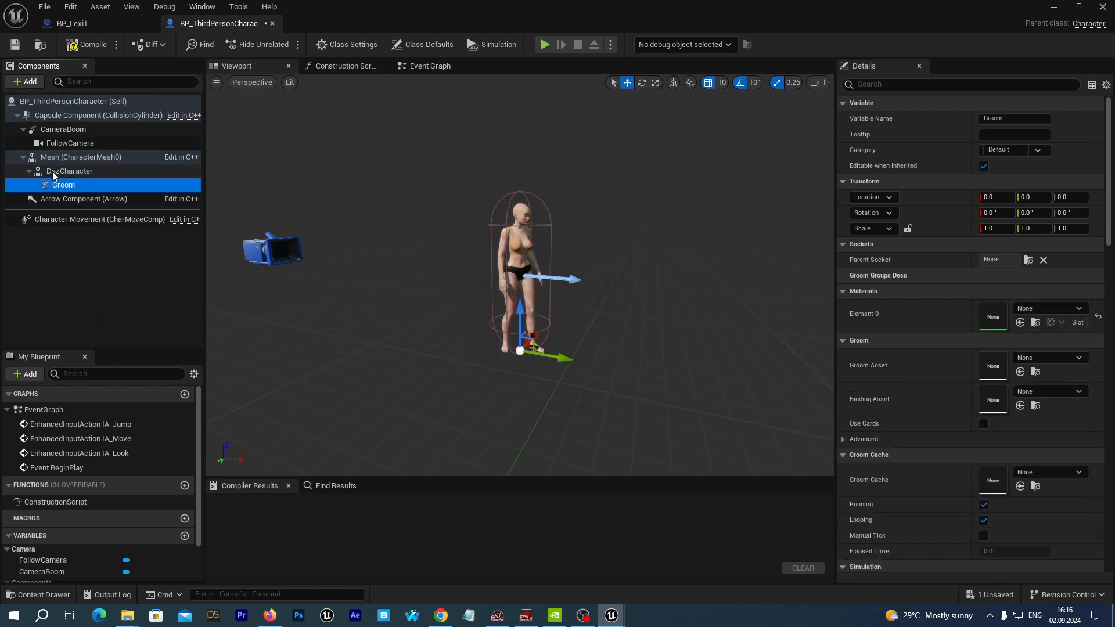
pyautogui.moveTo(70, 171)
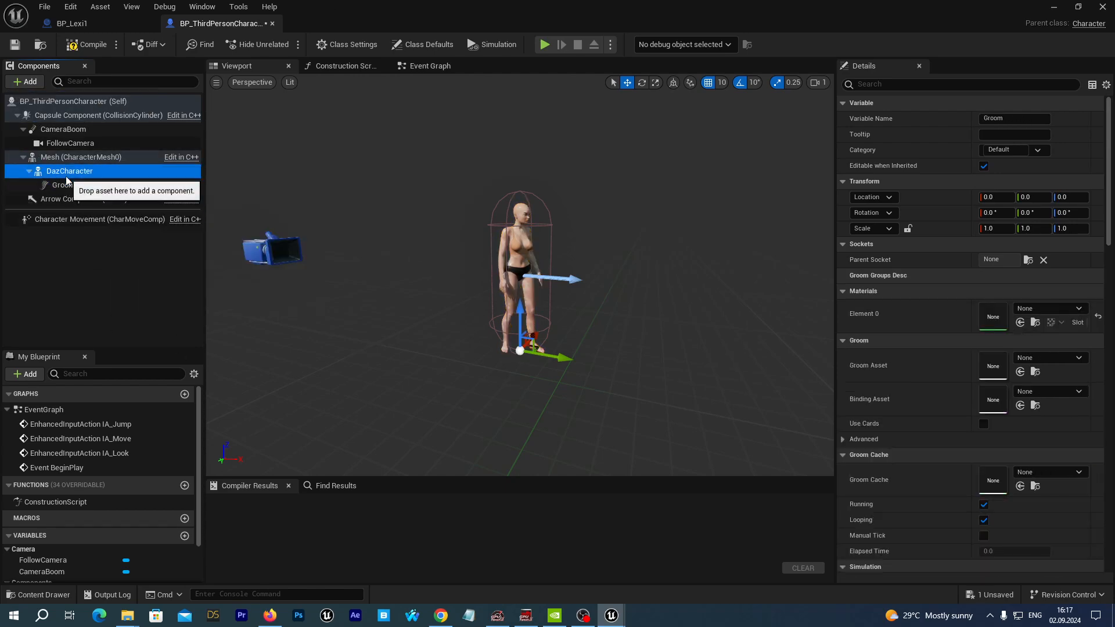
pyautogui.click(63, 185)
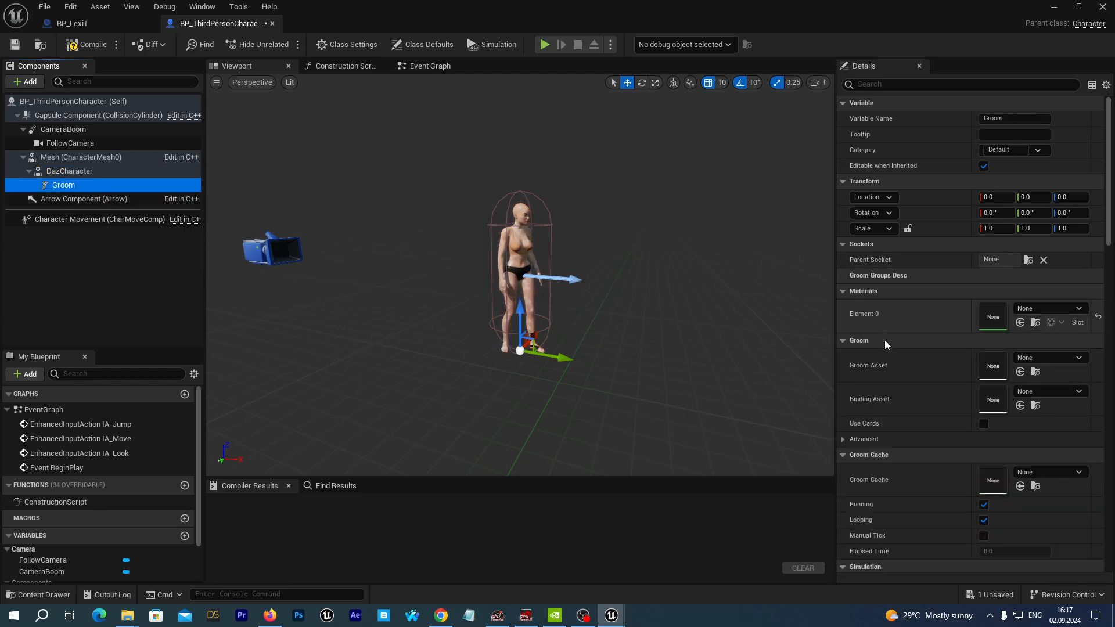
pyautogui.click(1083, 358)
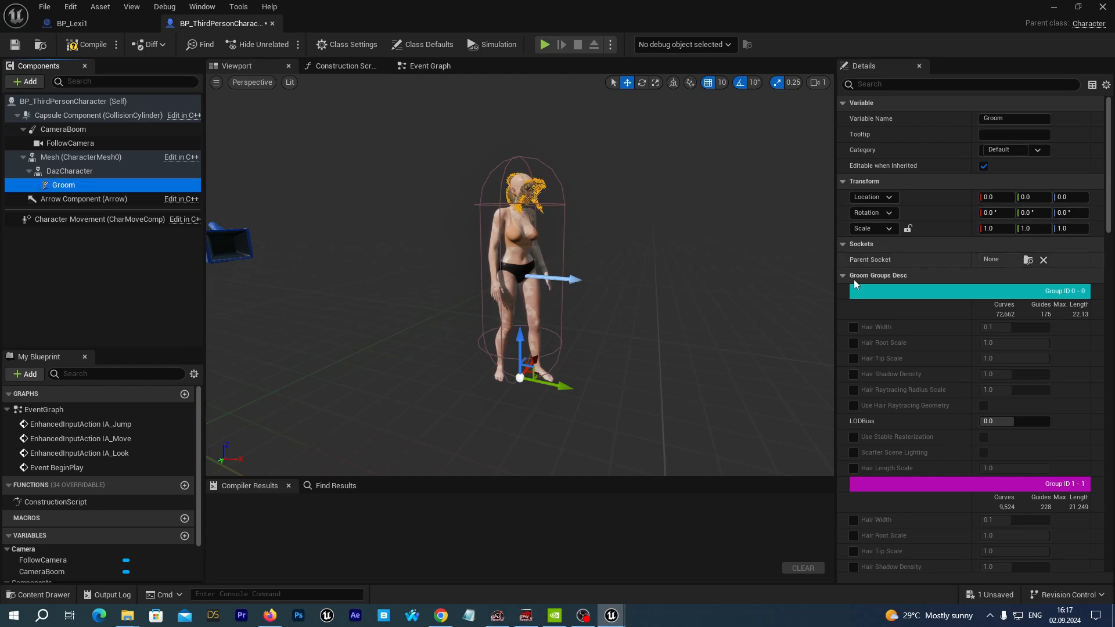
# Parent the groom to the head socket and set the inherited mesh's animation mode to custom.
pyautogui.click(1029, 261)
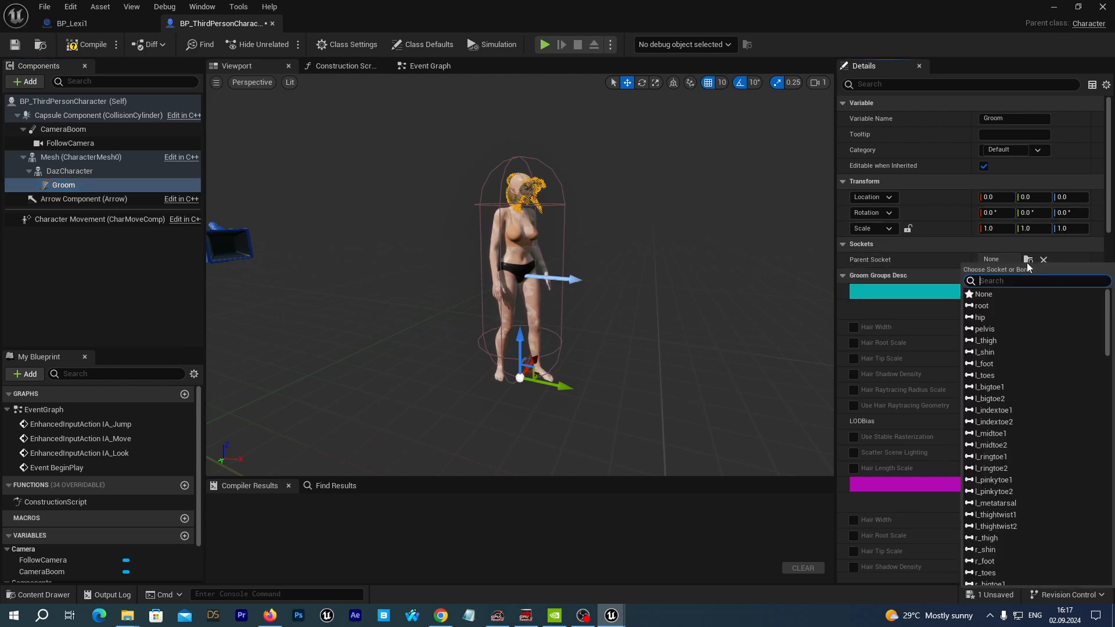
pyautogui.moveTo(758, 288)
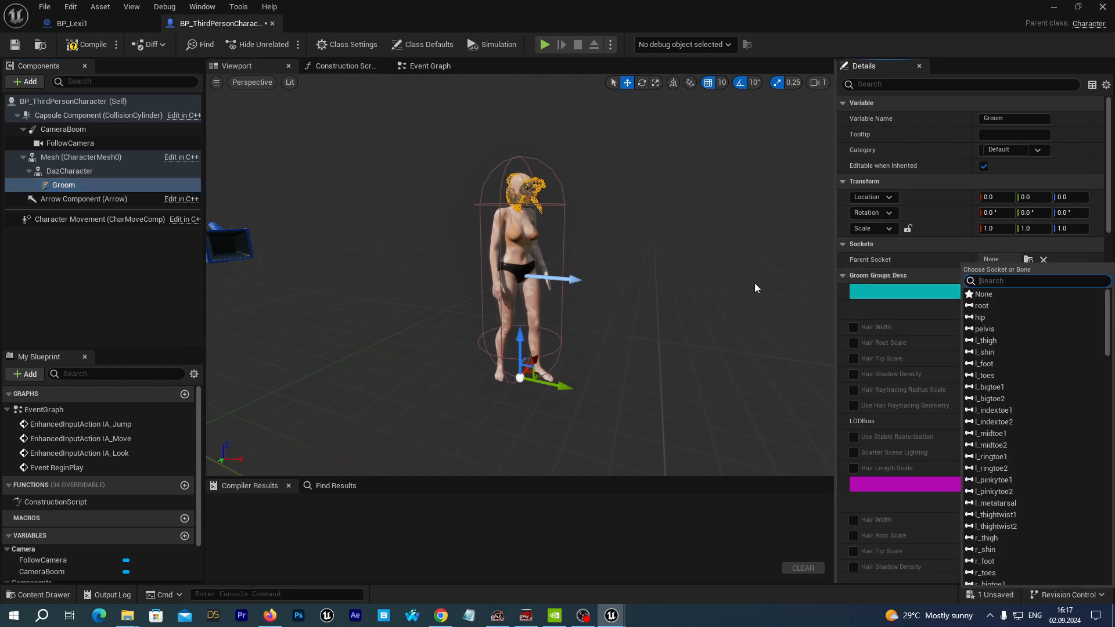
pyautogui.write('h')
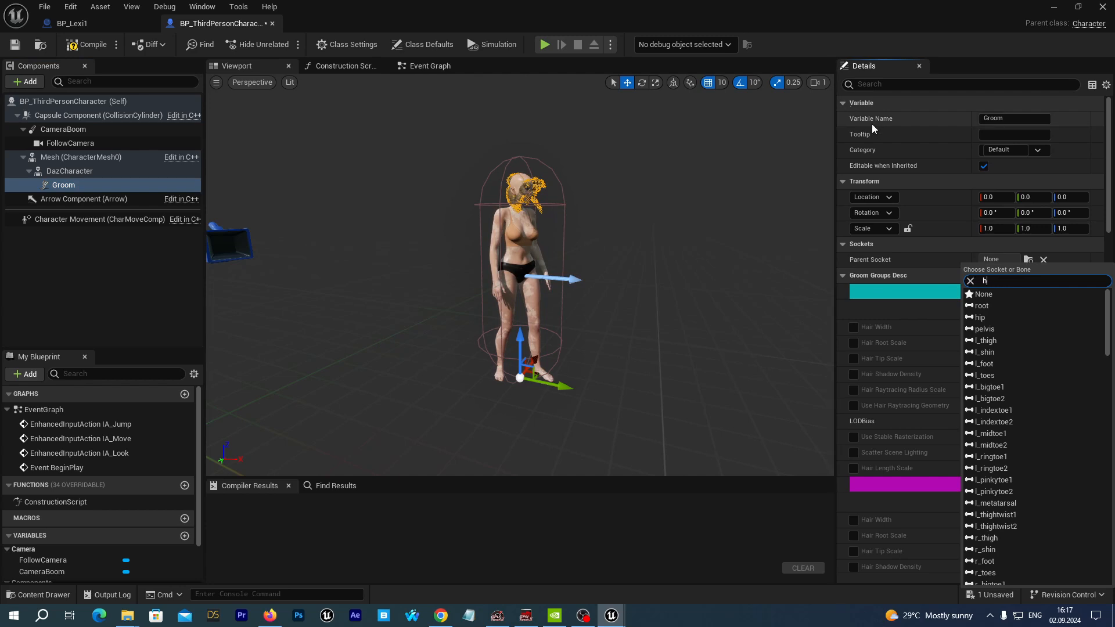
pyautogui.click(979, 317)
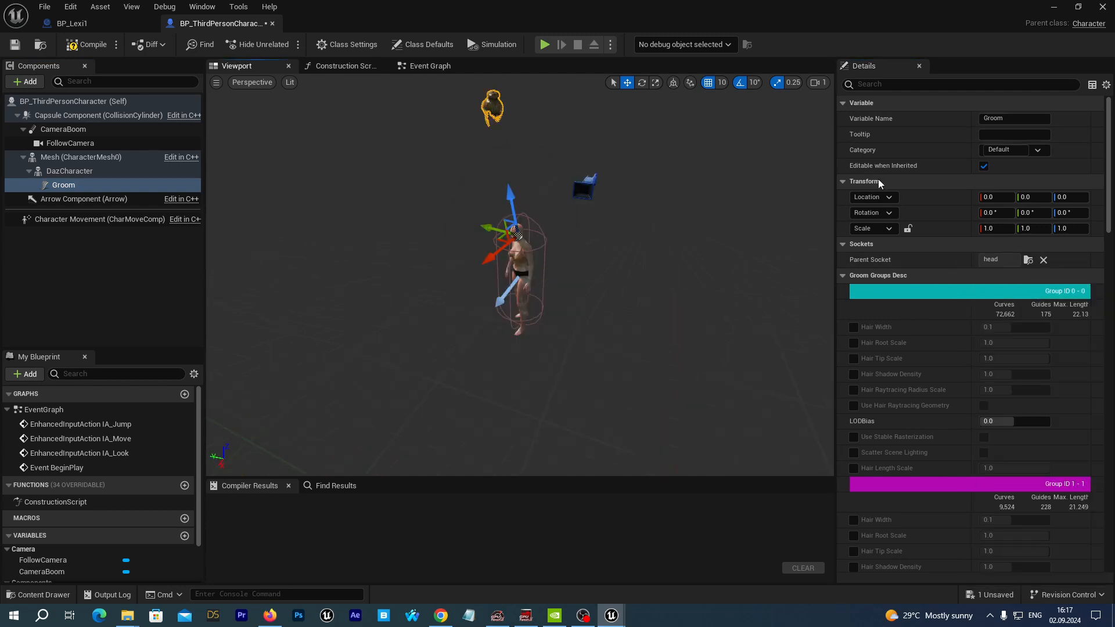
pyautogui.moveTo(65, 157)
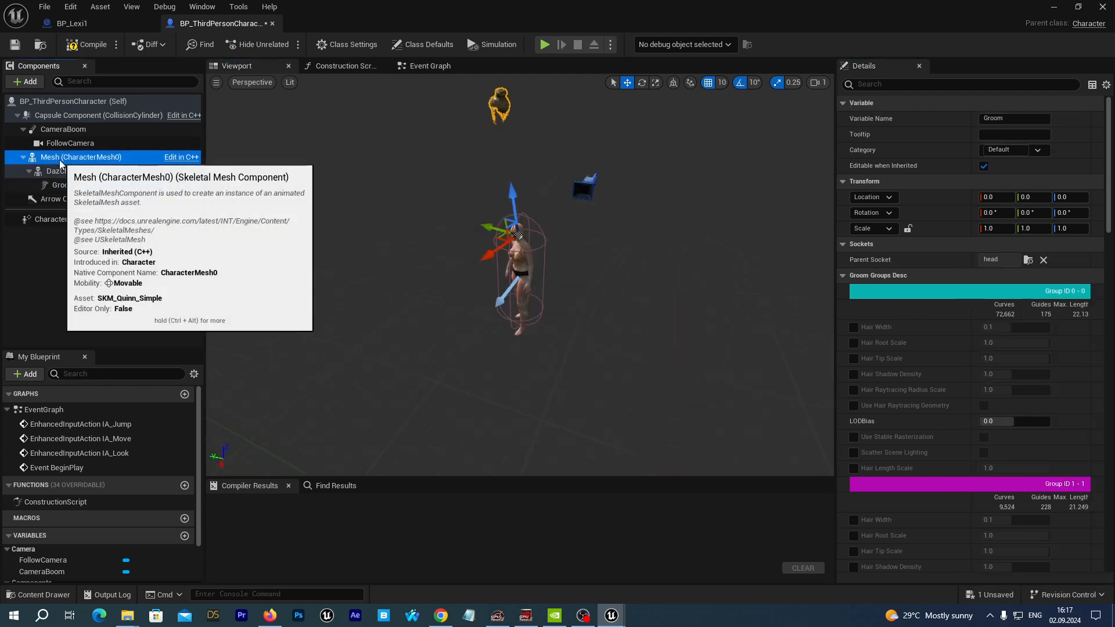
pyautogui.click(81, 157)
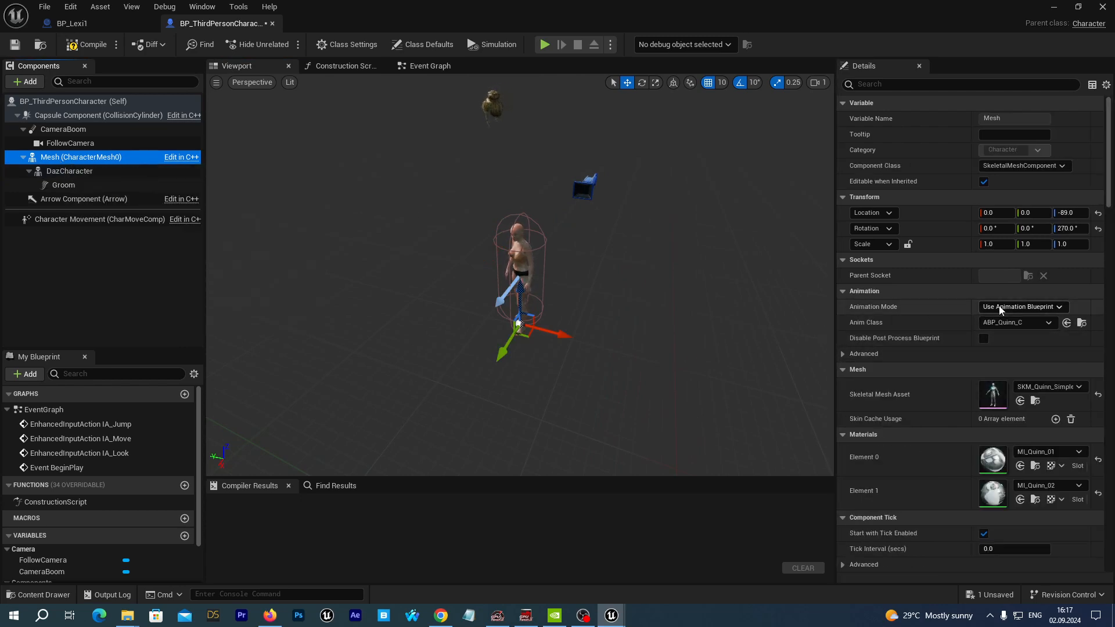
pyautogui.click(1023, 306)
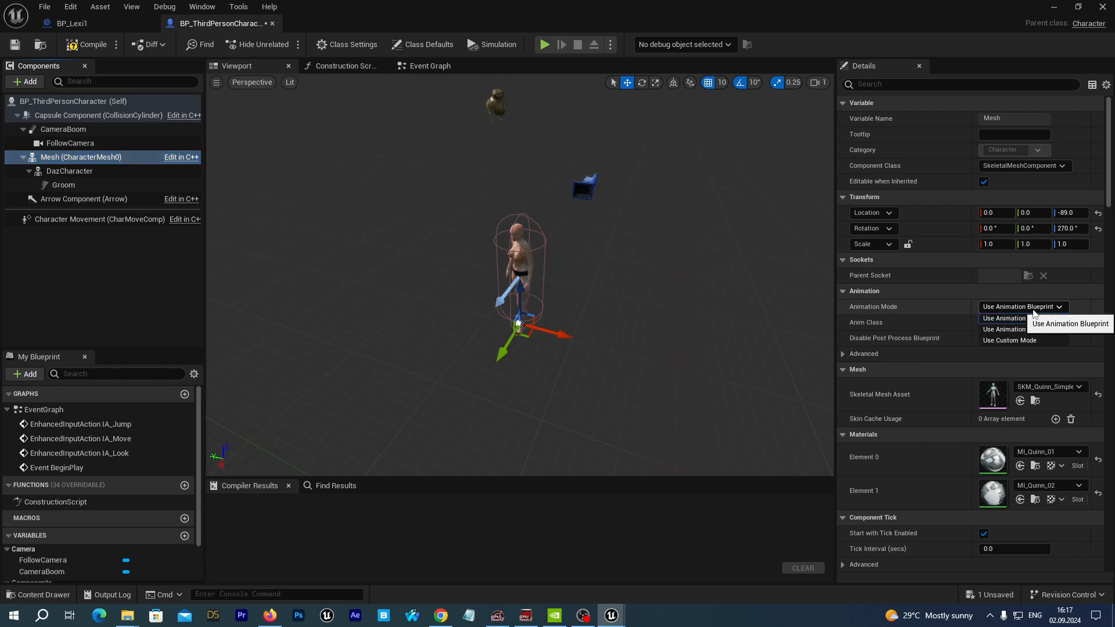
pyautogui.click(1010, 340)
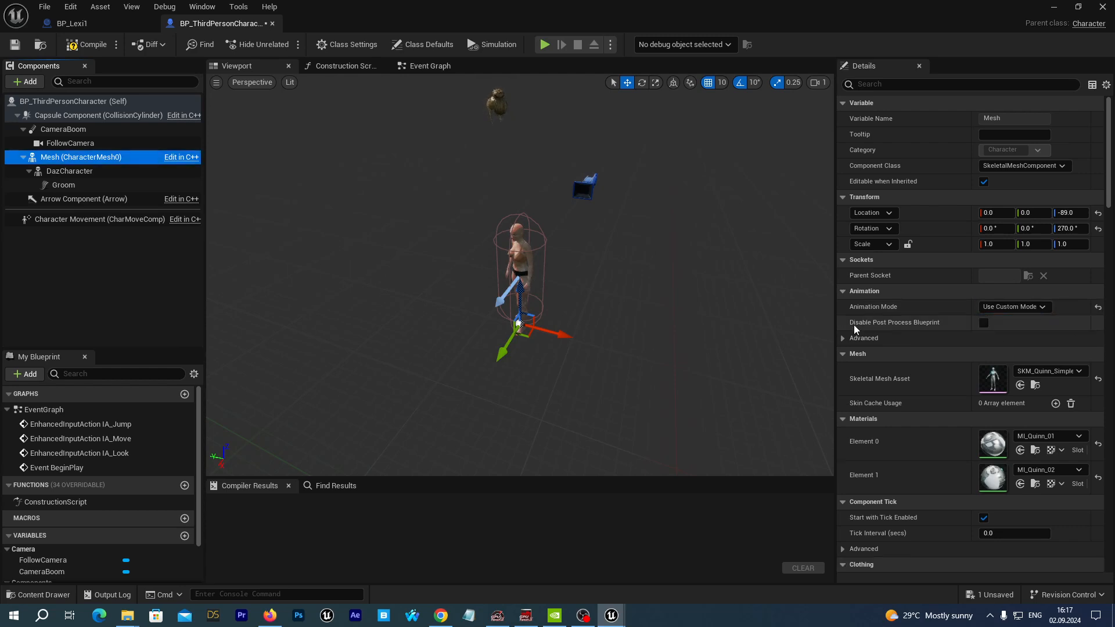
pyautogui.click(84, 45)
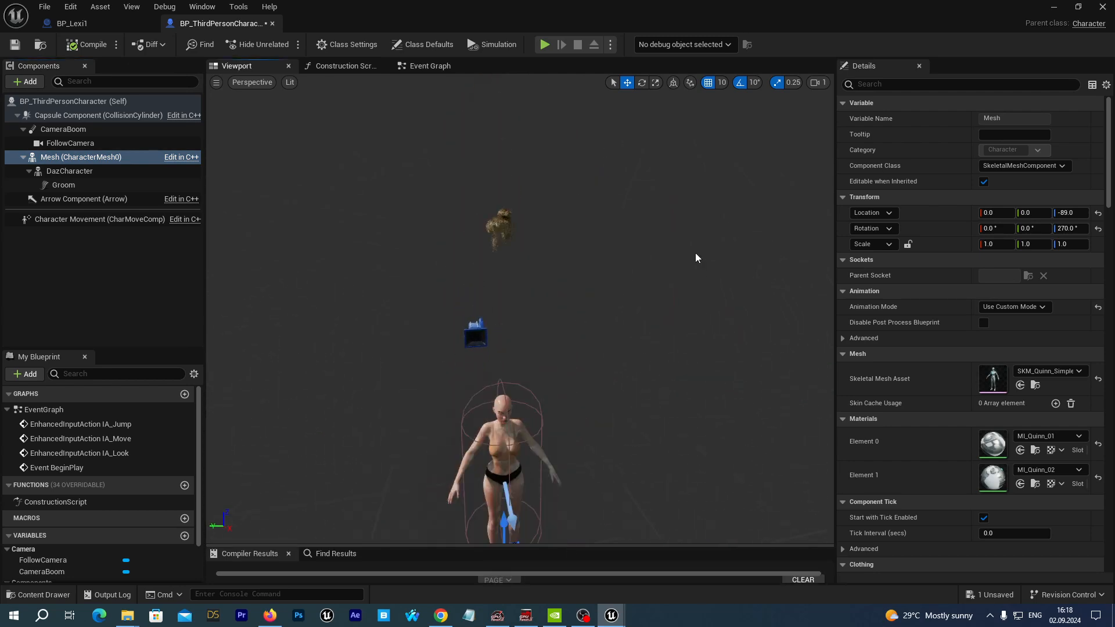
pyautogui.click(63, 185)
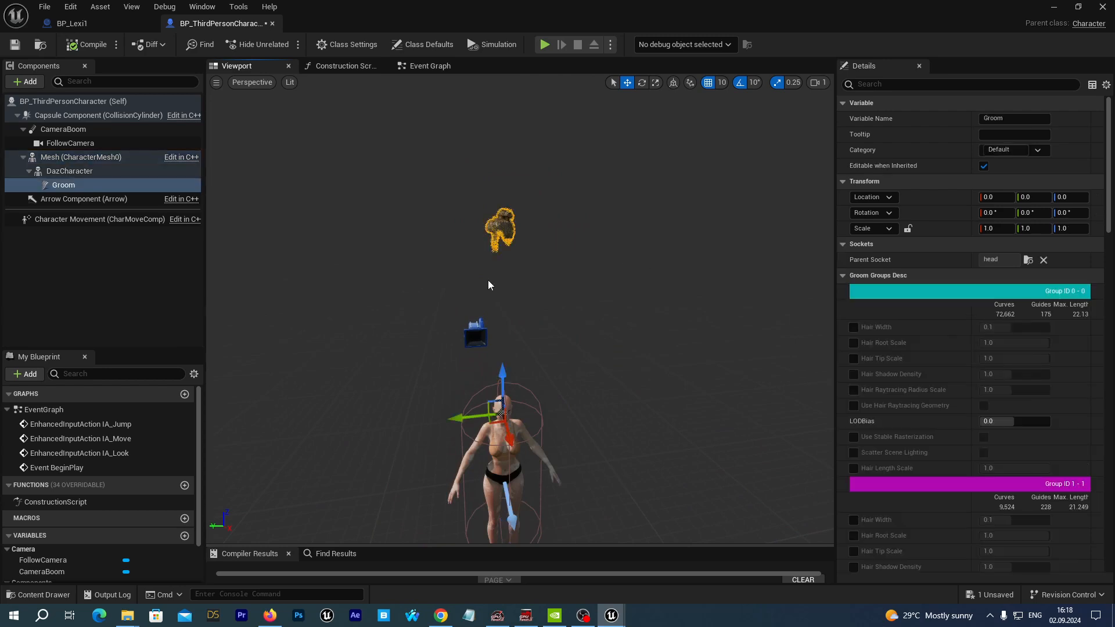
pyautogui.moveTo(263, 205)
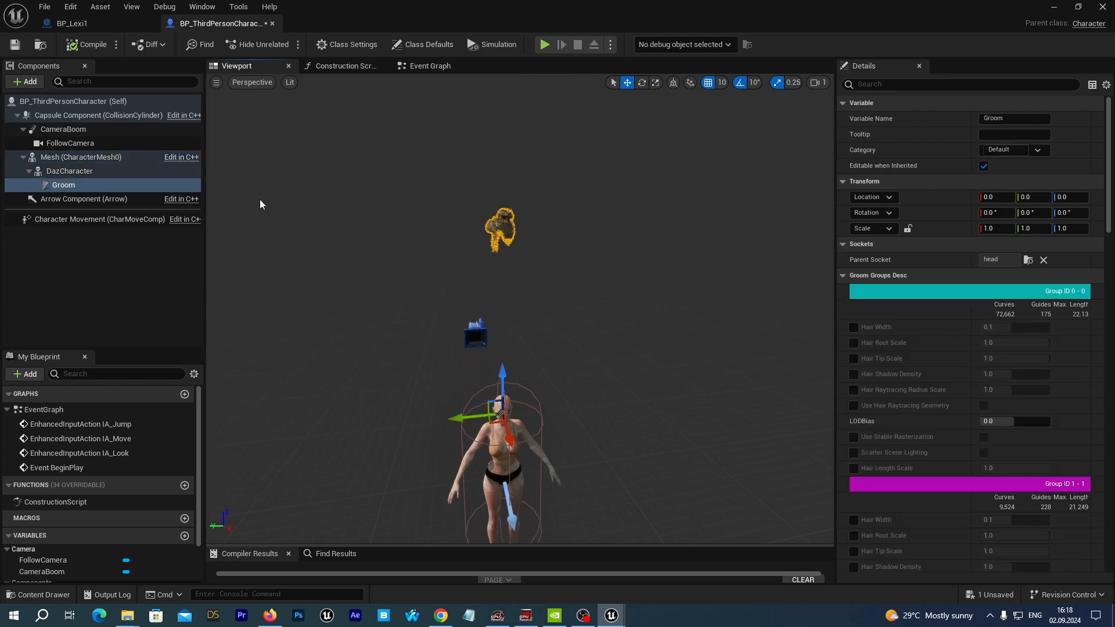
# Rotate the groom -90 degrees in Z and switch to moving it down onto the head.
pyautogui.click(641, 81)
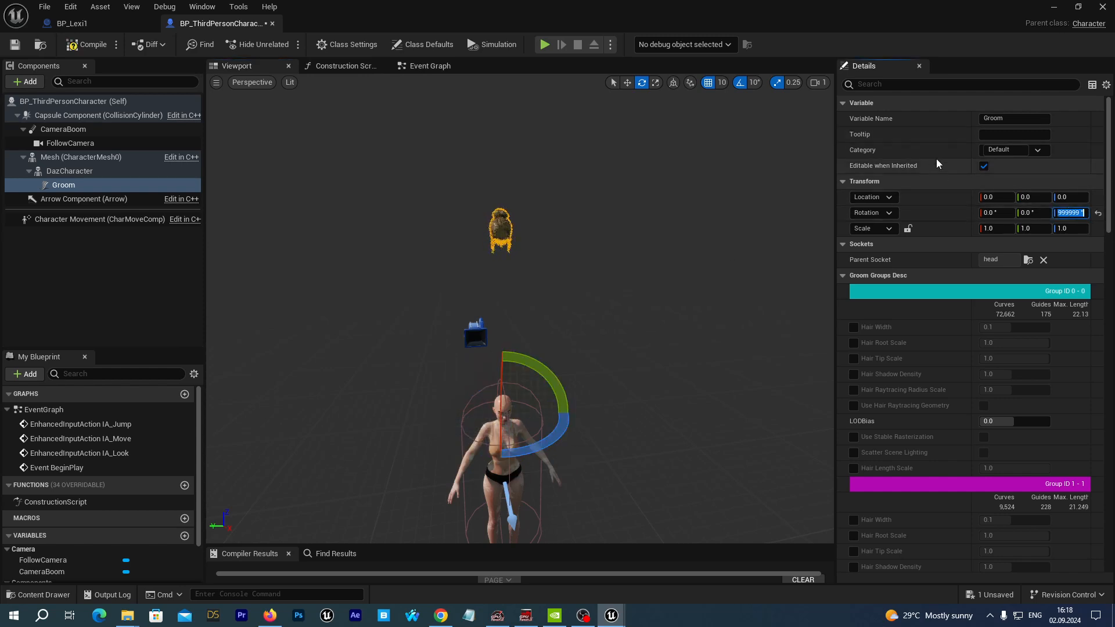
pyautogui.write('-90')
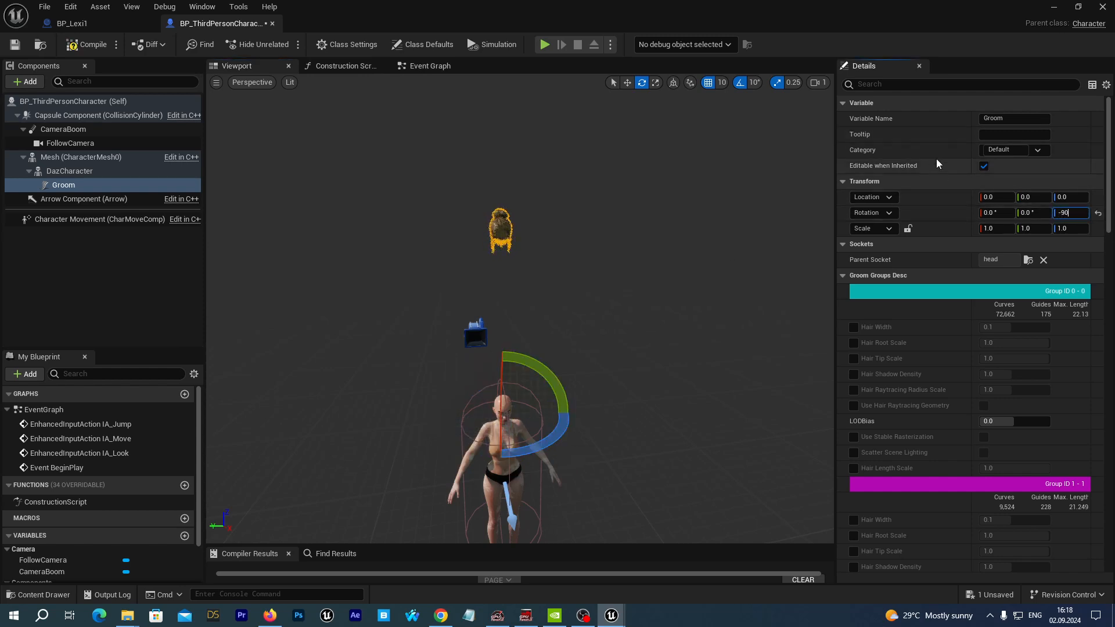
pyautogui.press('Enter')
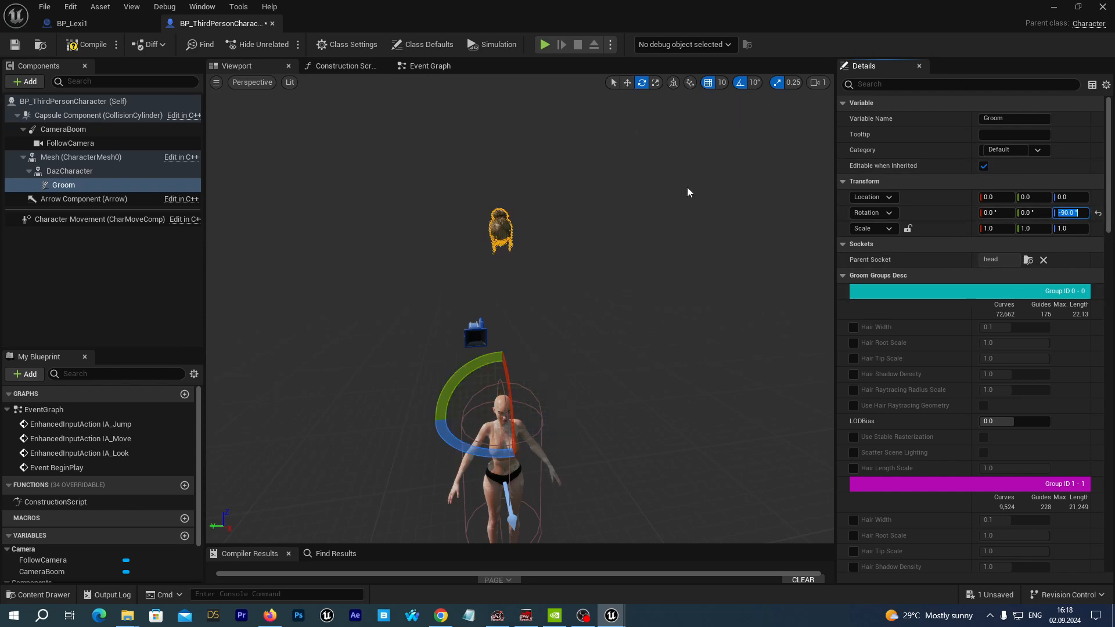
pyautogui.moveTo(627, 82)
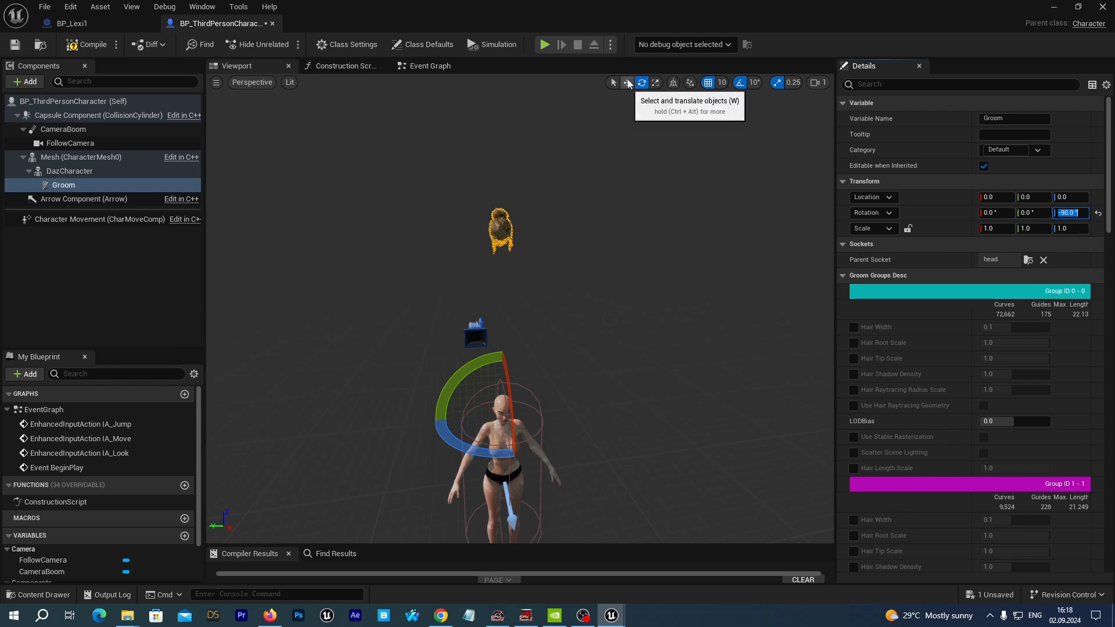
pyautogui.click(627, 82)
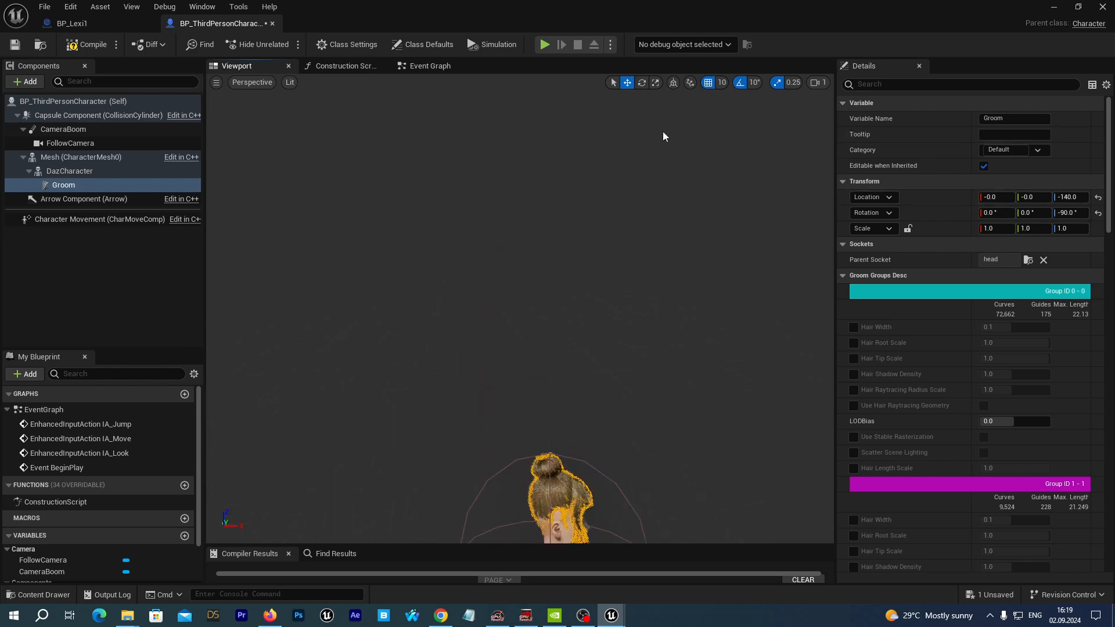
pyautogui.moveTo(708, 83)
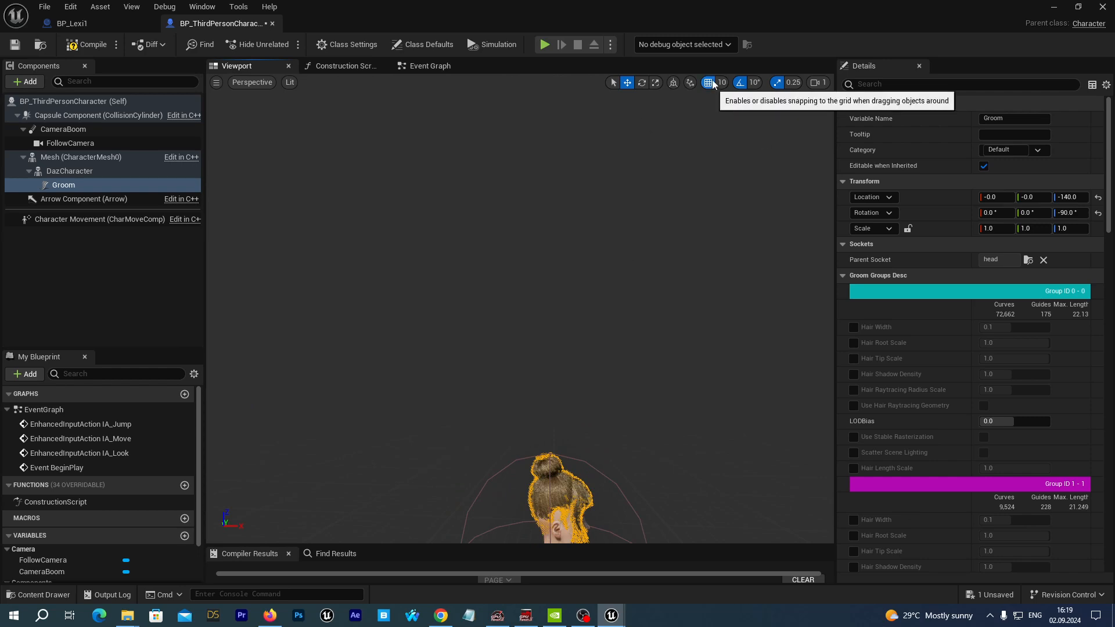
# Set position snap to 1, rotation snap to 2.812 degrees, and scale the groom to 1.0075.
pyautogui.click(722, 83)
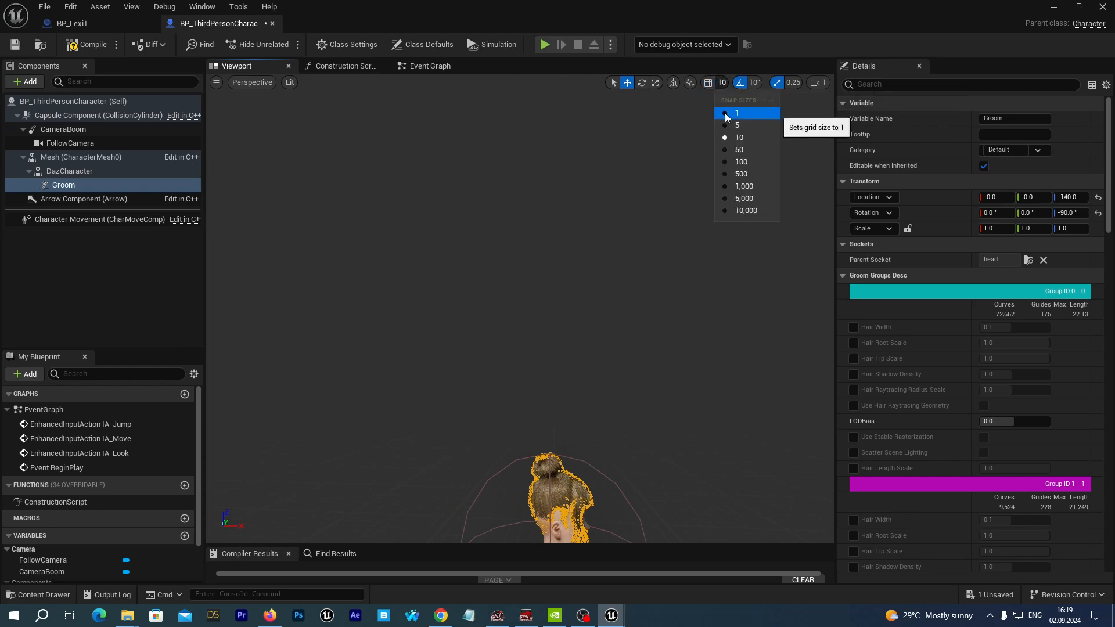
pyautogui.click(737, 113)
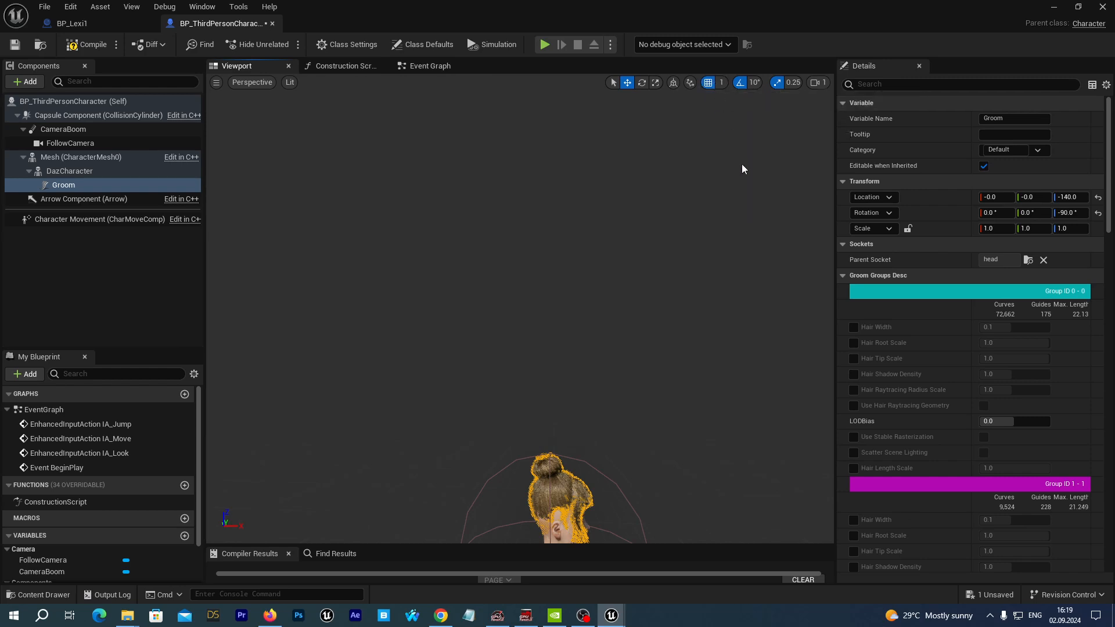
pyautogui.click(753, 83)
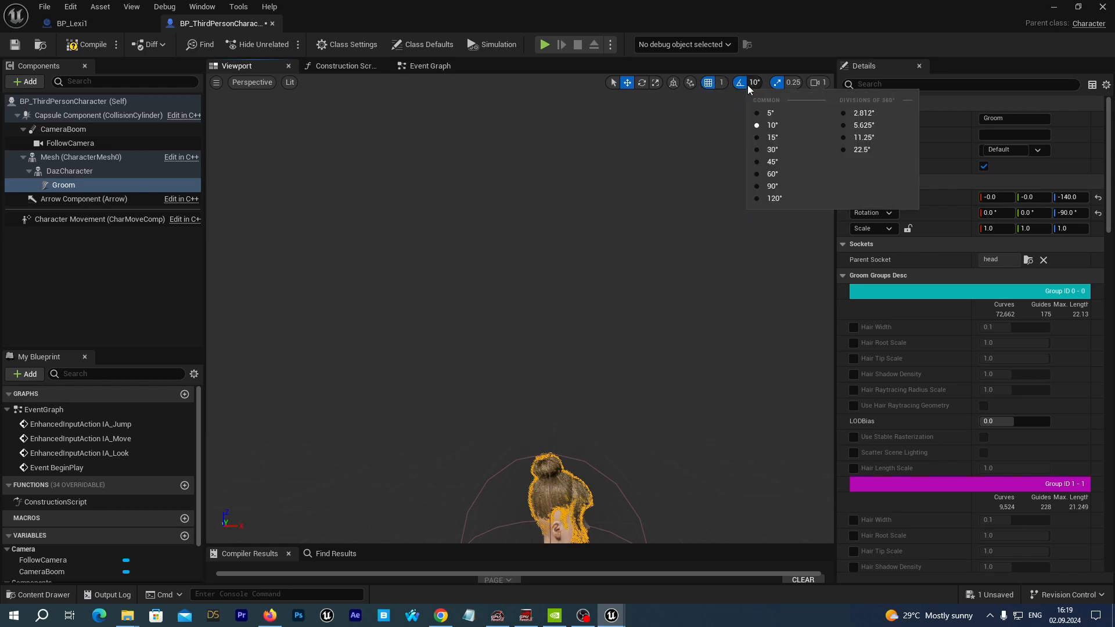
pyautogui.moveTo(845, 114)
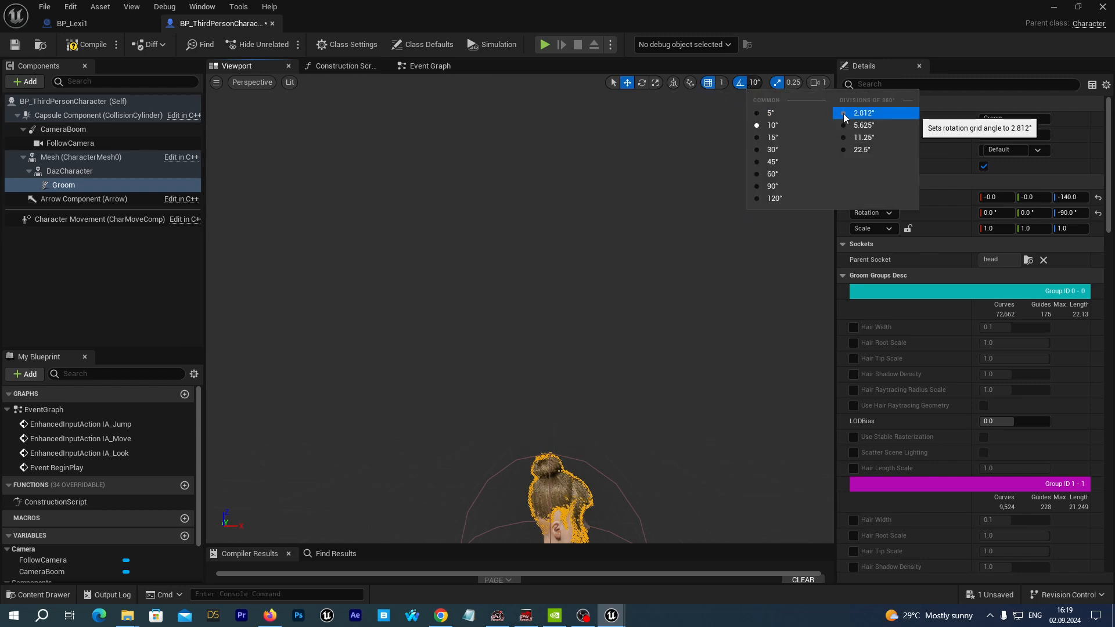
pyautogui.click(863, 112)
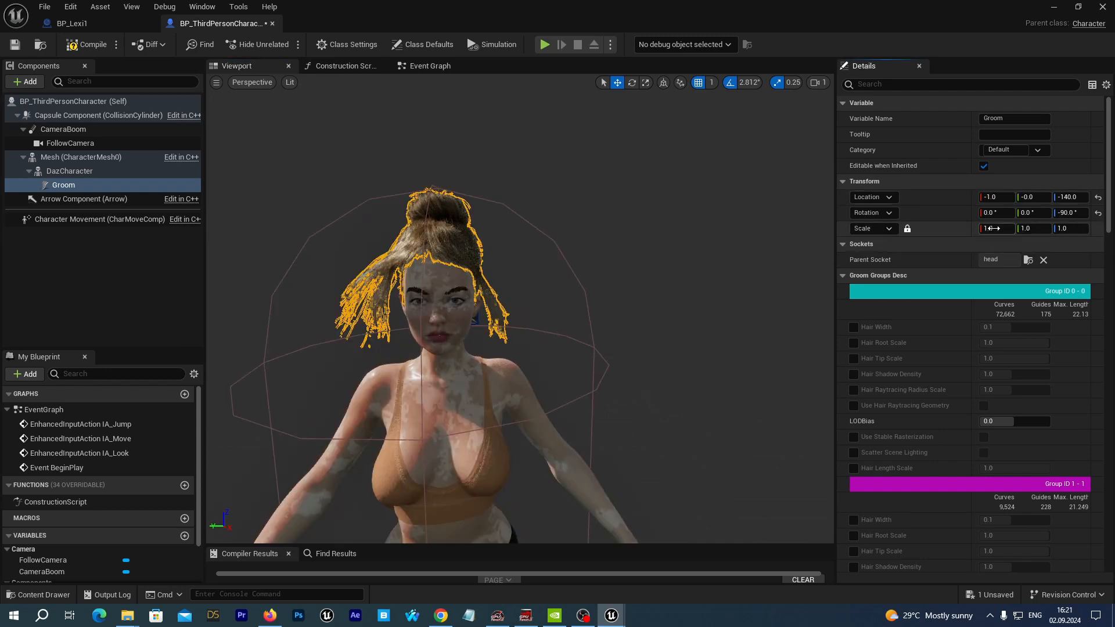
pyautogui.write('1.0075')
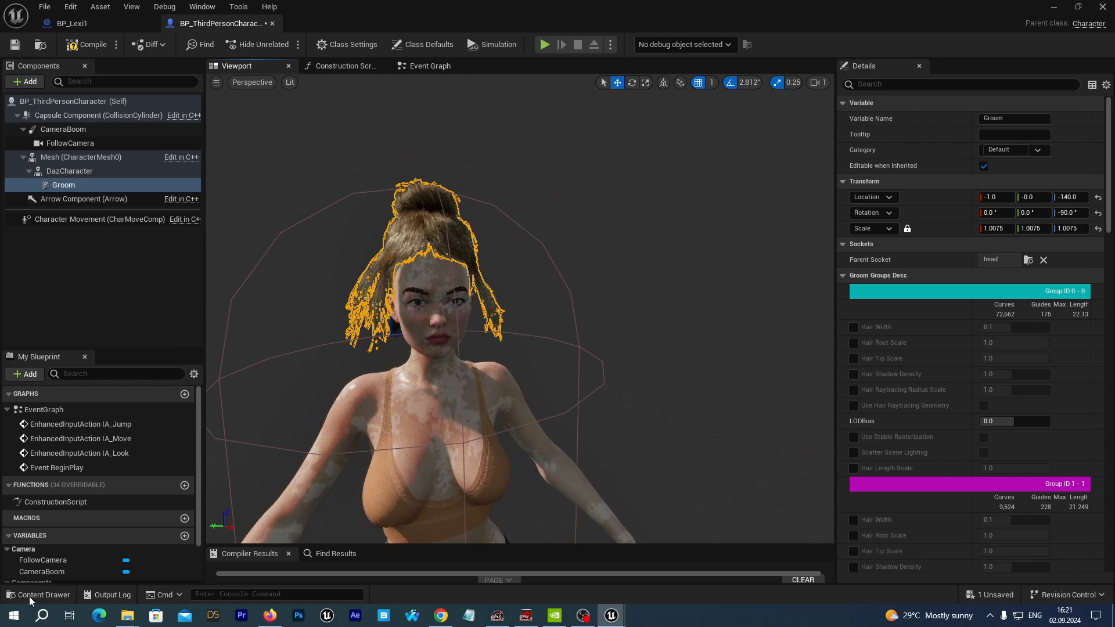
# Load Victoria9_PhysicsAsset from the DazToUnreal/Victoria9 folder for editing.
pyautogui.click(43, 595)
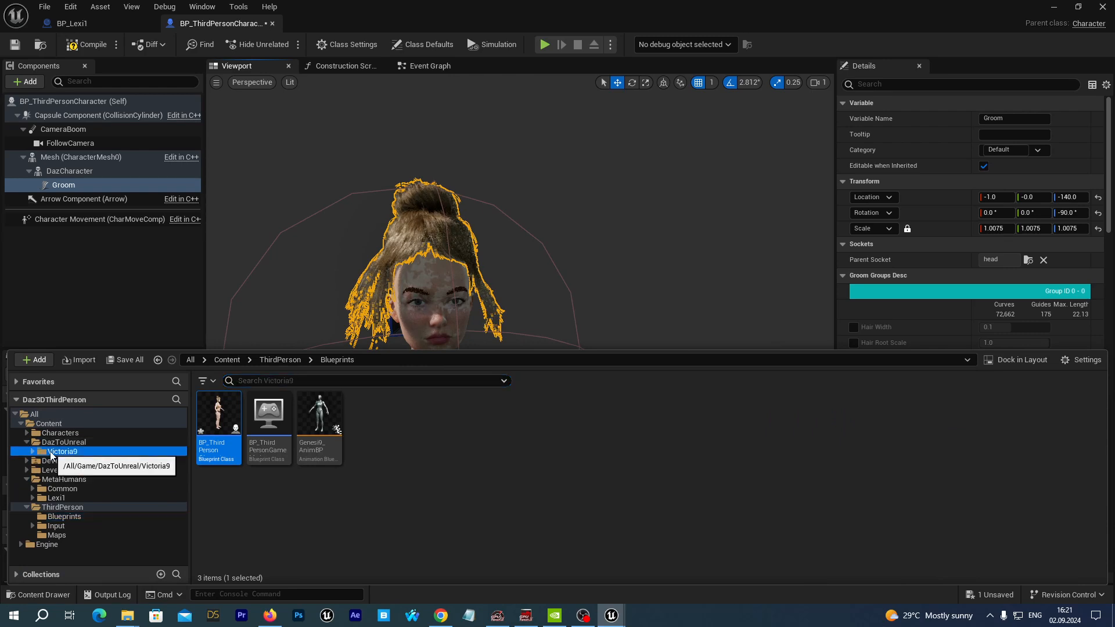
pyautogui.doubleClick(62, 451)
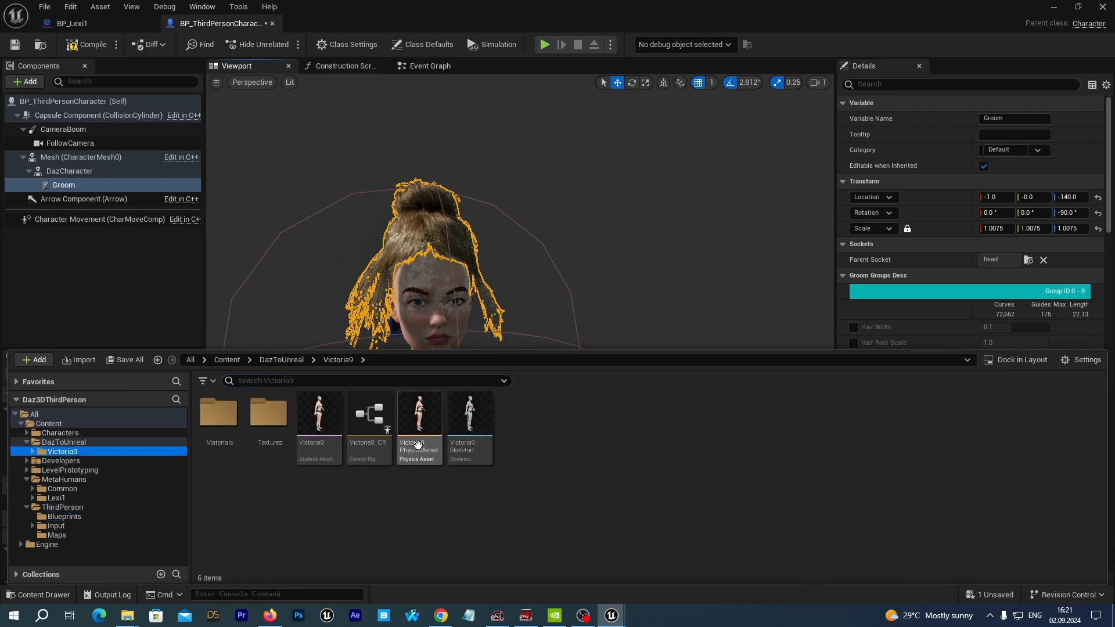
pyautogui.click(420, 413)
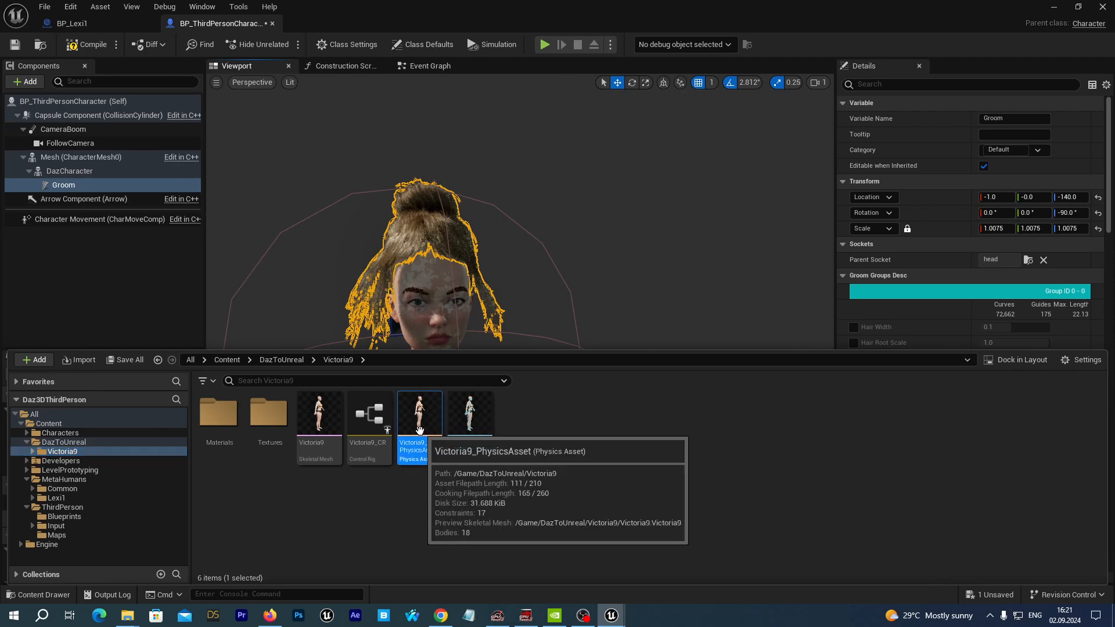
pyautogui.doubleClick(420, 414)
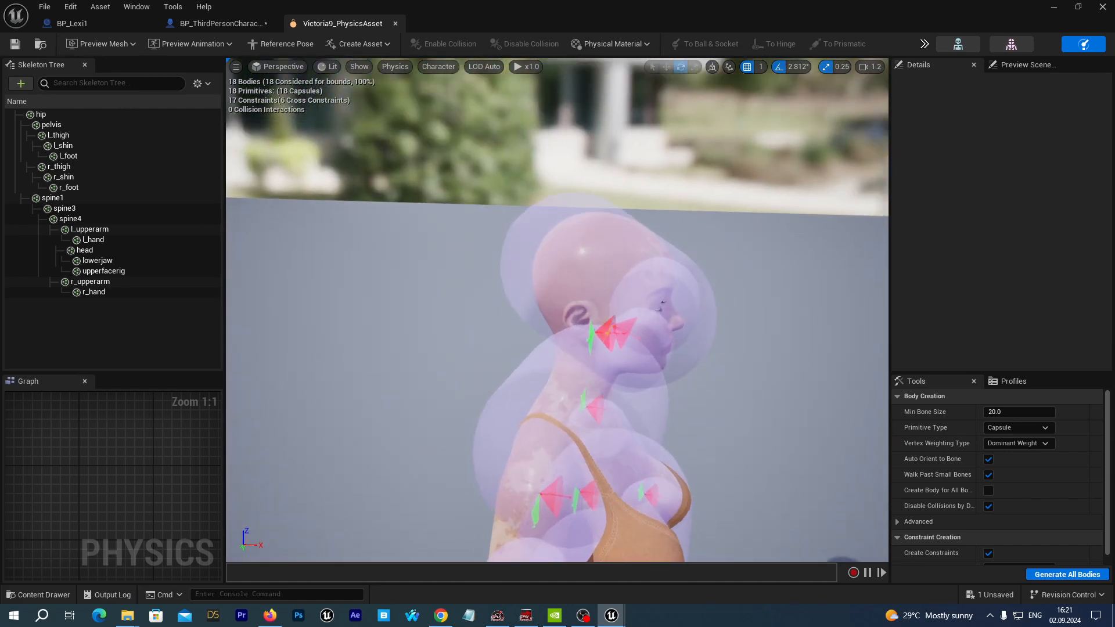
# Shrink the head, upperfacerig and lowerjaw collision bodies and save the asset.
pyautogui.click(85, 249)
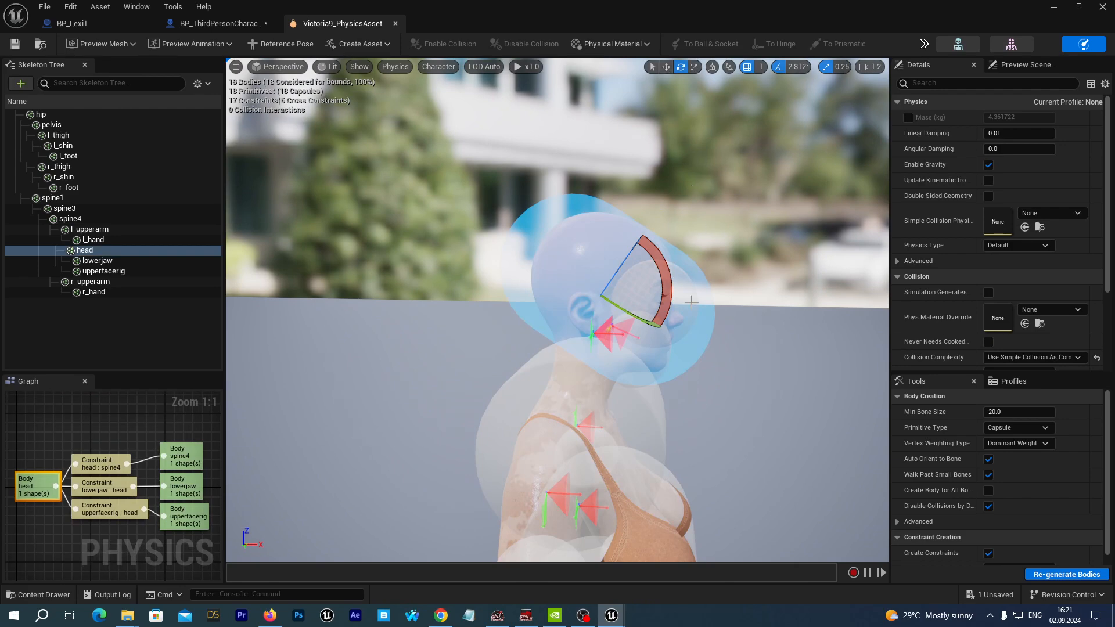
pyautogui.moveTo(748, 237)
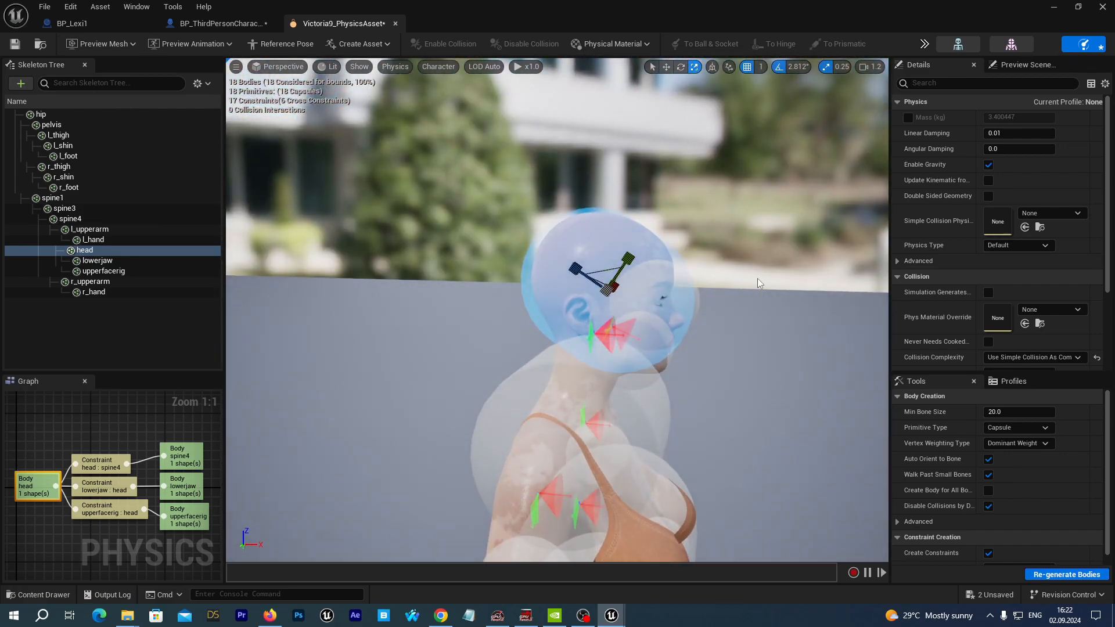
pyautogui.click(104, 271)
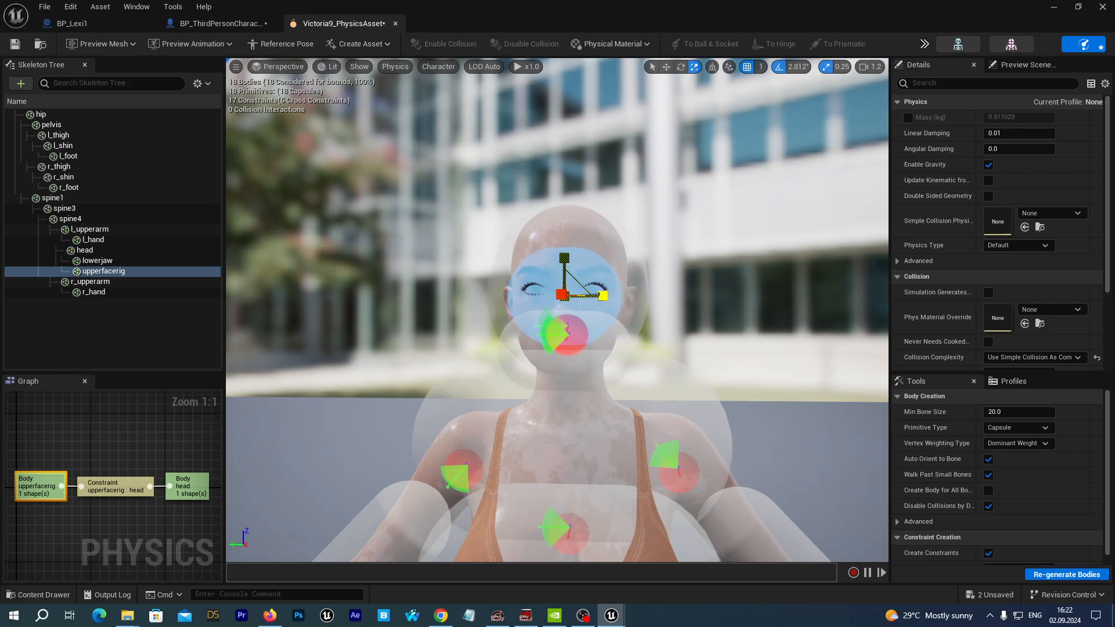
pyautogui.click(97, 260)
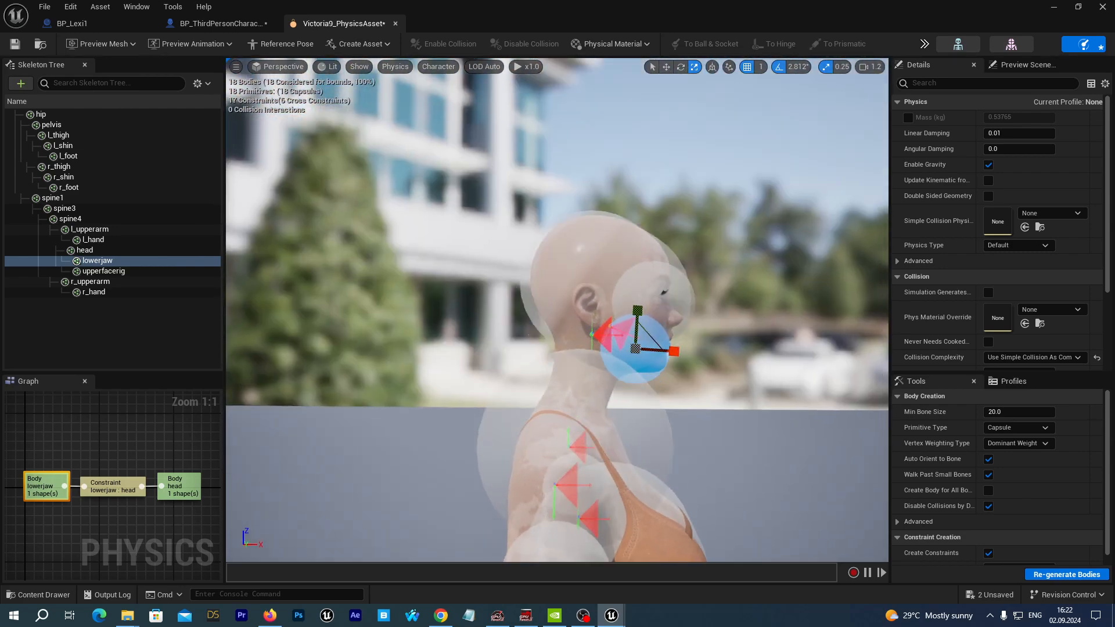
pyautogui.click(83, 249)
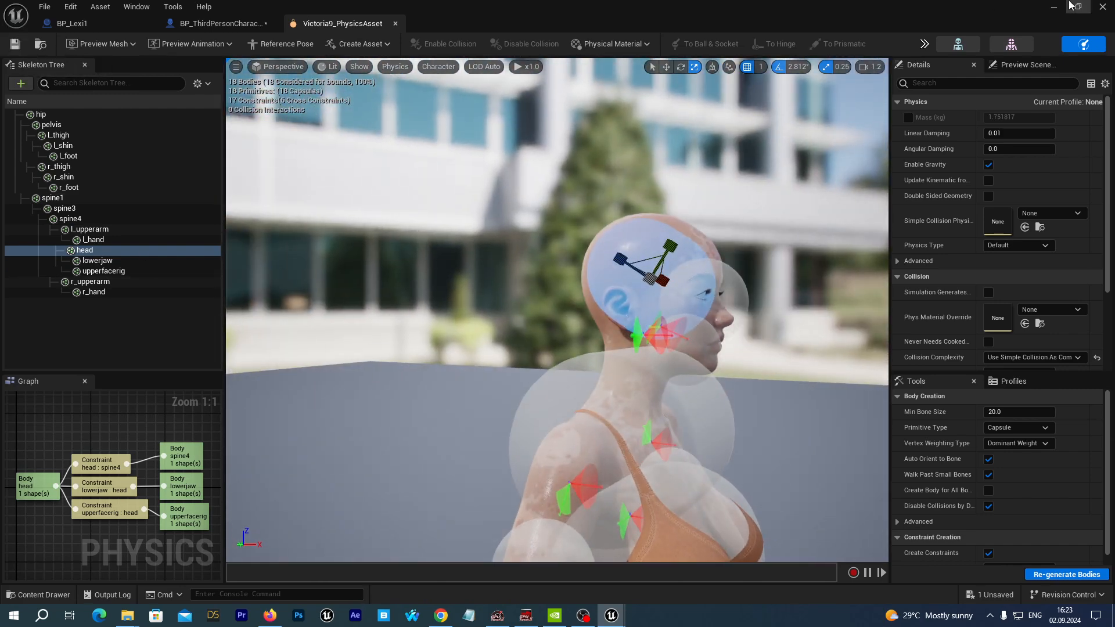
pyautogui.click(44, 595)
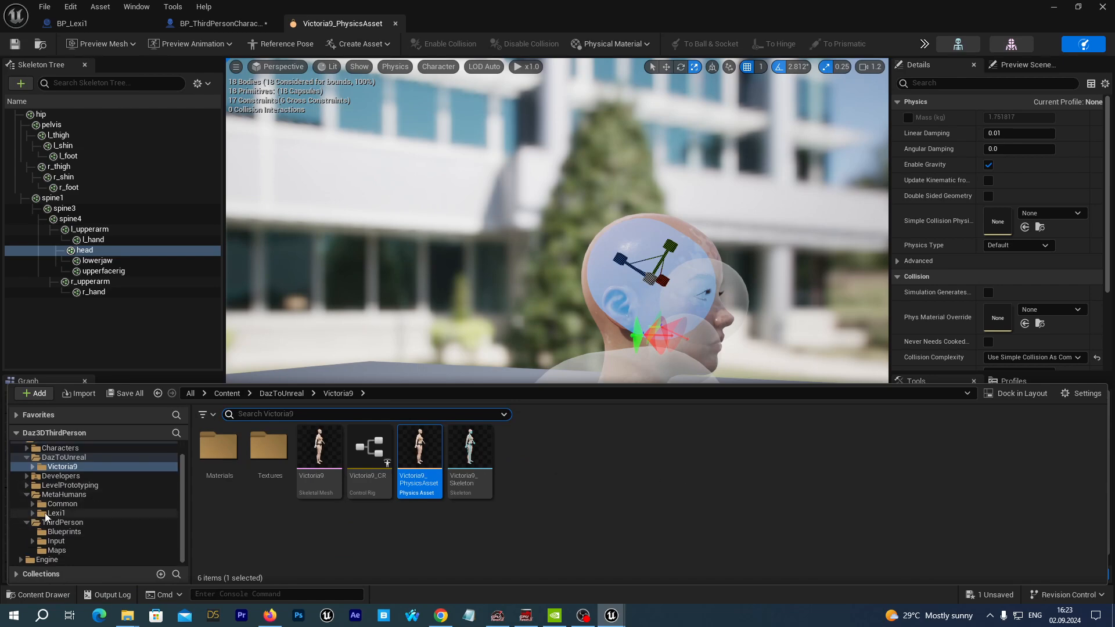
# Set the DazCharacter mesh's Physics Asset Override to Victoria9_PhysicsAsset via the details filter.
pyautogui.click(64, 532)
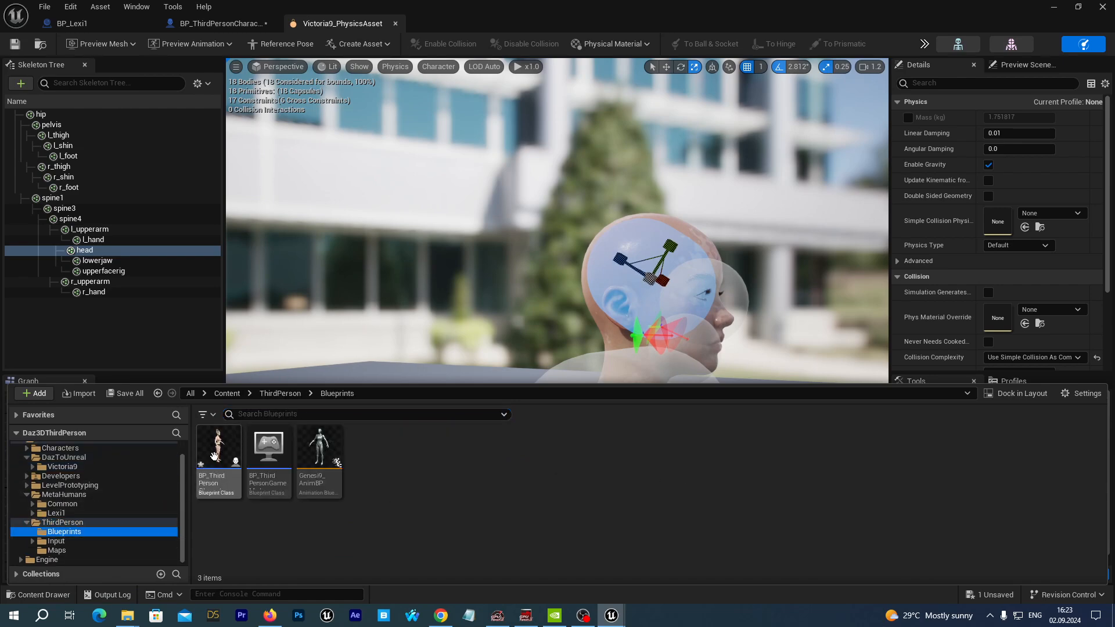
pyautogui.click(225, 23)
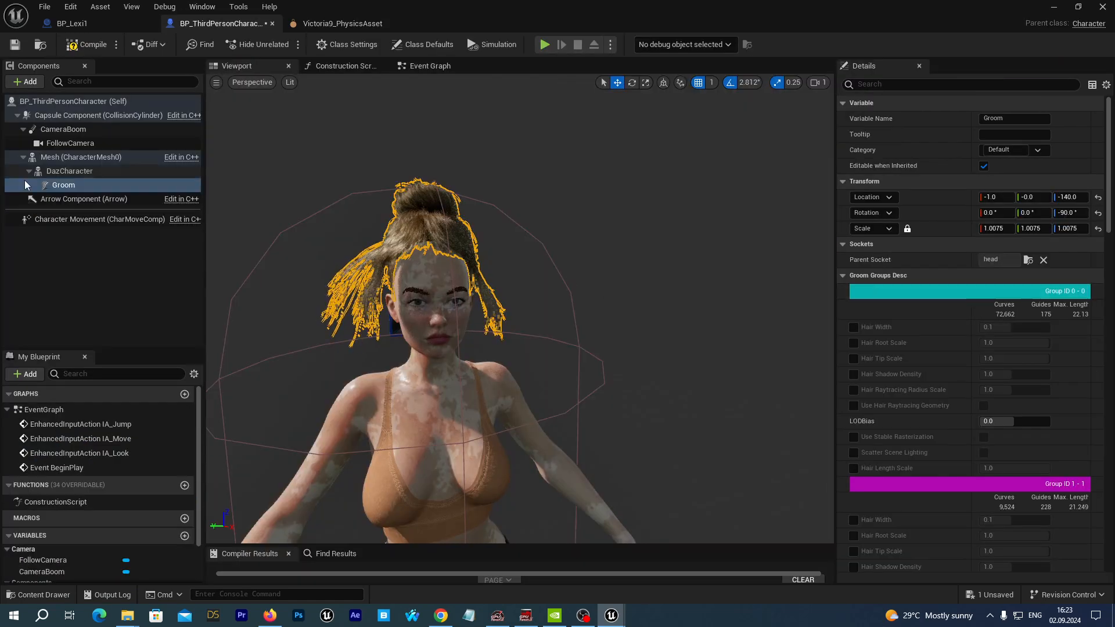
pyautogui.click(70, 171)
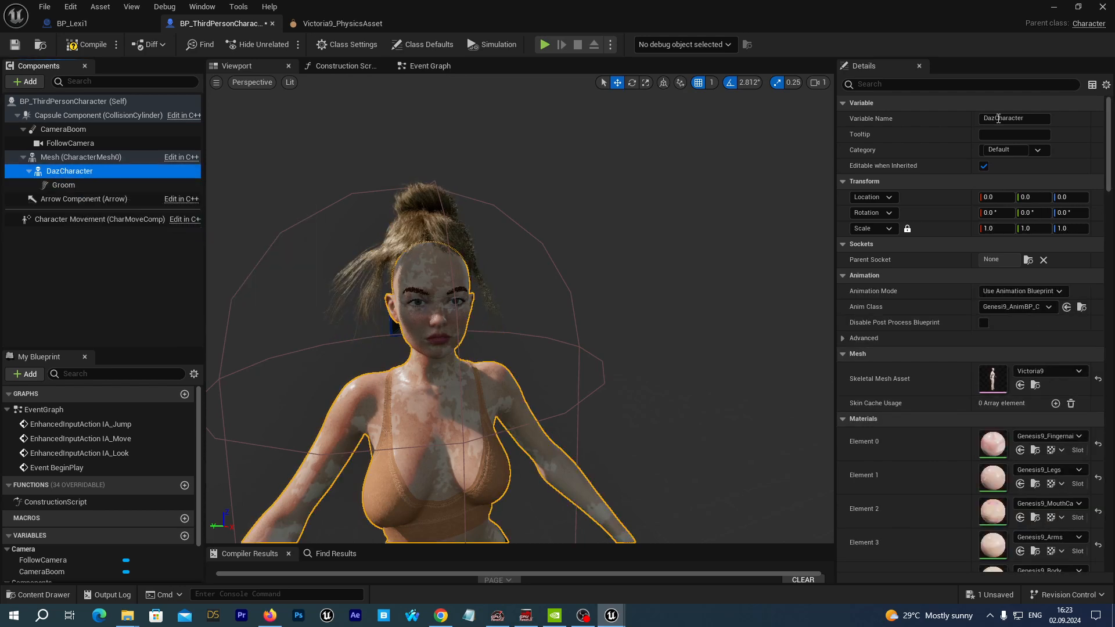
pyautogui.click(944, 84)
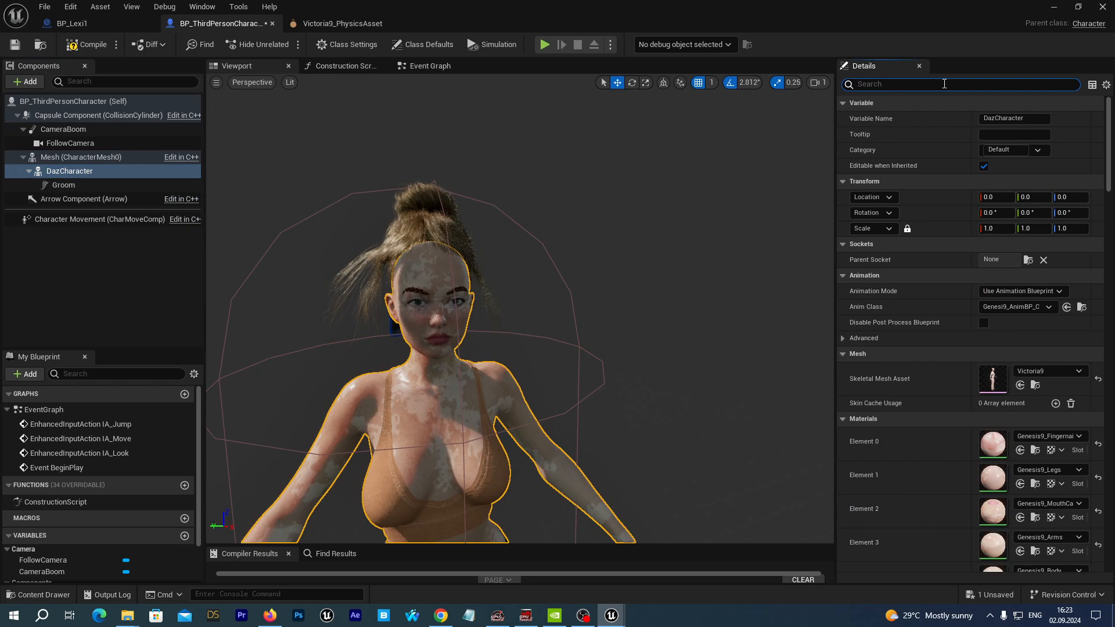
pyautogui.write('p')
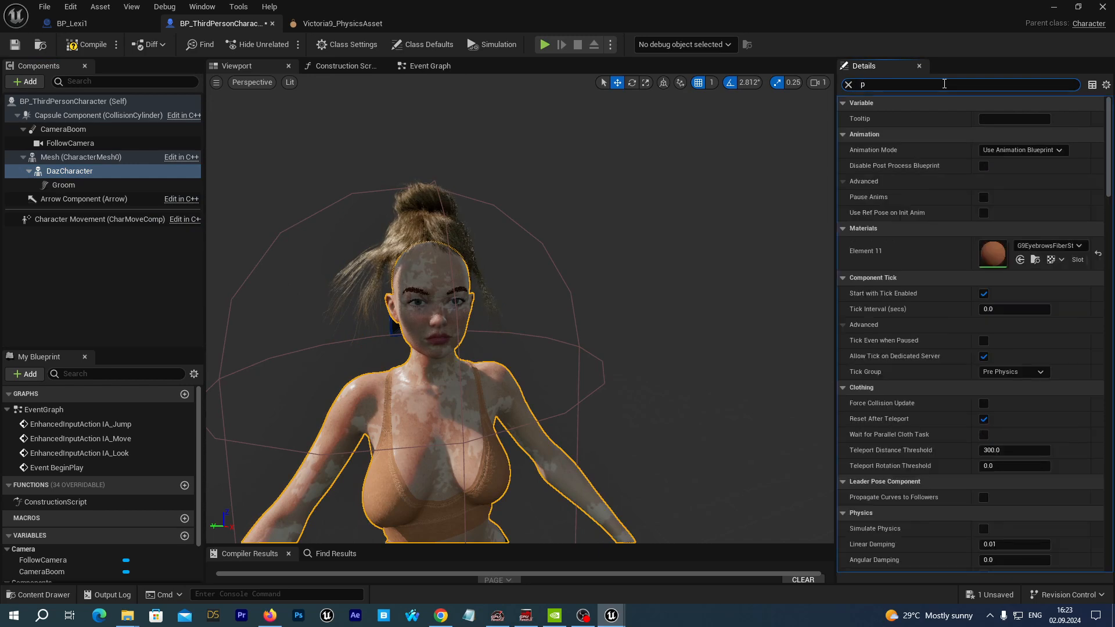
pyautogui.write('hysic')
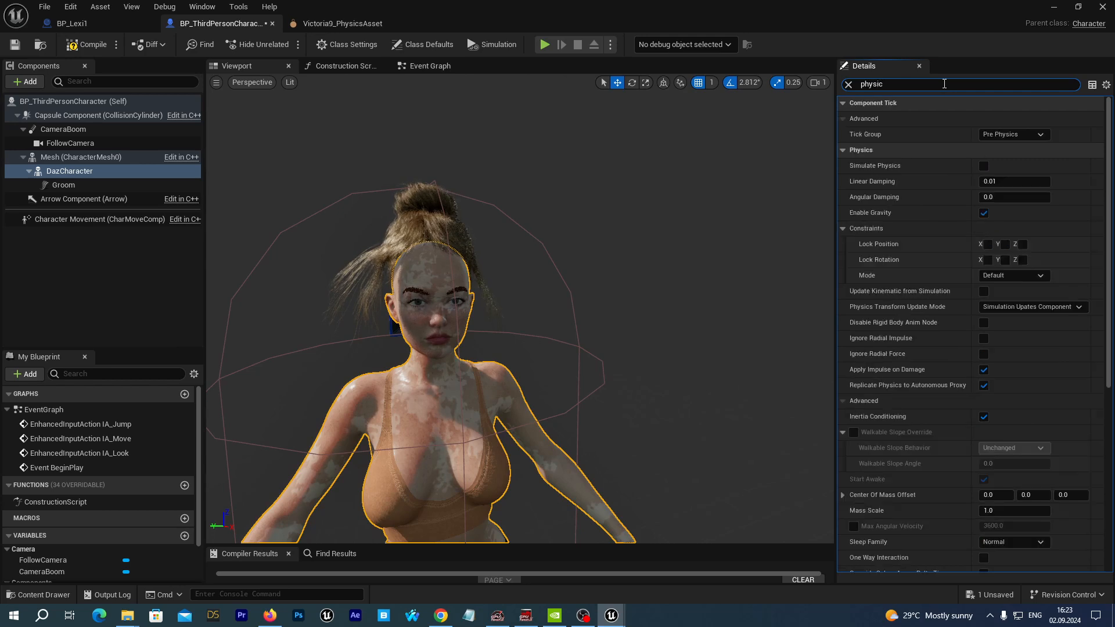
pyautogui.write('asse')
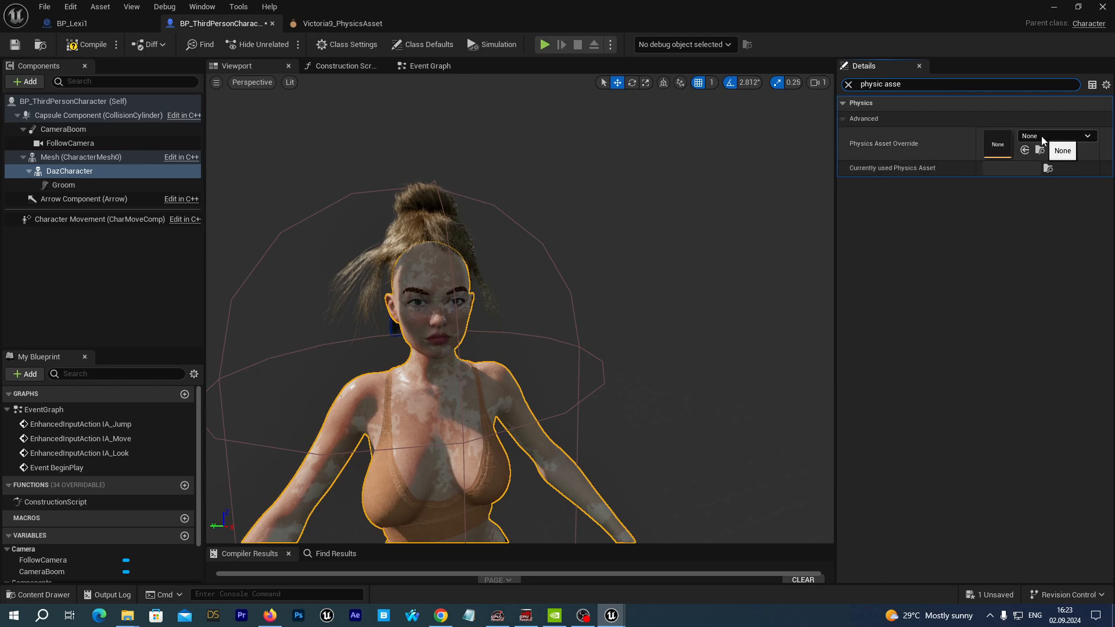
pyautogui.click(1058, 136)
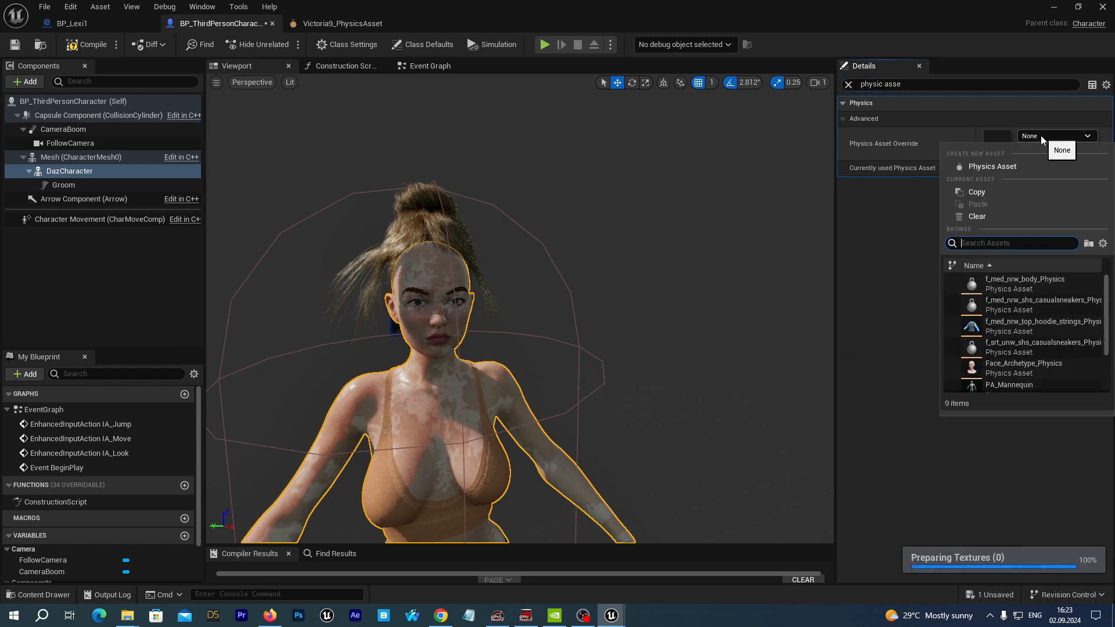
pyautogui.write('gene')
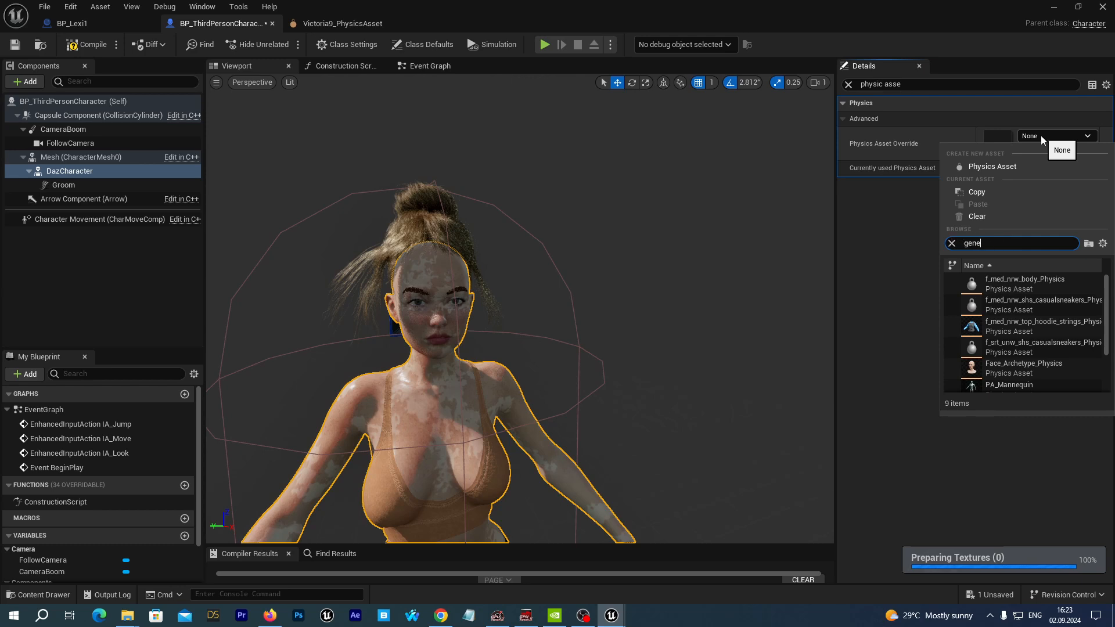
pyautogui.write('v')
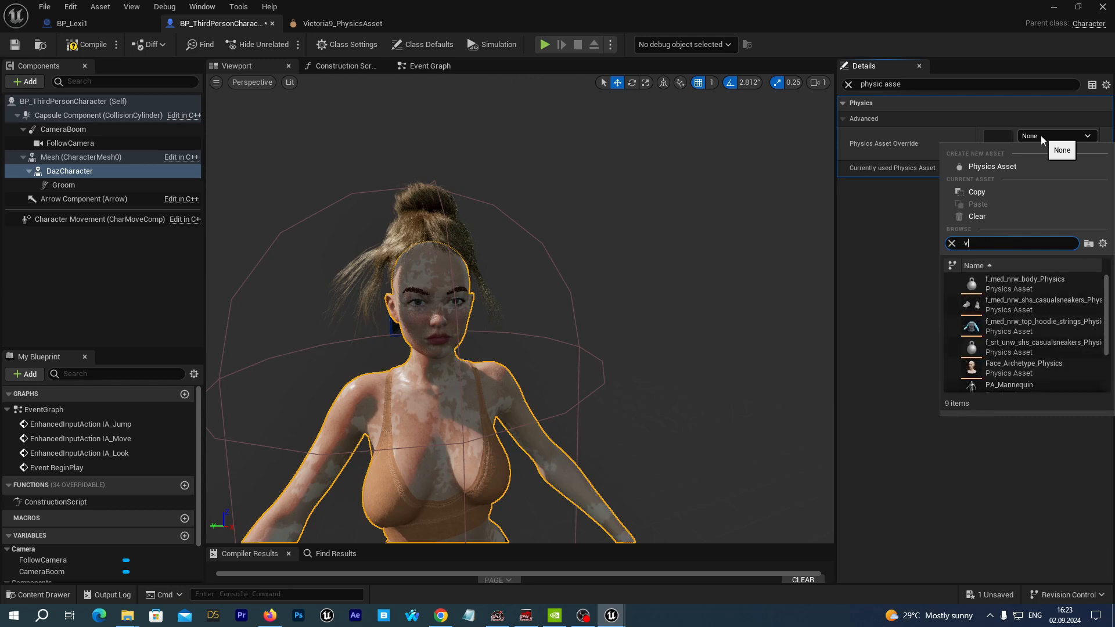
pyautogui.write('icto')
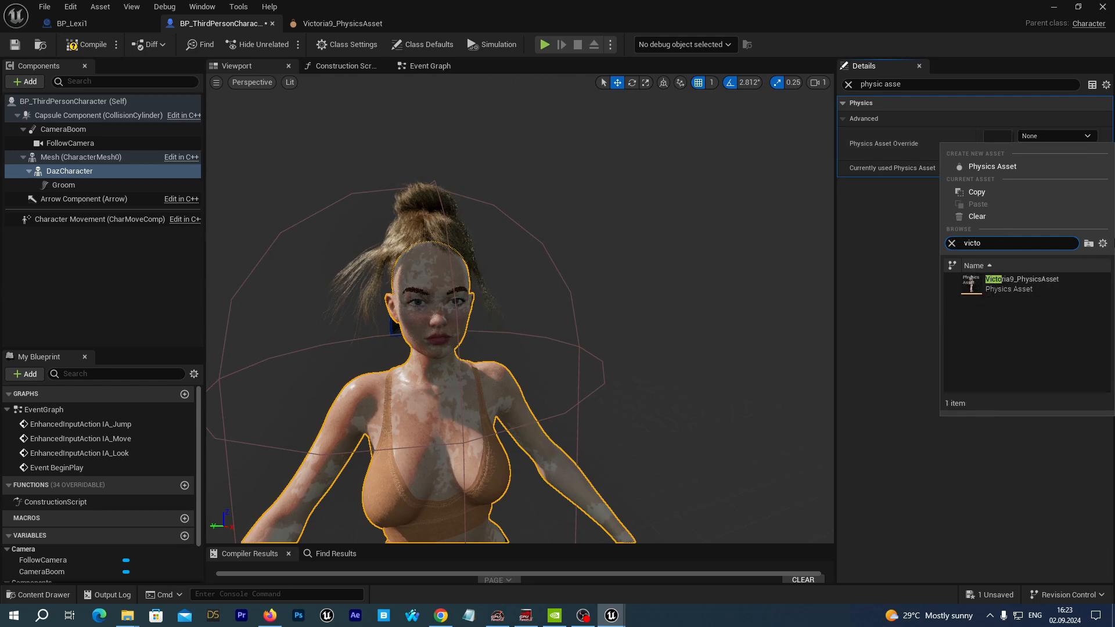
pyautogui.click(1020, 283)
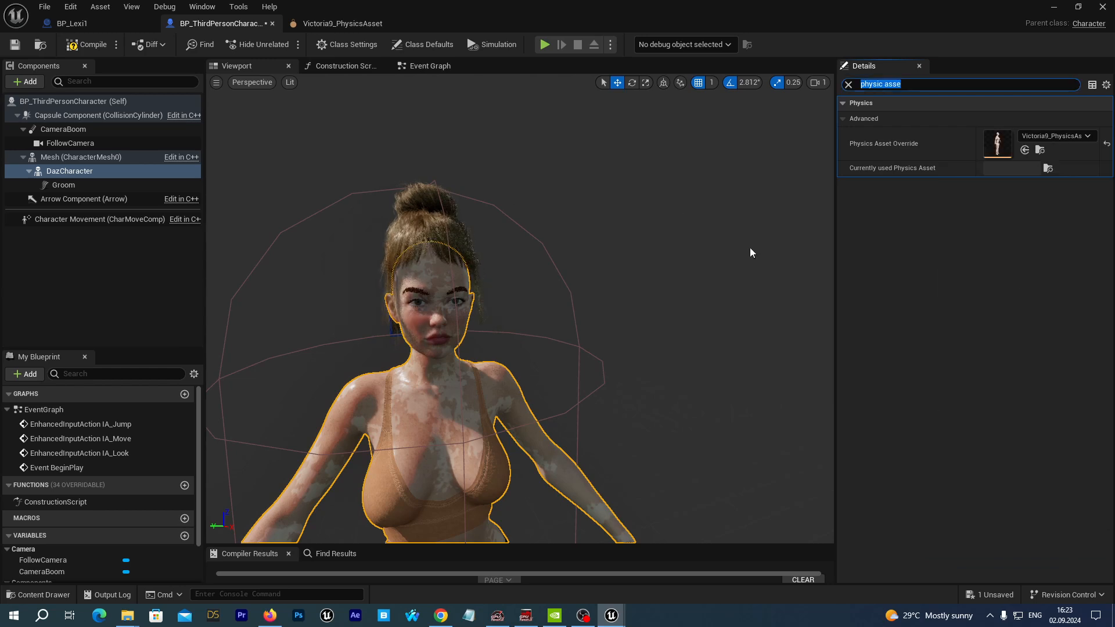
pyautogui.moveTo(639, 323)
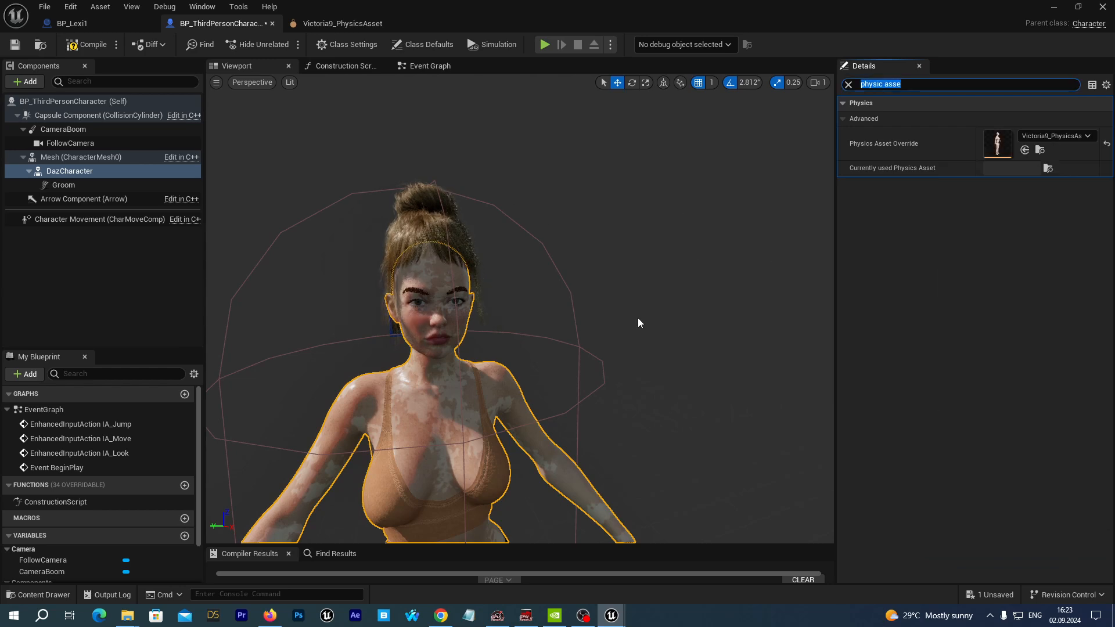
pyautogui.moveTo(59, 162)
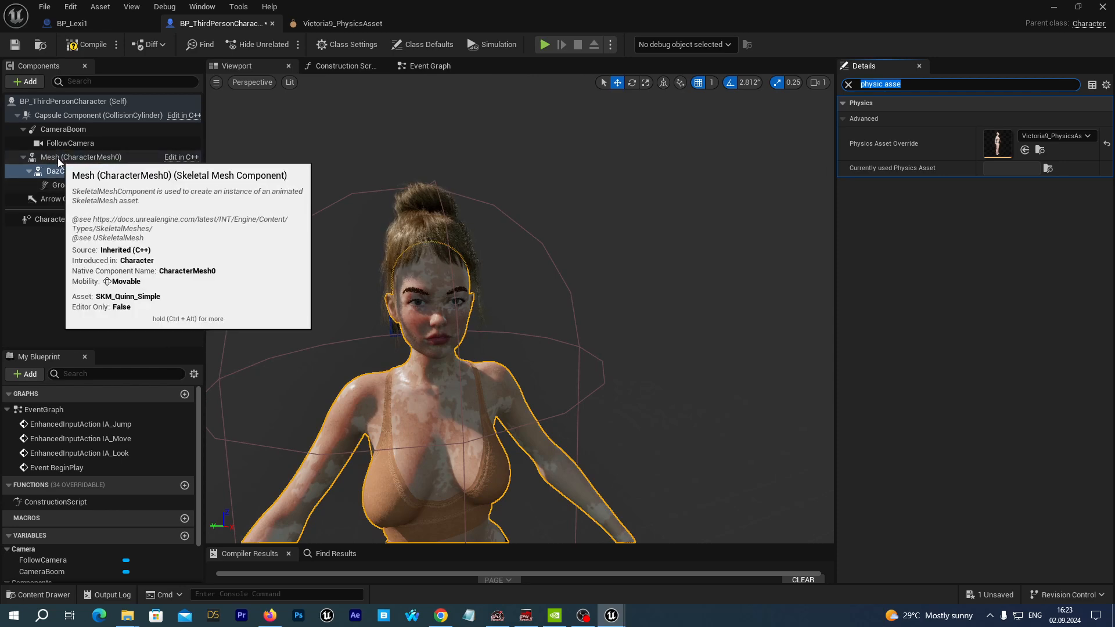
pyautogui.moveTo(656, 225)
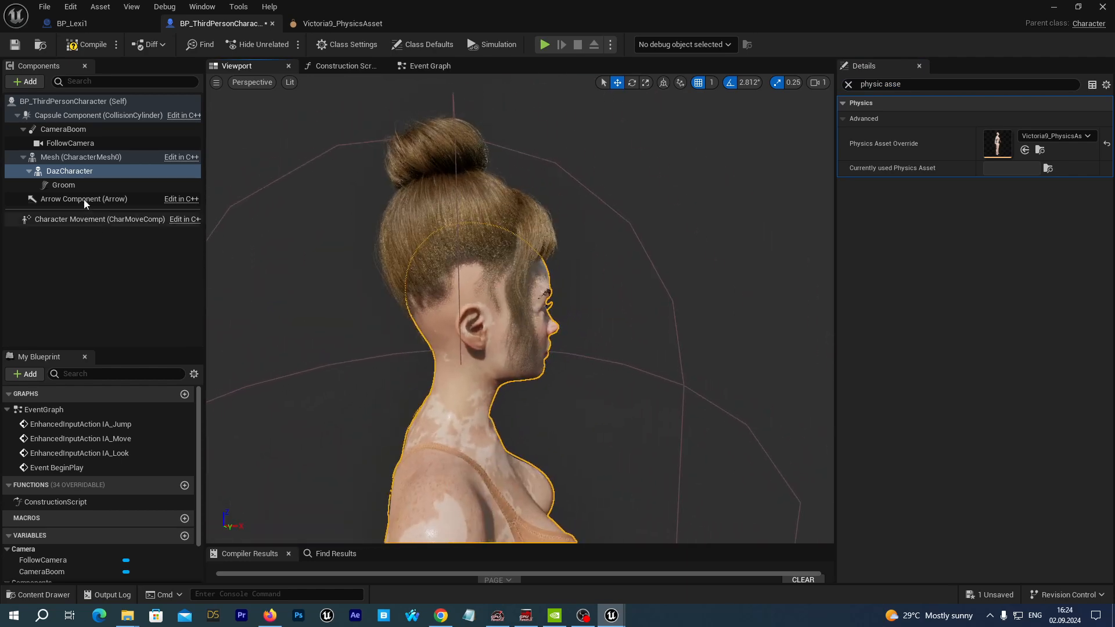
# Show the Groom component's full settings and simulate the hair draping over her head.
pyautogui.click(62, 185)
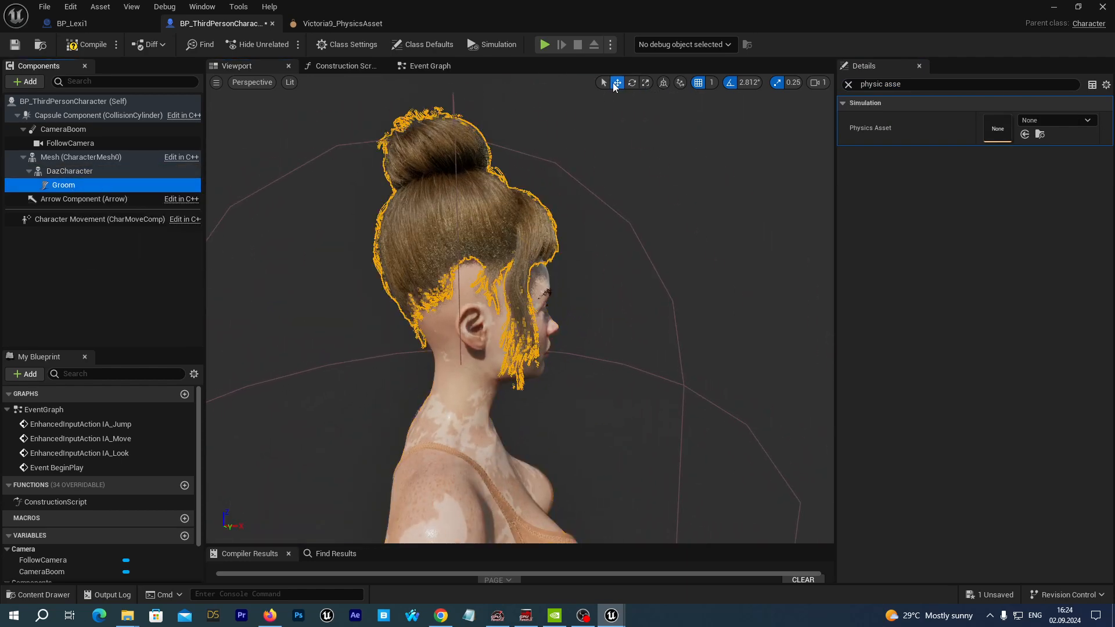
pyautogui.click(62, 185)
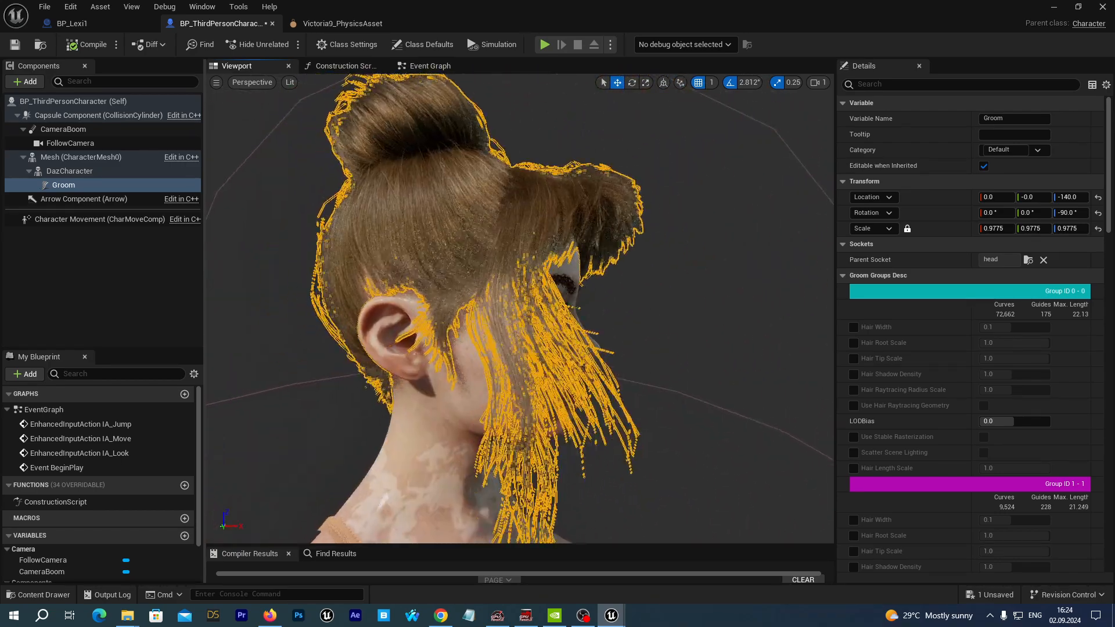
pyautogui.click(491, 44)
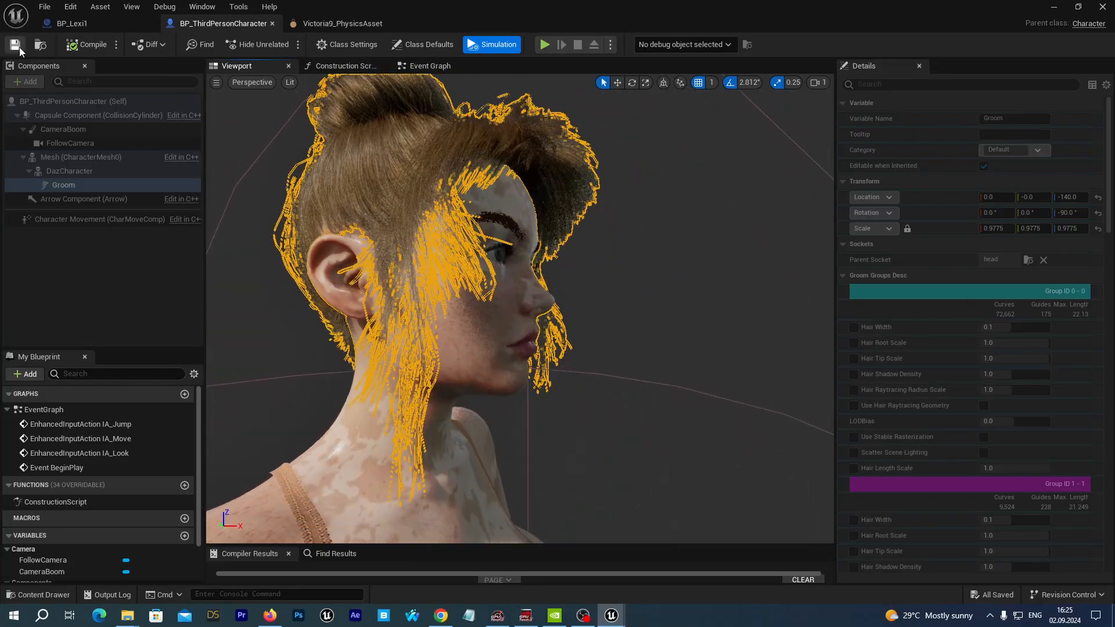
pyautogui.moveTo(611, 615)
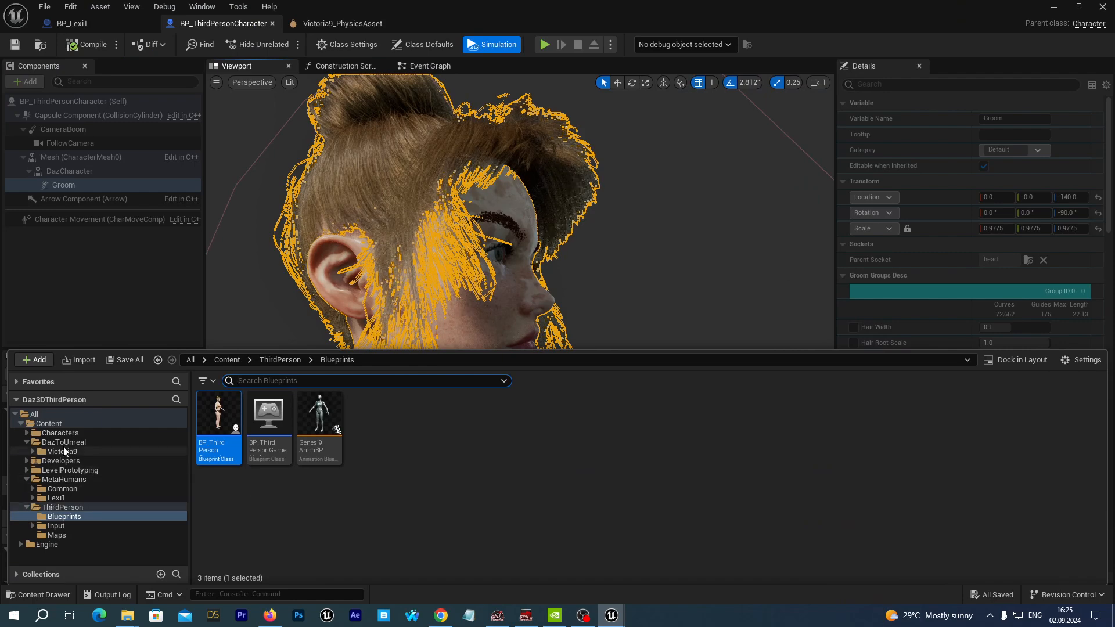
# Reopen Victoria9_PhysicsAsset and review its head, jaw and face collision spheres.
pyautogui.click(62, 450)
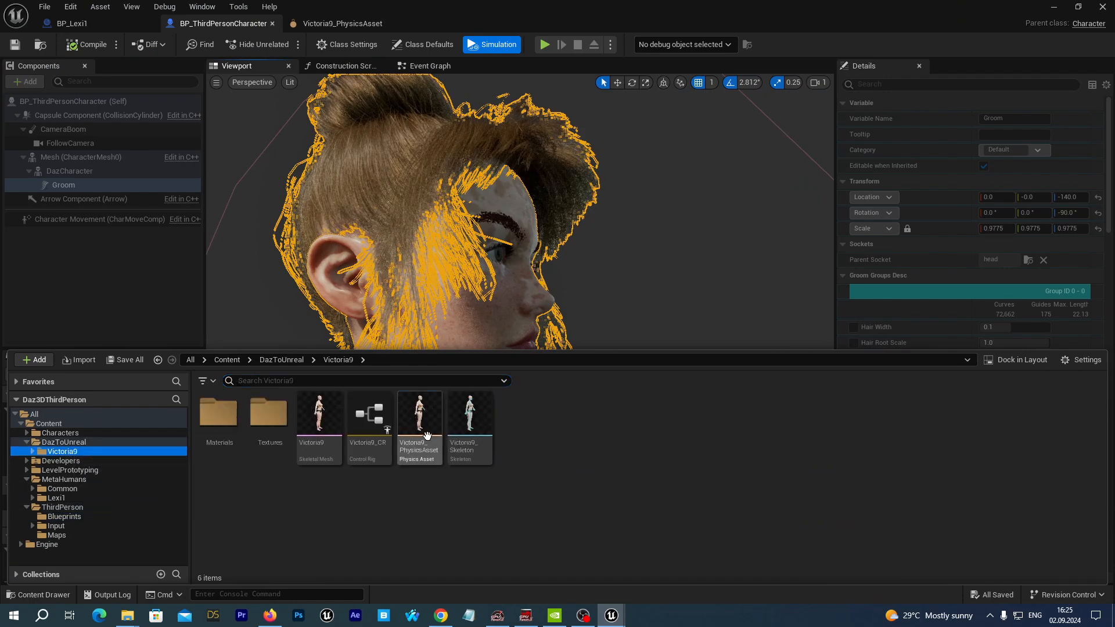
pyautogui.doubleClick(420, 418)
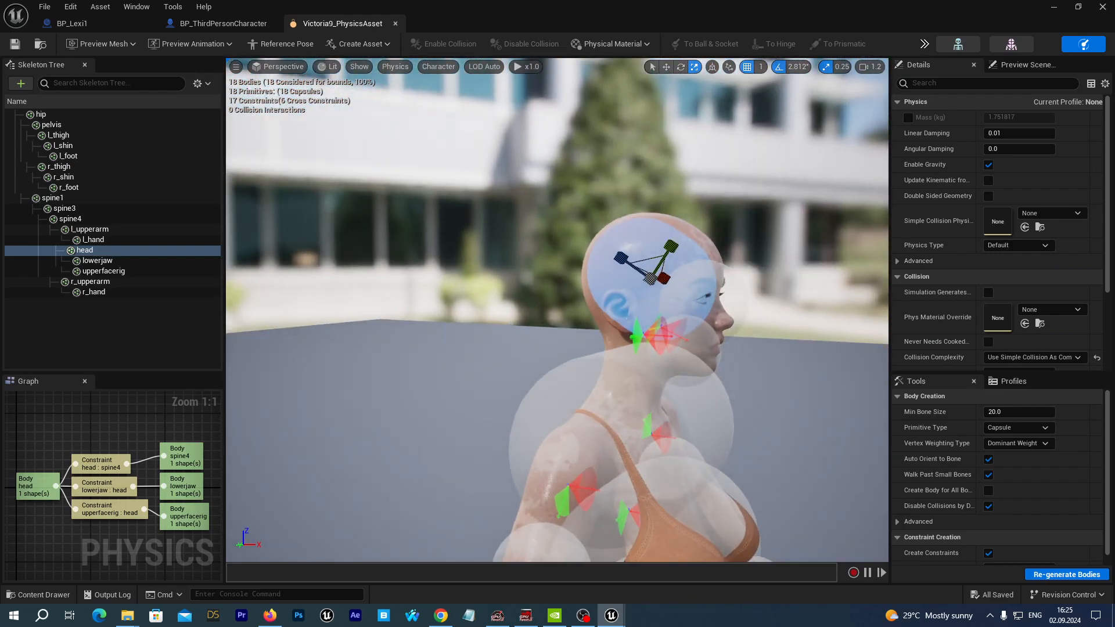
pyautogui.click(103, 270)
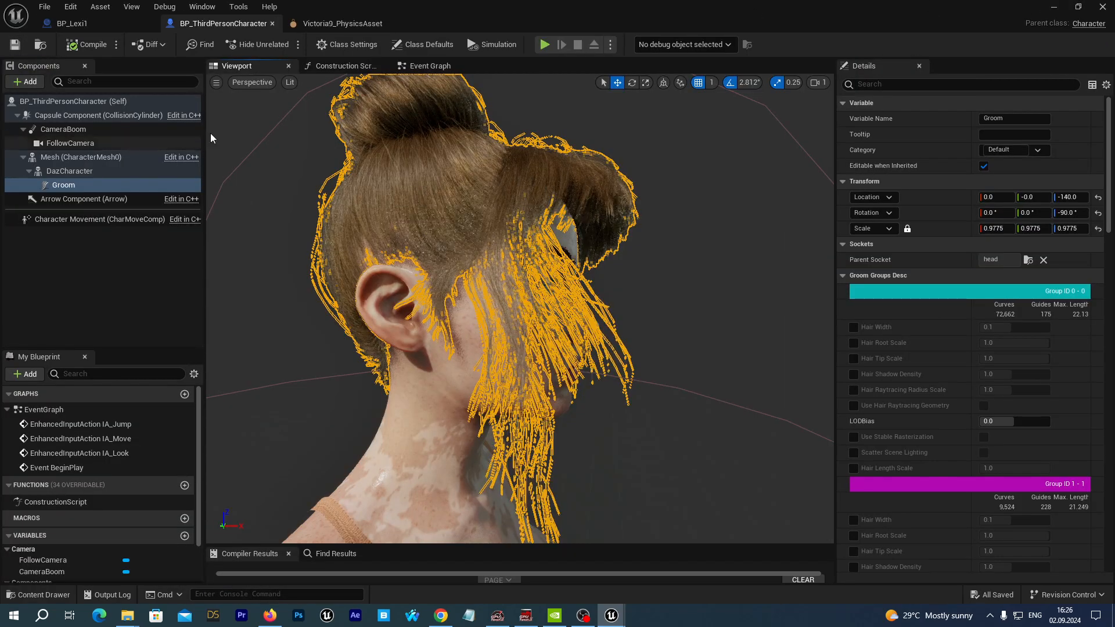
# Assign Victoria9_PhysicsAsset as the Physics Asset Override on Mesh (CharacterMesh0).
pyautogui.click(82, 156)
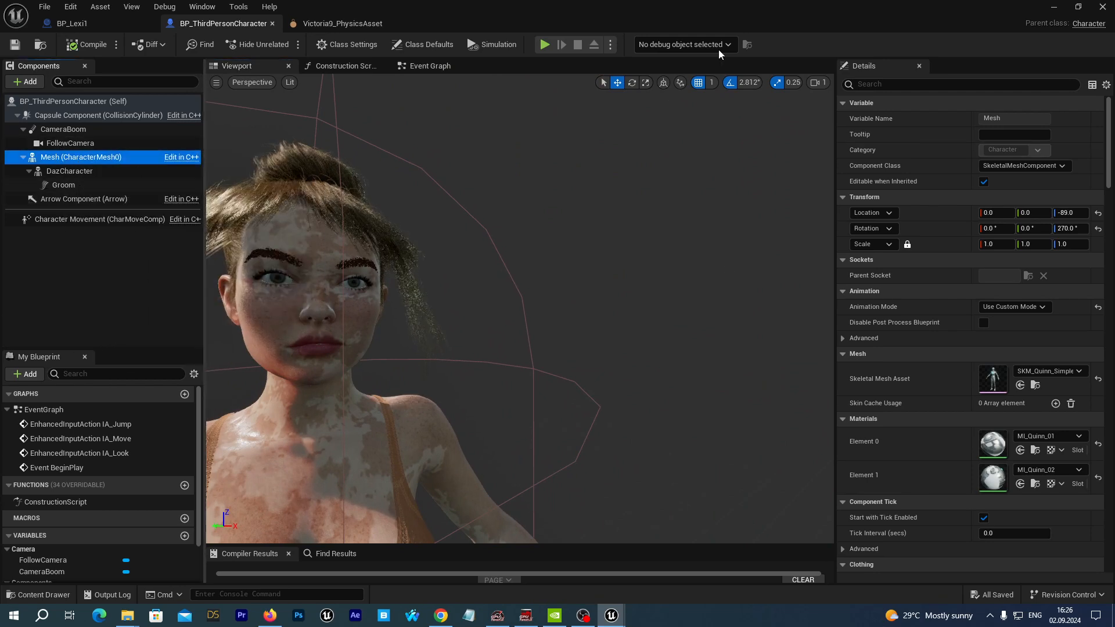
pyautogui.write('p')
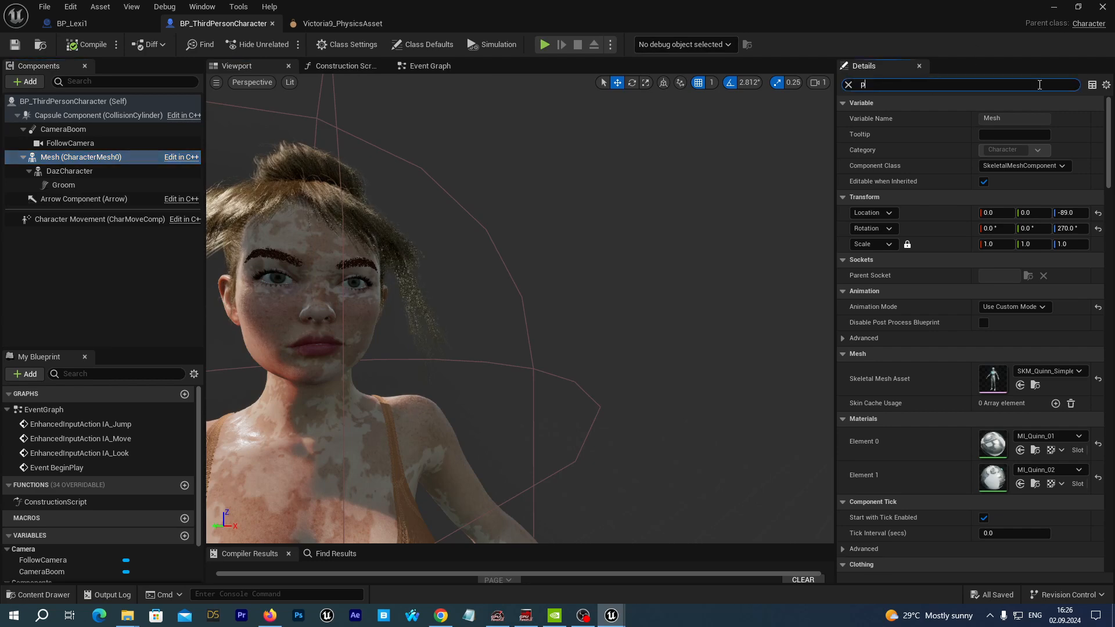
pyautogui.write('hys')
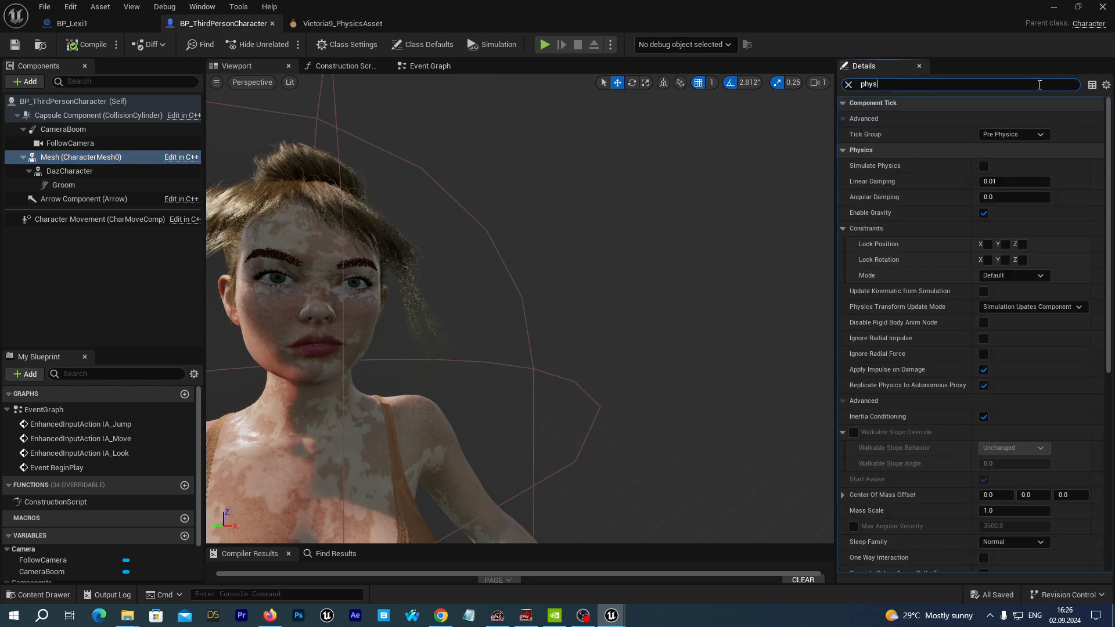
pyautogui.write('ics ass')
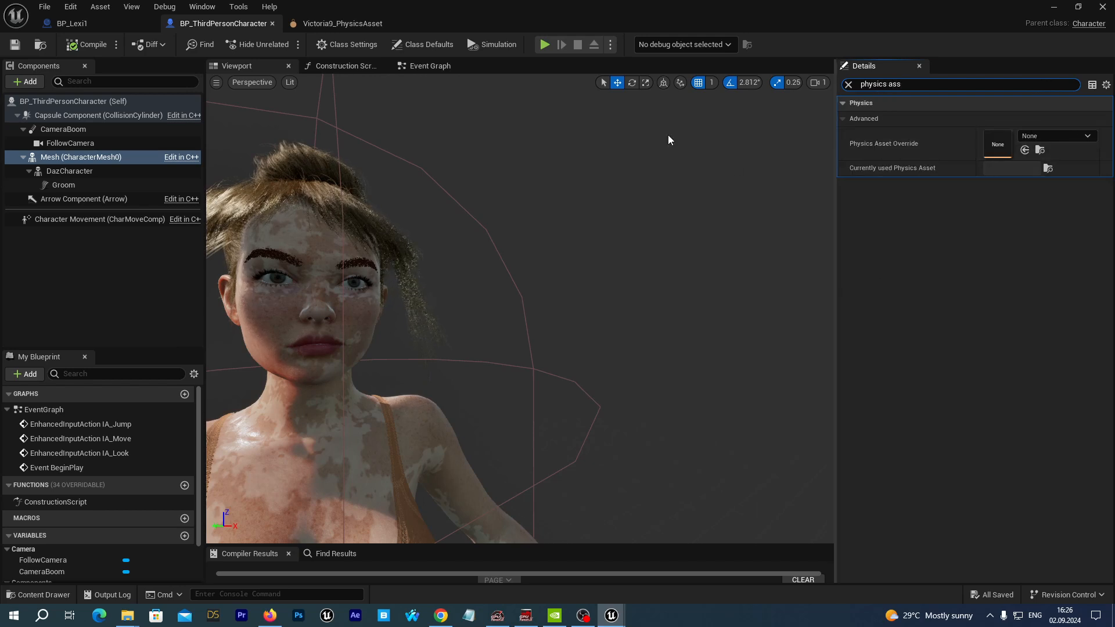
pyautogui.click(1069, 136)
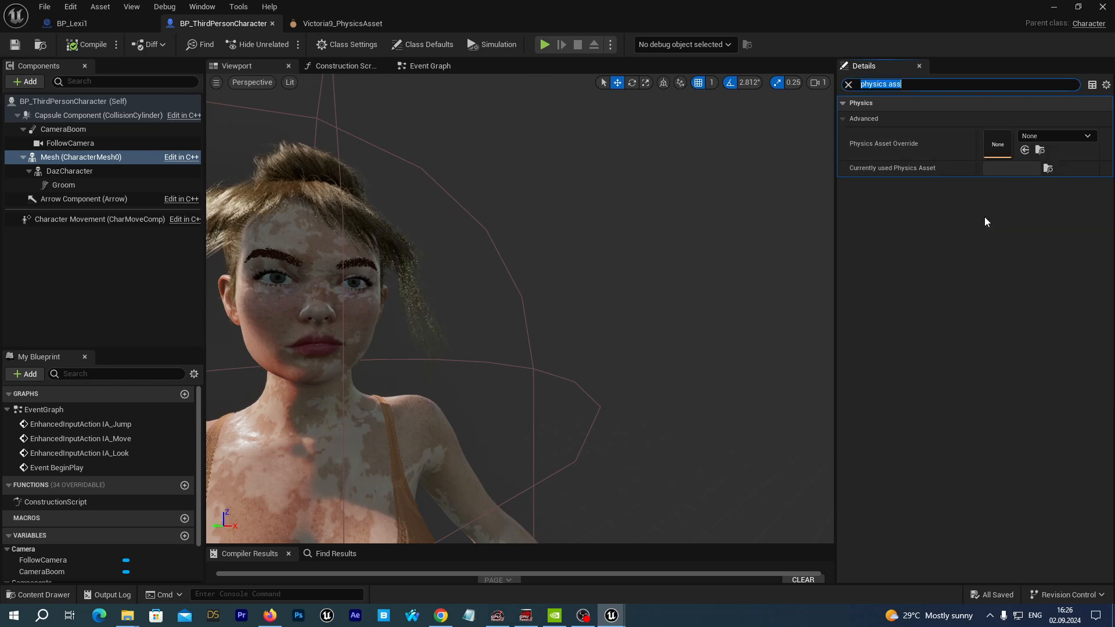
pyautogui.click(83, 44)
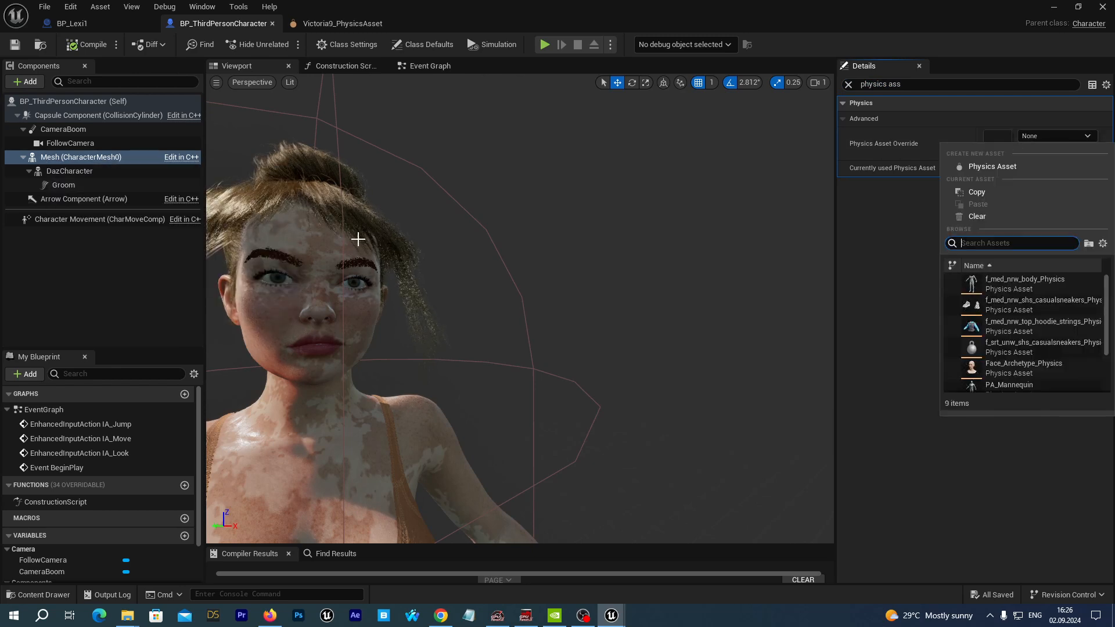
pyautogui.write('vic')
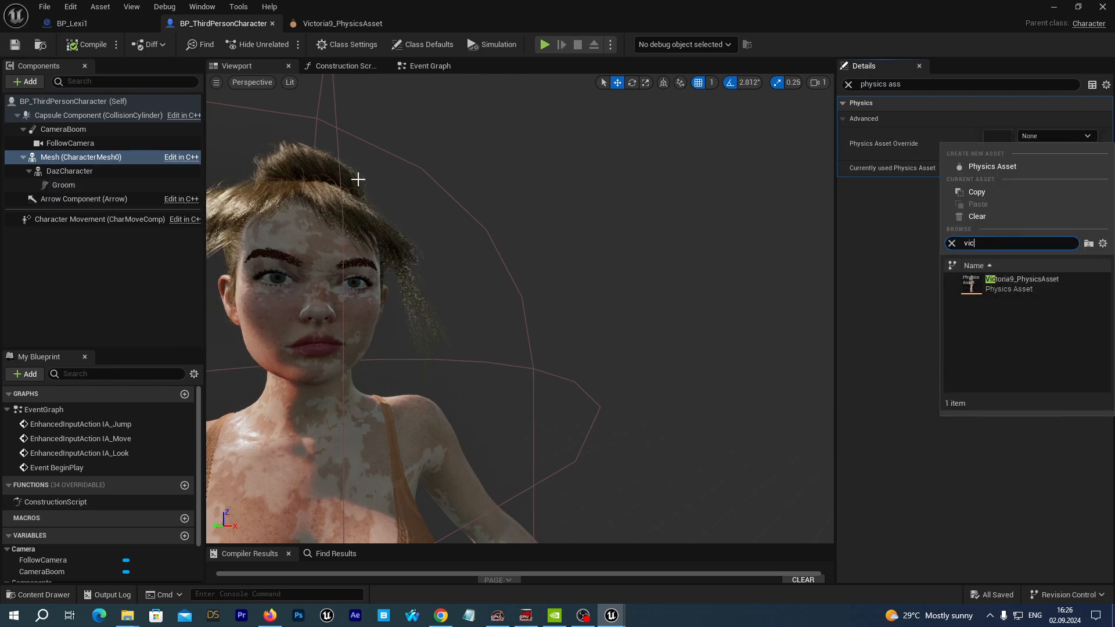
pyautogui.click(1021, 284)
pyautogui.write('vs')
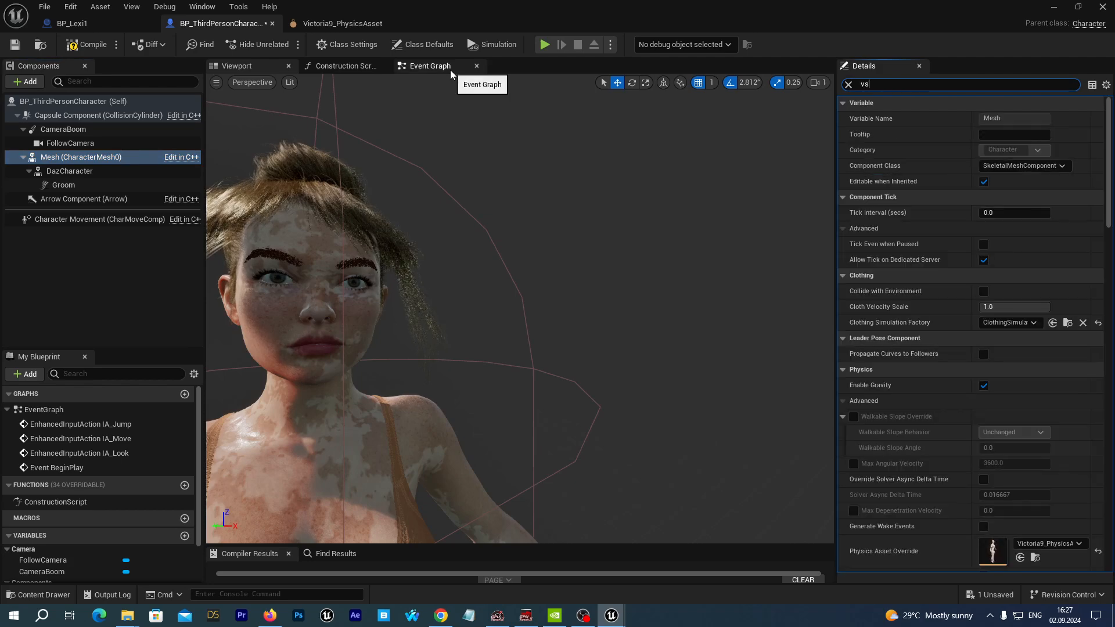
# Toggle the inherited mesh's Visible setting and undo its scale back to 1.0.
pyautogui.write('isi')
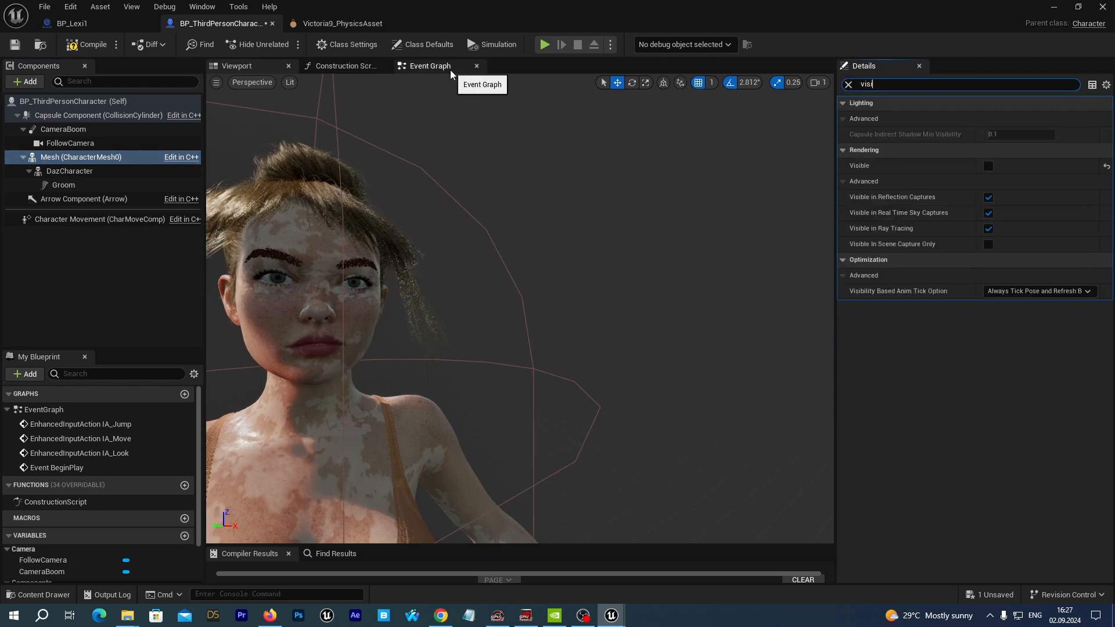
pyautogui.click(987, 165)
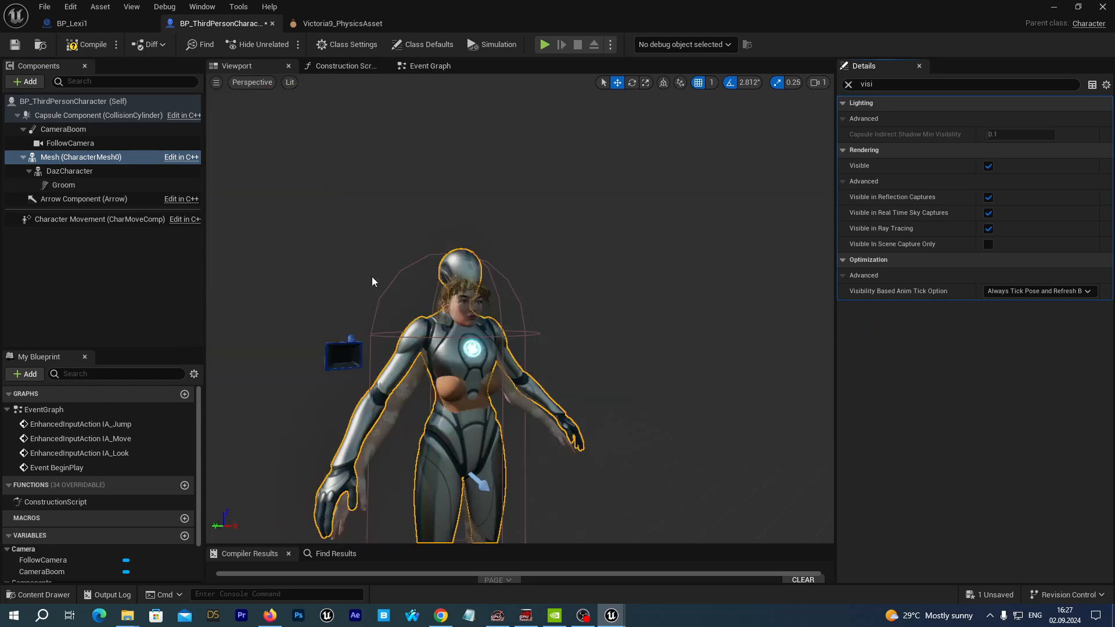
pyautogui.moveTo(597, 306)
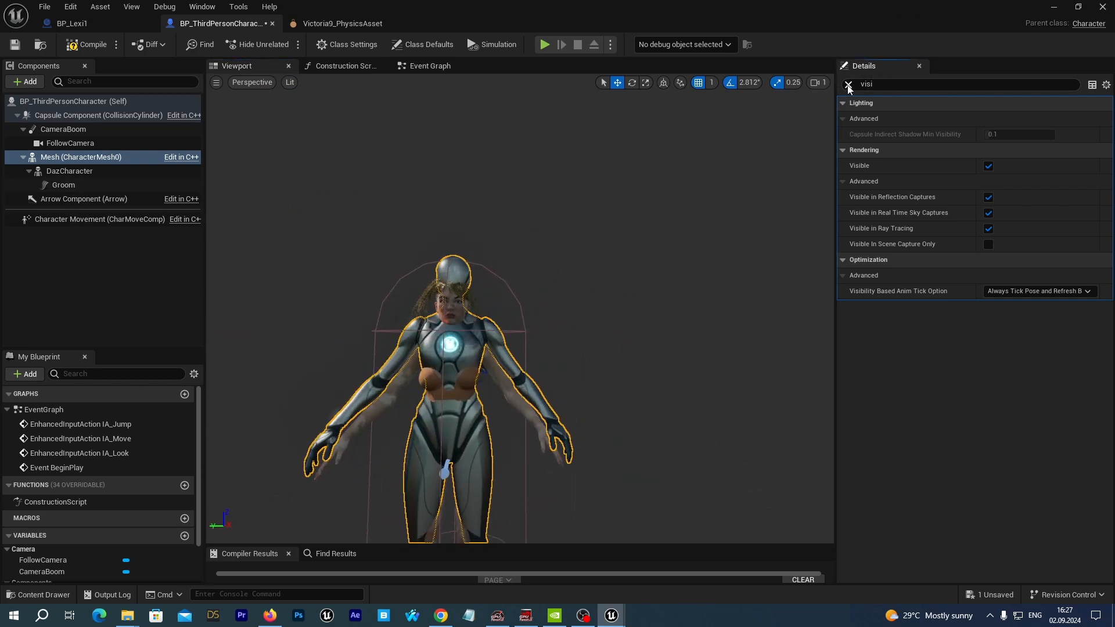
pyautogui.click(849, 86)
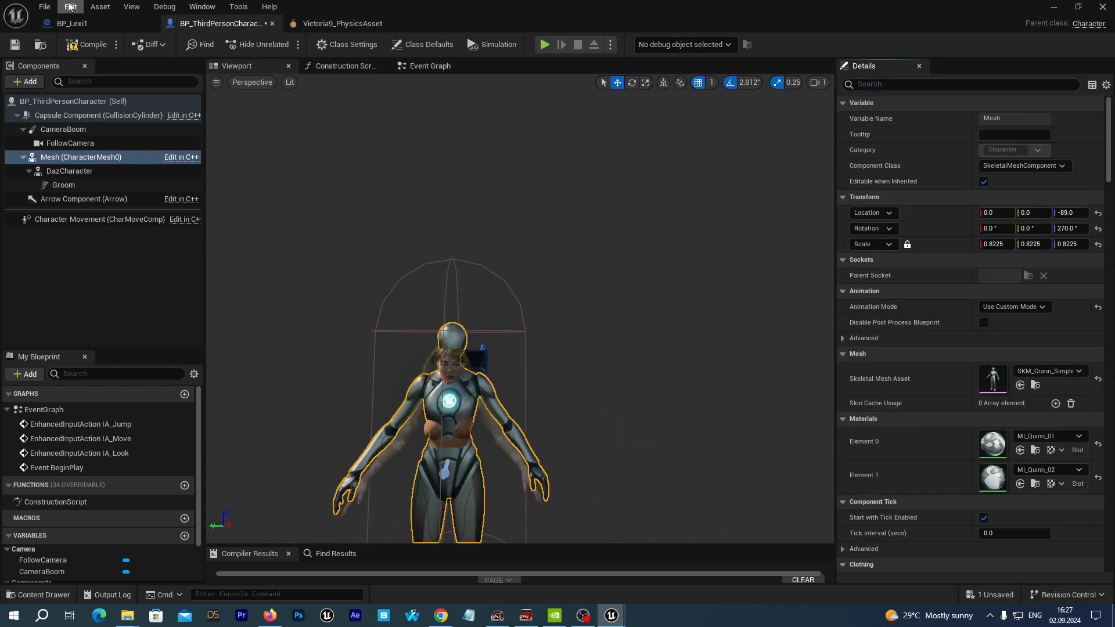
pyautogui.press('Ctrl+Z')
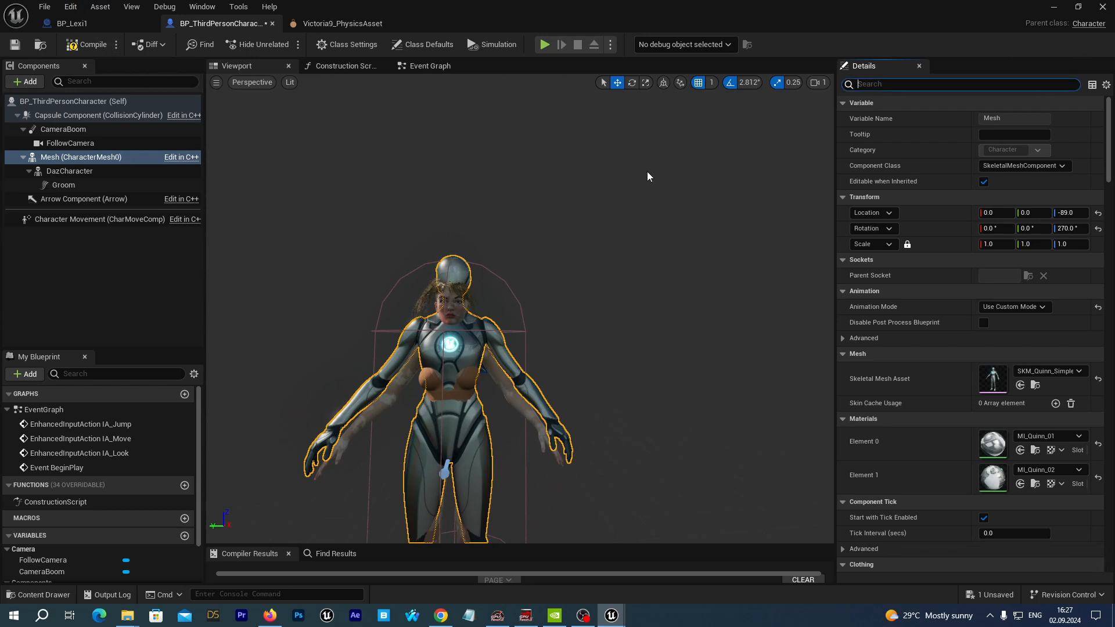
# Enable Collide with Environment and Force Collision Update, hide the mannequin mesh, and recompile.
pyautogui.write('coll')
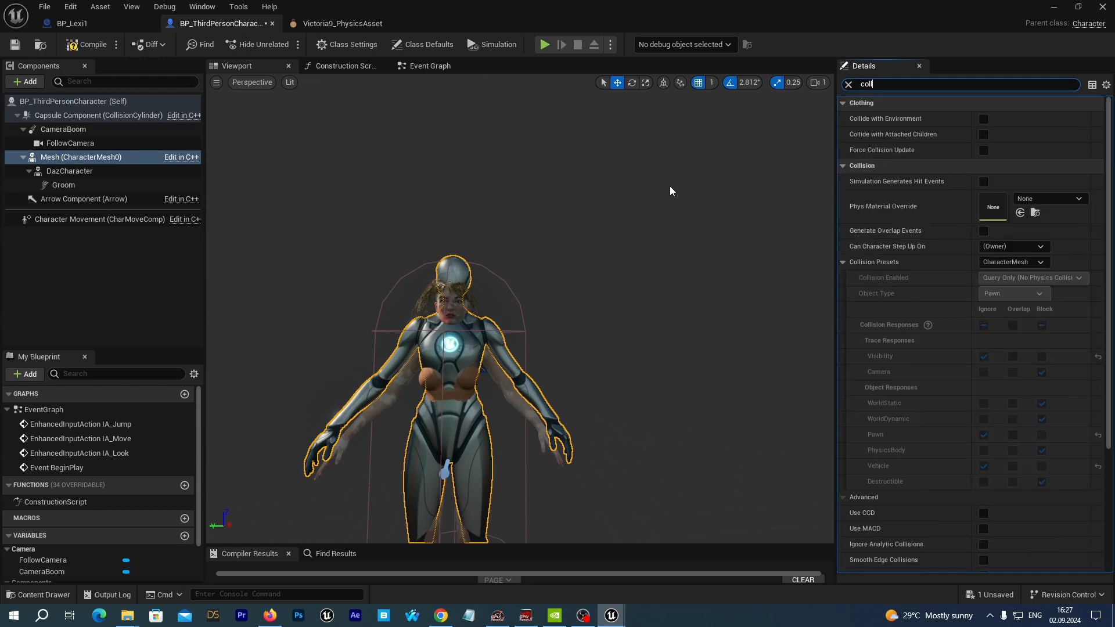
pyautogui.click(983, 118)
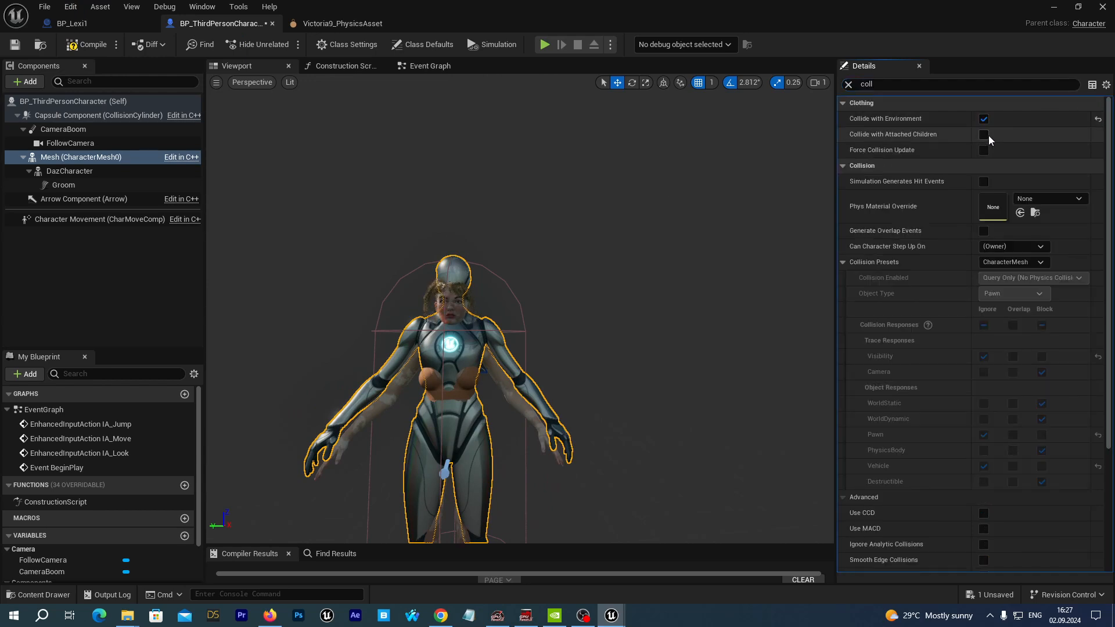
pyautogui.click(985, 135)
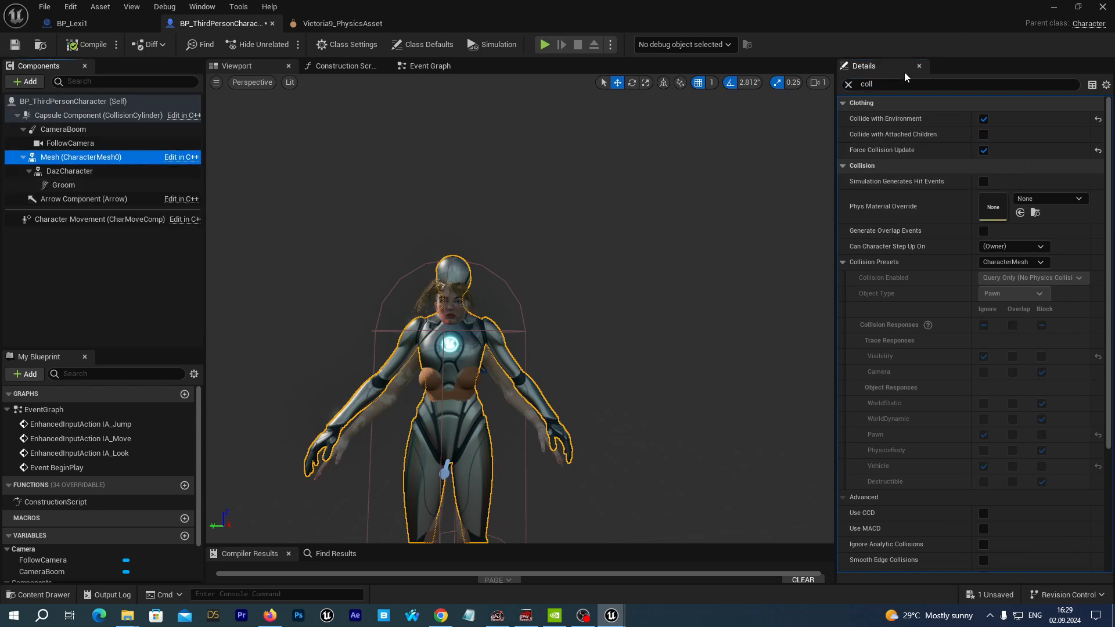
pyautogui.write('visi')
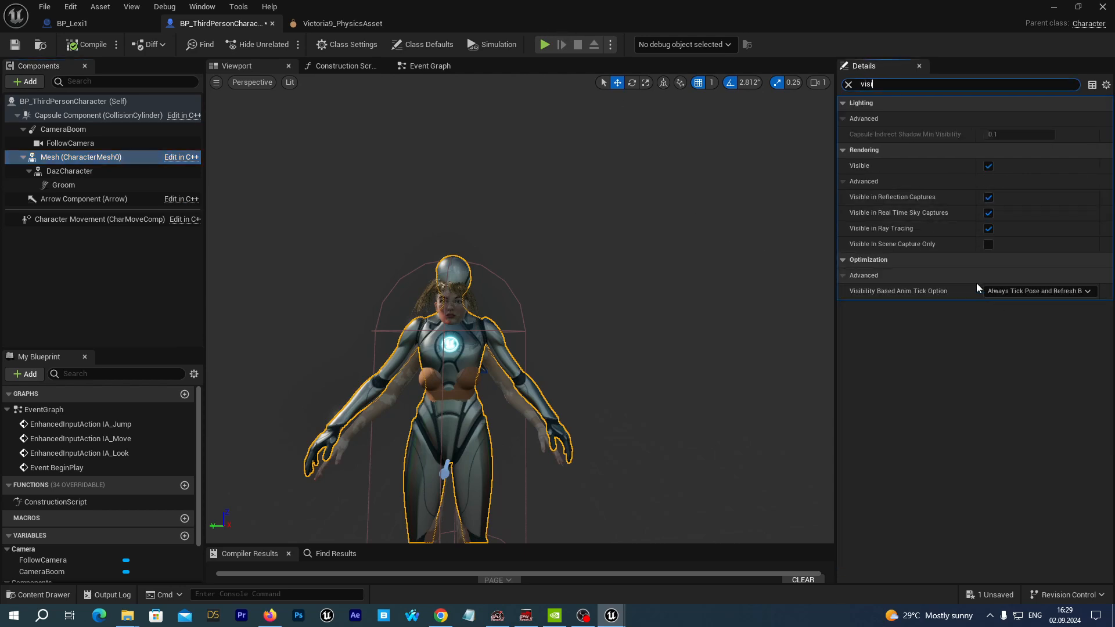
pyautogui.click(987, 166)
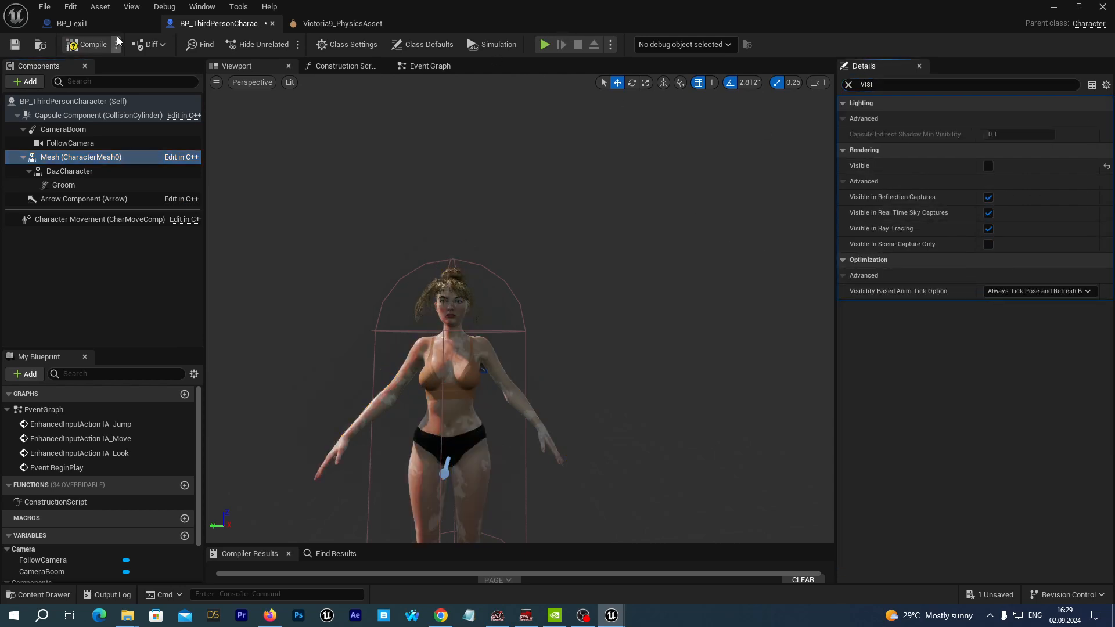
pyautogui.click(90, 44)
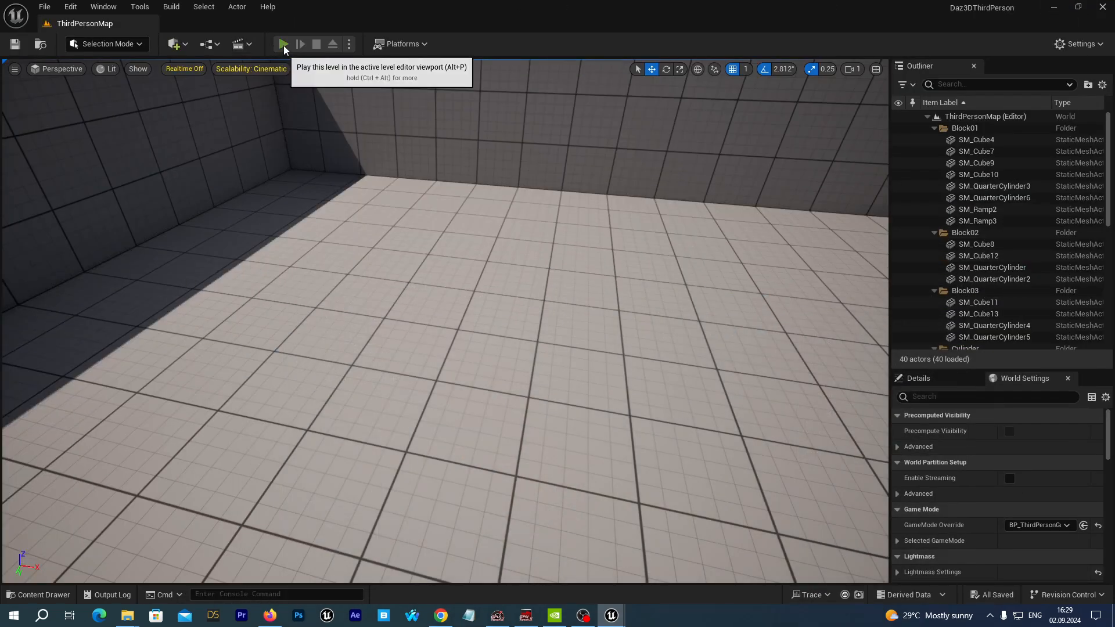
# Play the level, then set the mannequin mesh's Animation Mode to Use Animation Blueprint.
pyautogui.click(284, 44)
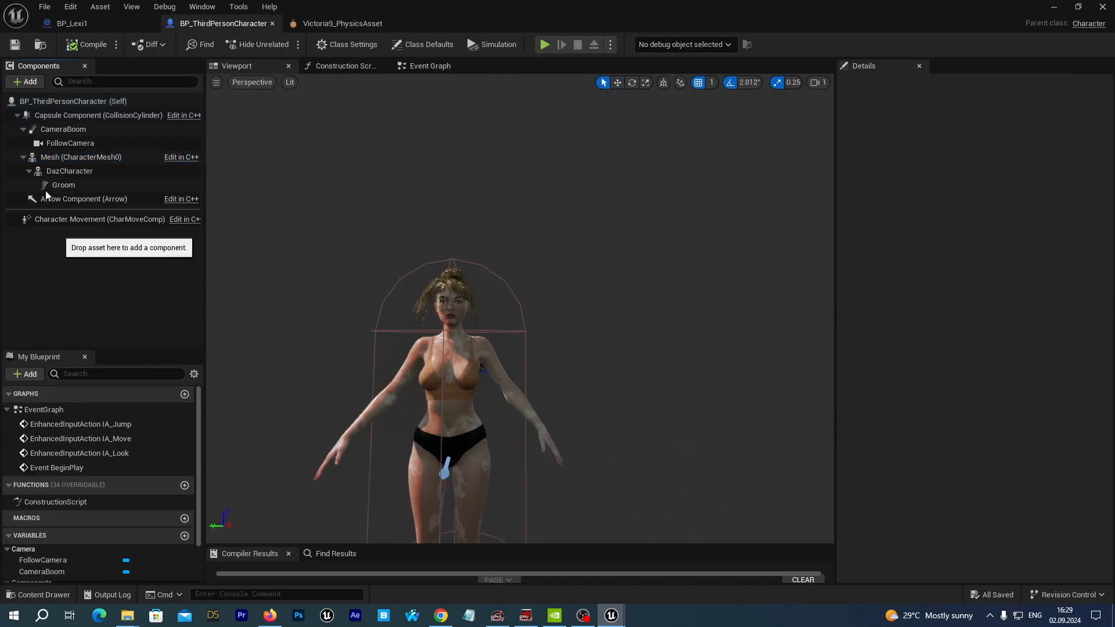
pyautogui.click(82, 157)
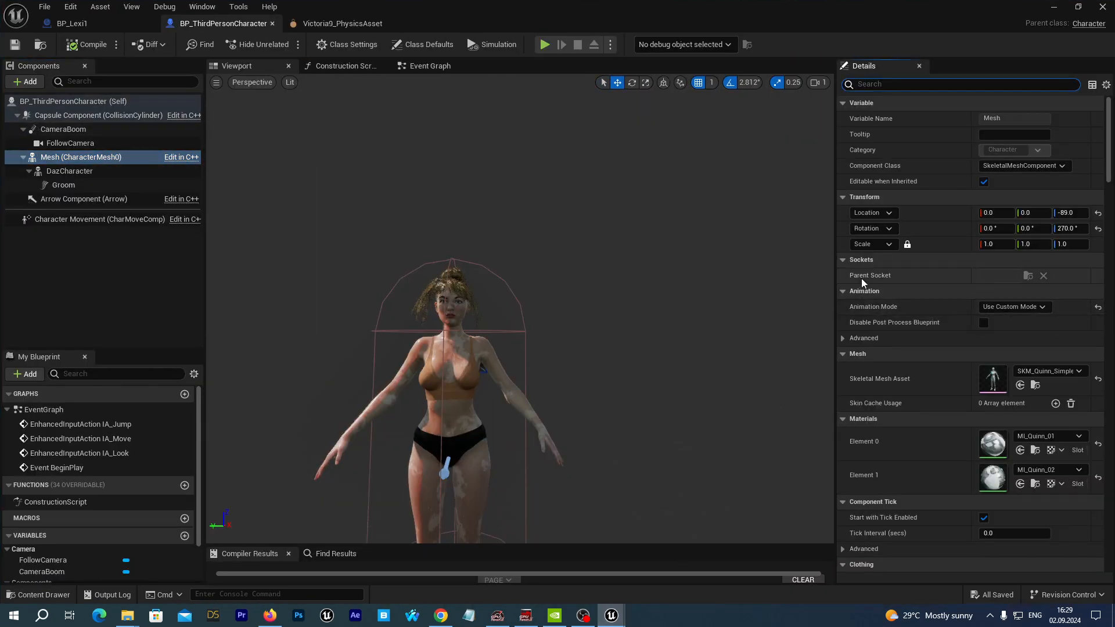
pyautogui.click(1016, 307)
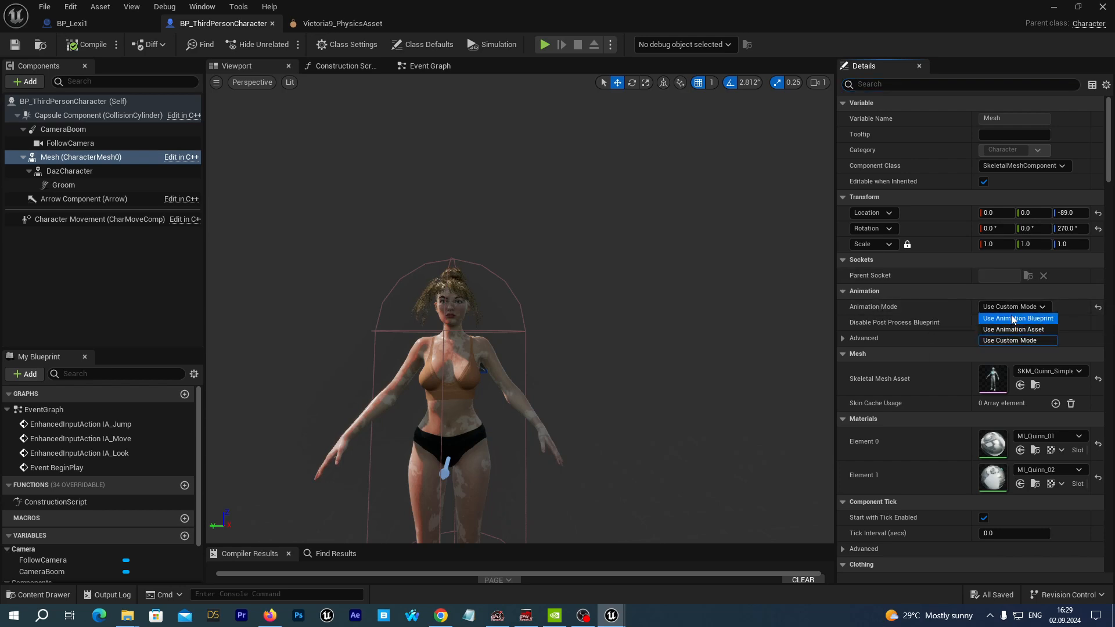
pyautogui.click(1015, 318)
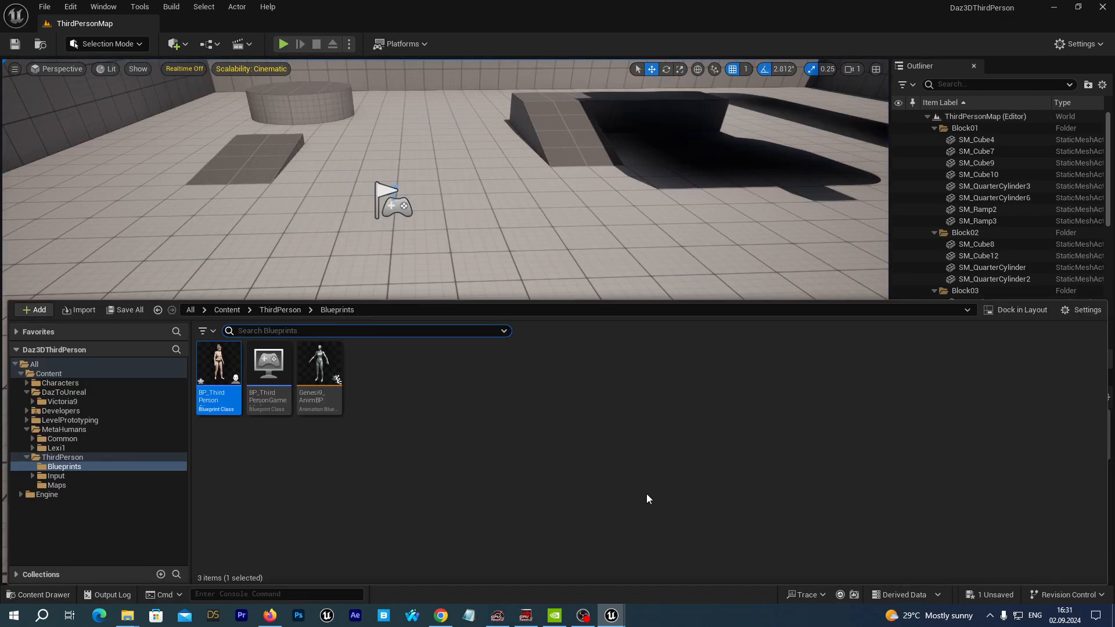
pyautogui.moveTo(216, 364)
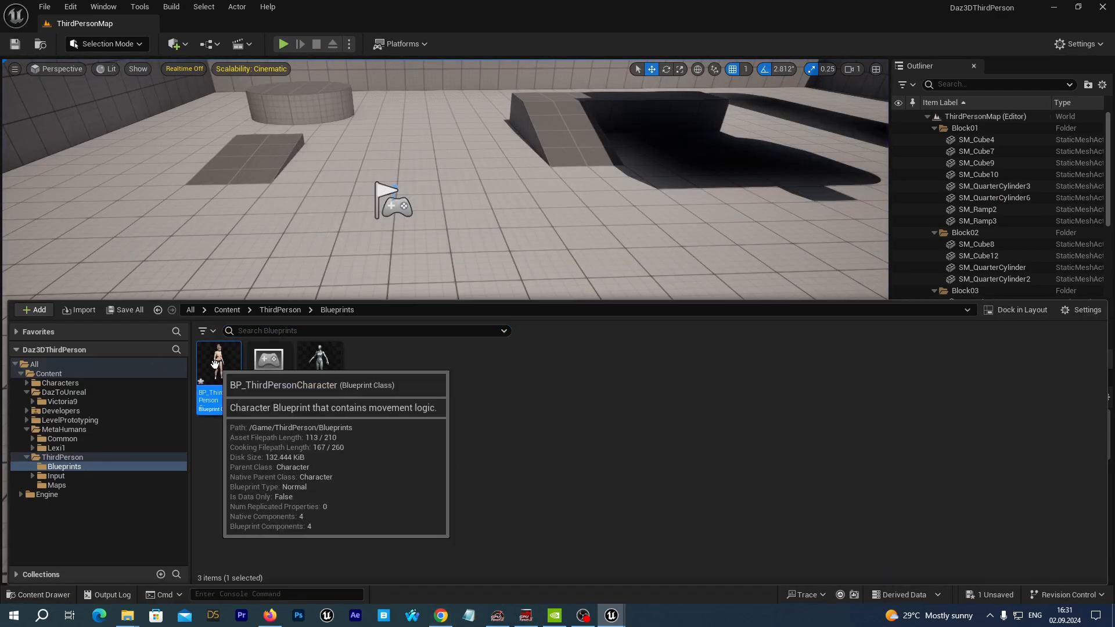
# Enable Use Cards on the Groom component of BP_ThirdPersonCharacter and recompile.
pyautogui.doubleClick(218, 359)
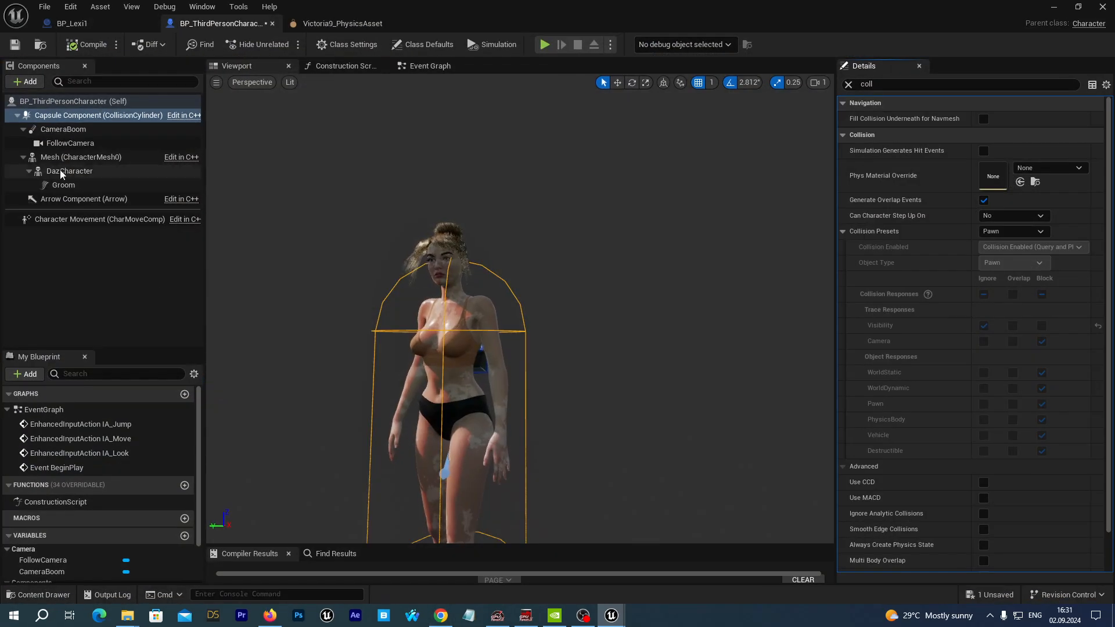
pyautogui.click(64, 184)
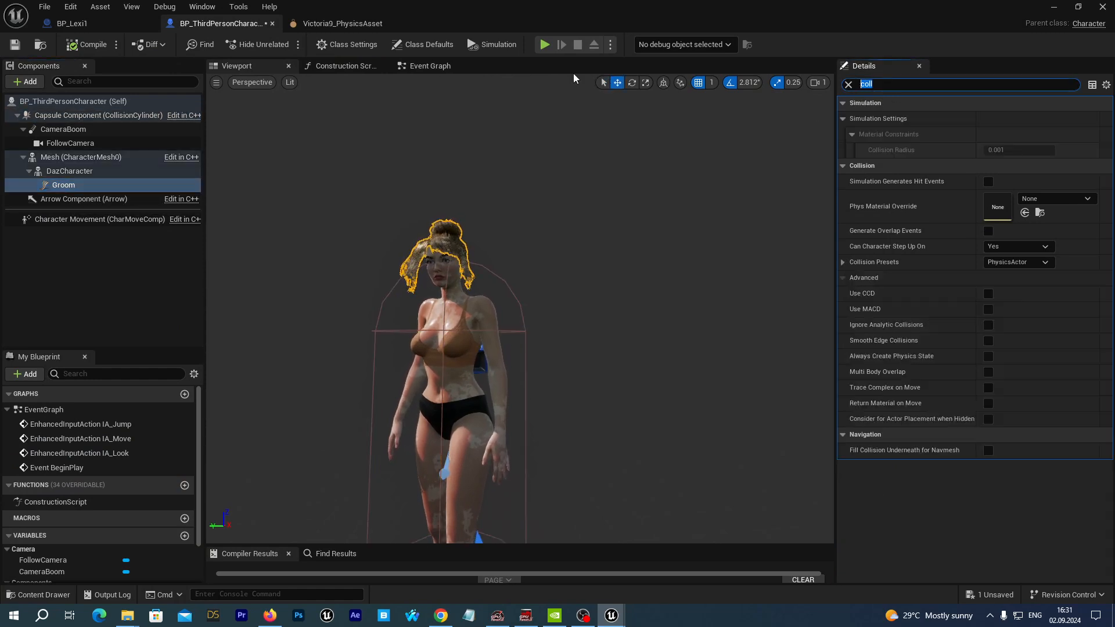
pyautogui.moveTo(576, 79)
pyautogui.write('c')
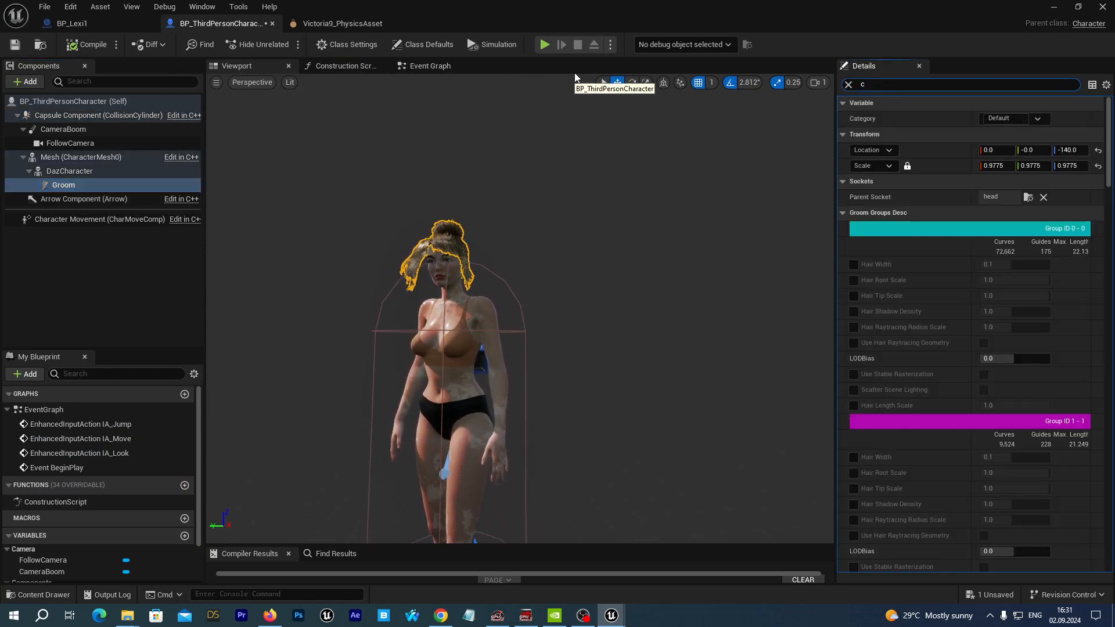
pyautogui.write('ards')
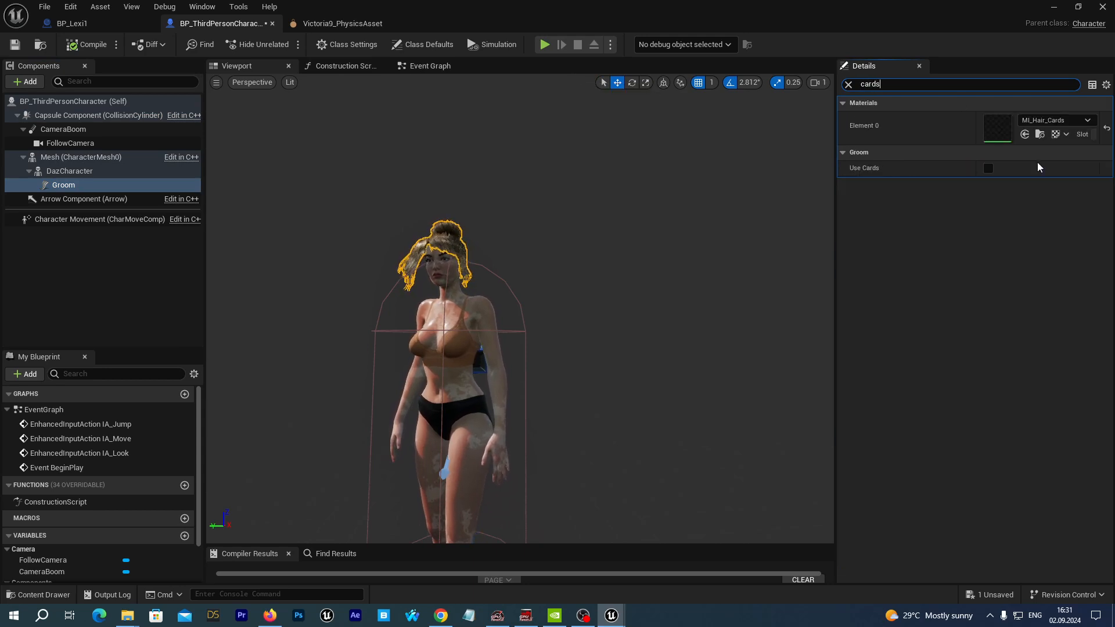
pyautogui.click(988, 169)
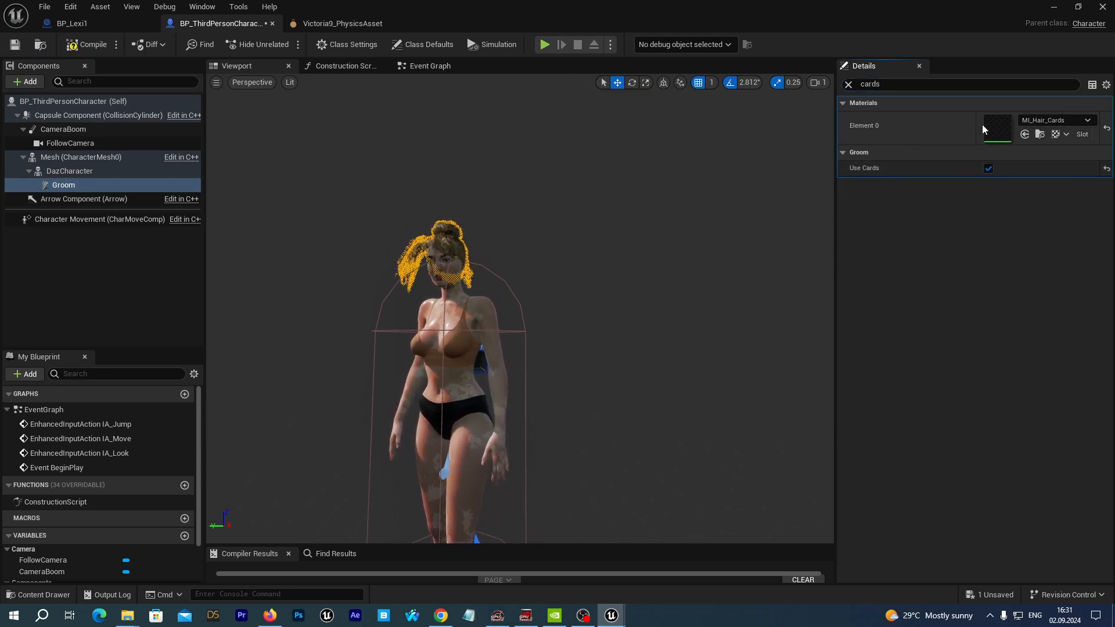
pyautogui.moveTo(83, 44)
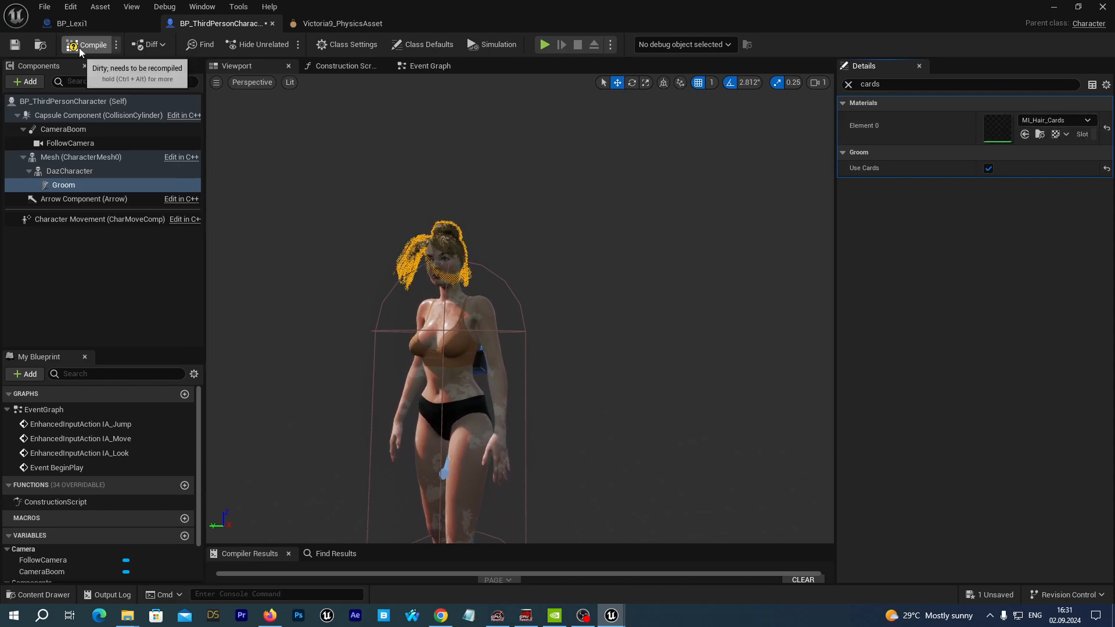
pyautogui.click(85, 44)
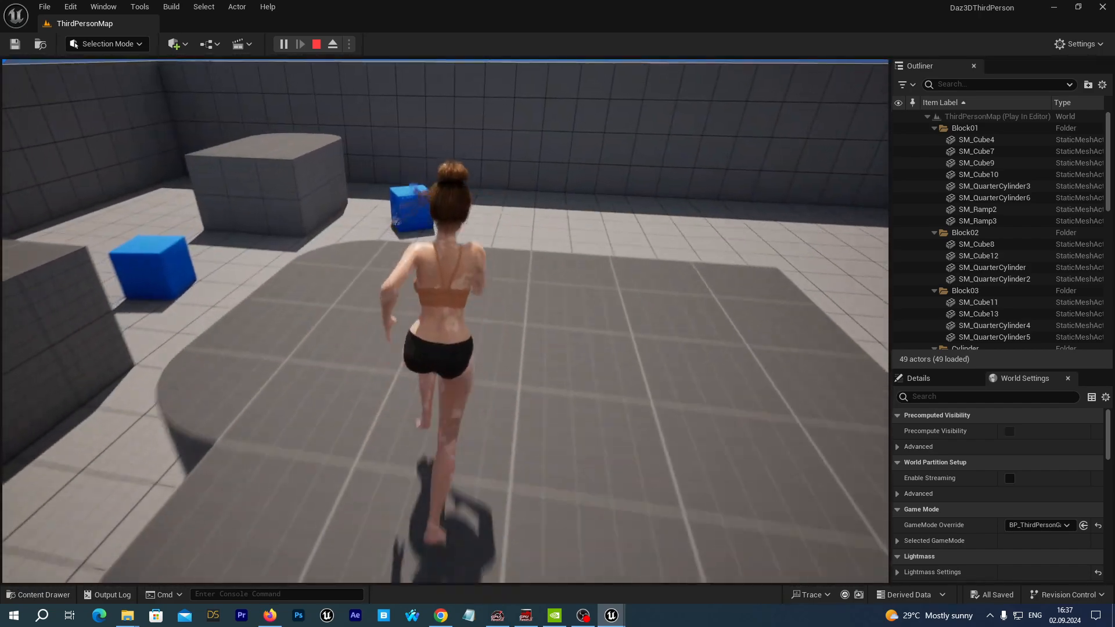
# Run the character forward with W in play mode, then stop the play session.
pyautogui.press('W')
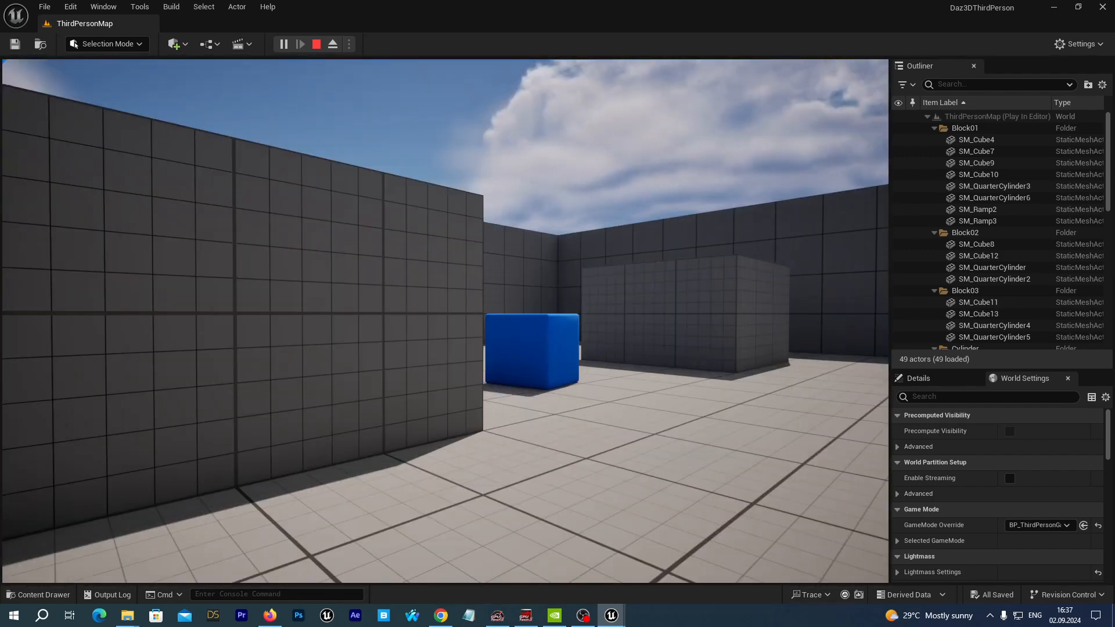
pyautogui.click(316, 44)
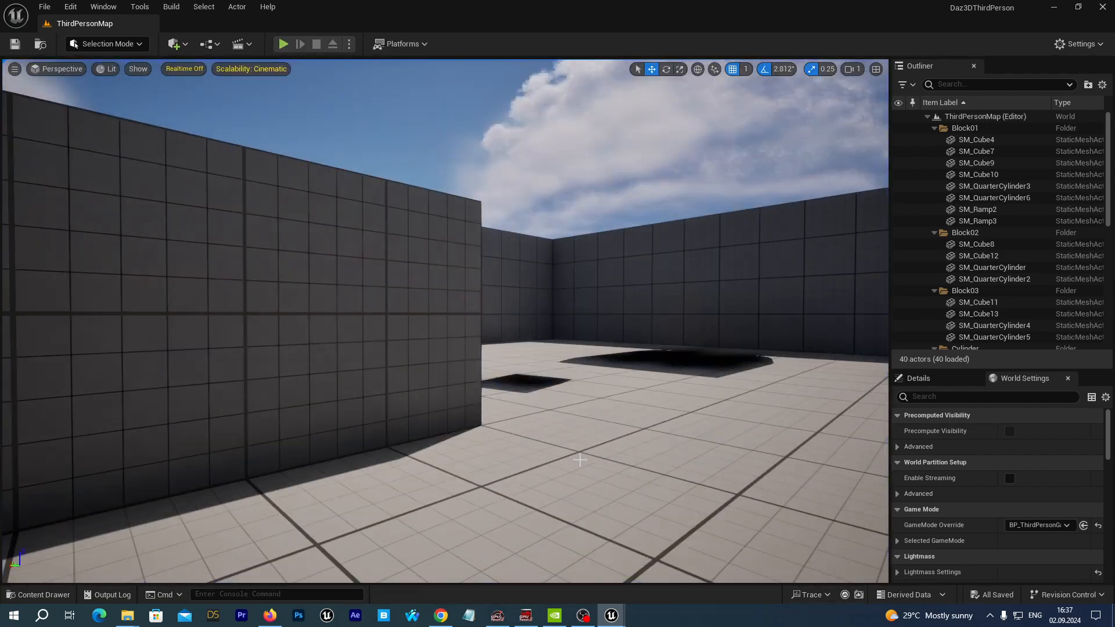
pyautogui.moveTo(527, 418)
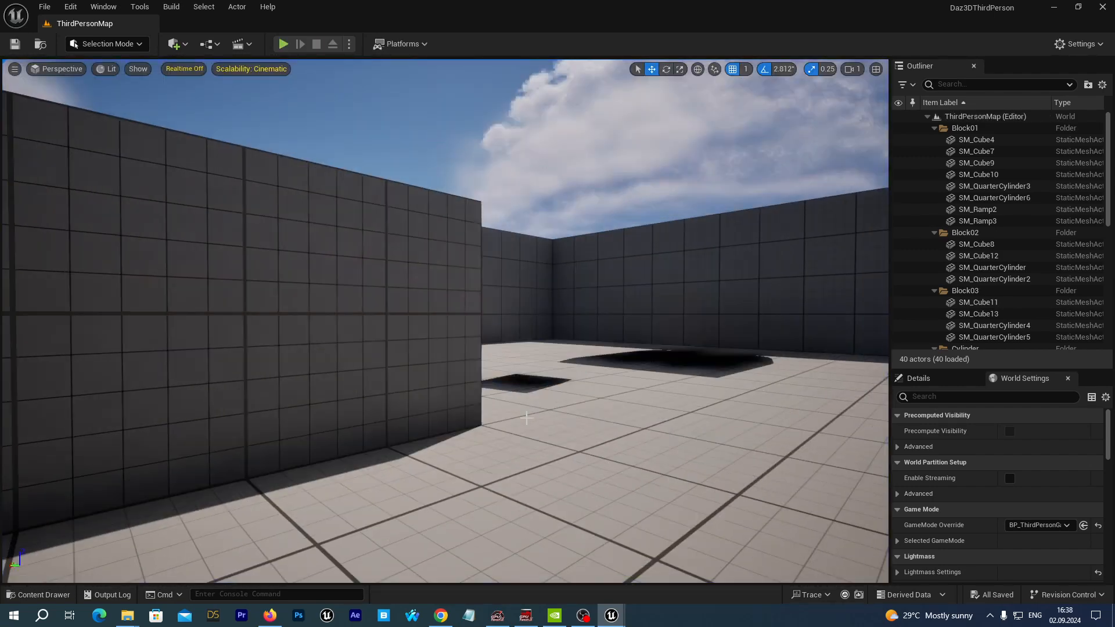